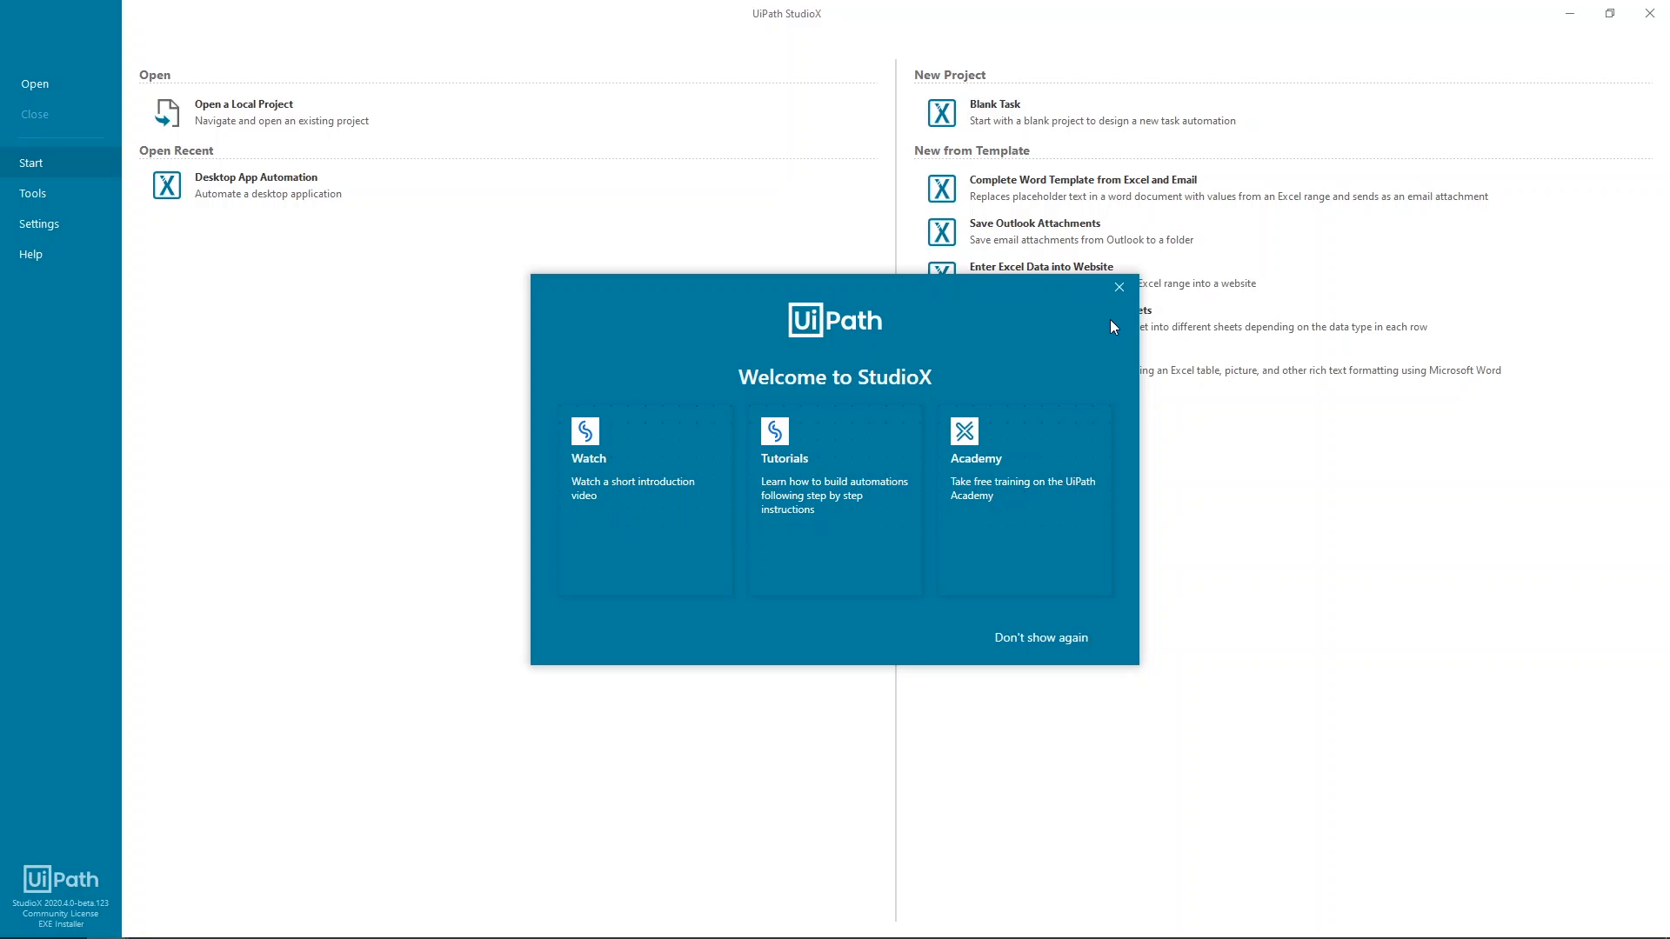
pyautogui.moveTo(1120, 287)
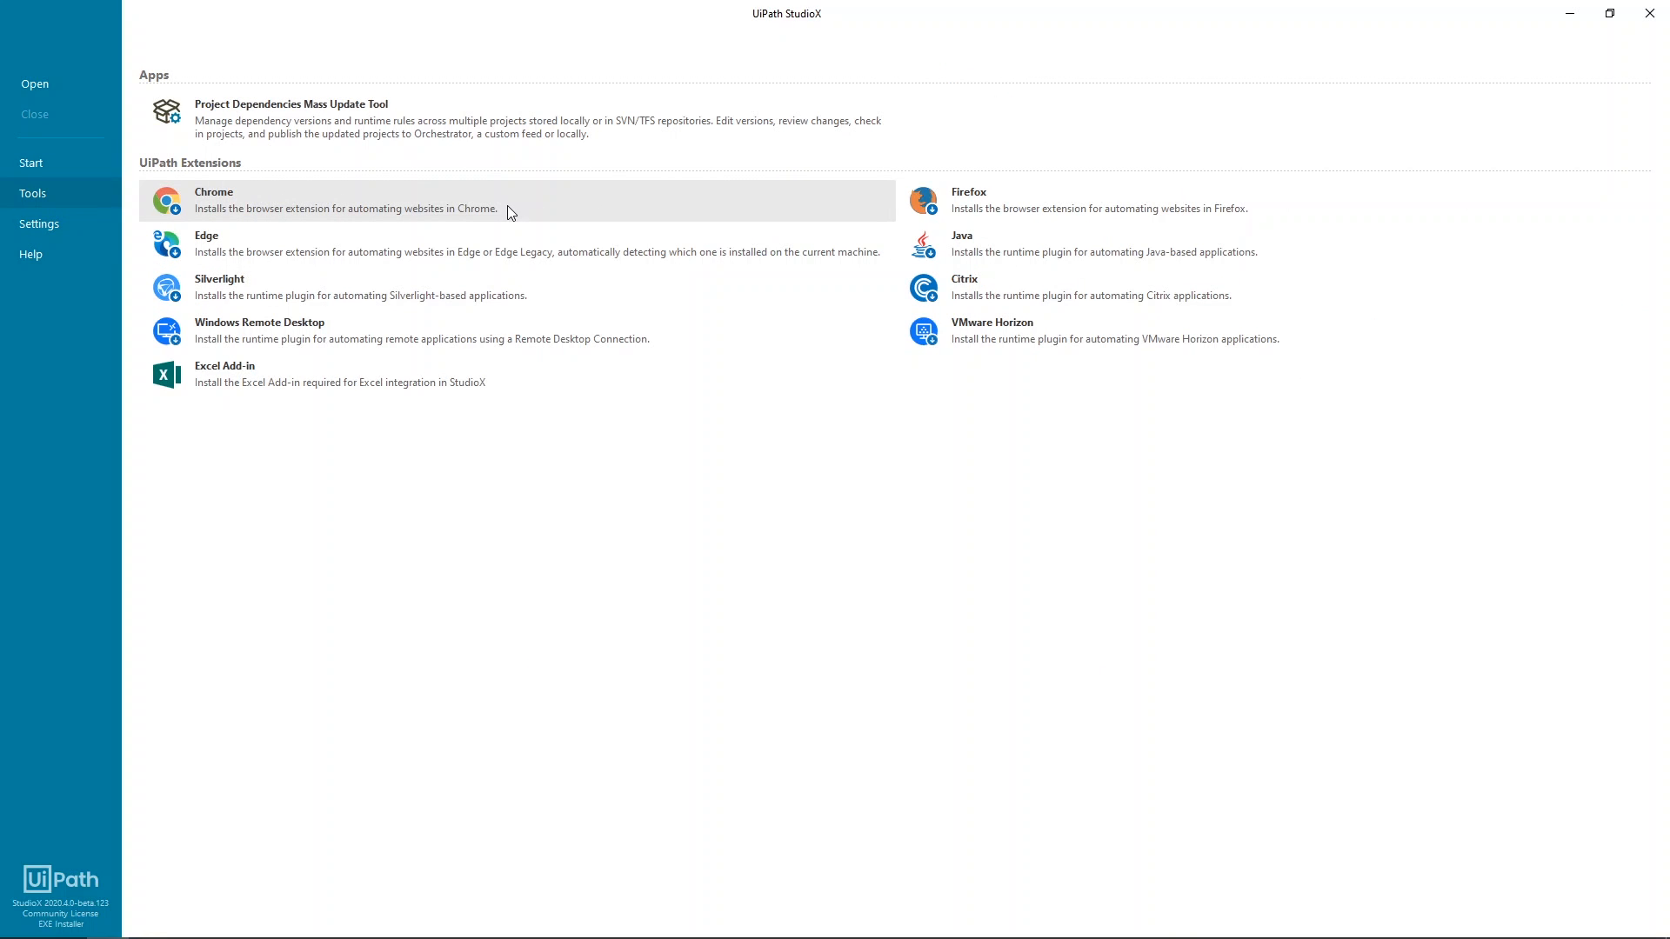
pyautogui.moveTo(512, 214)
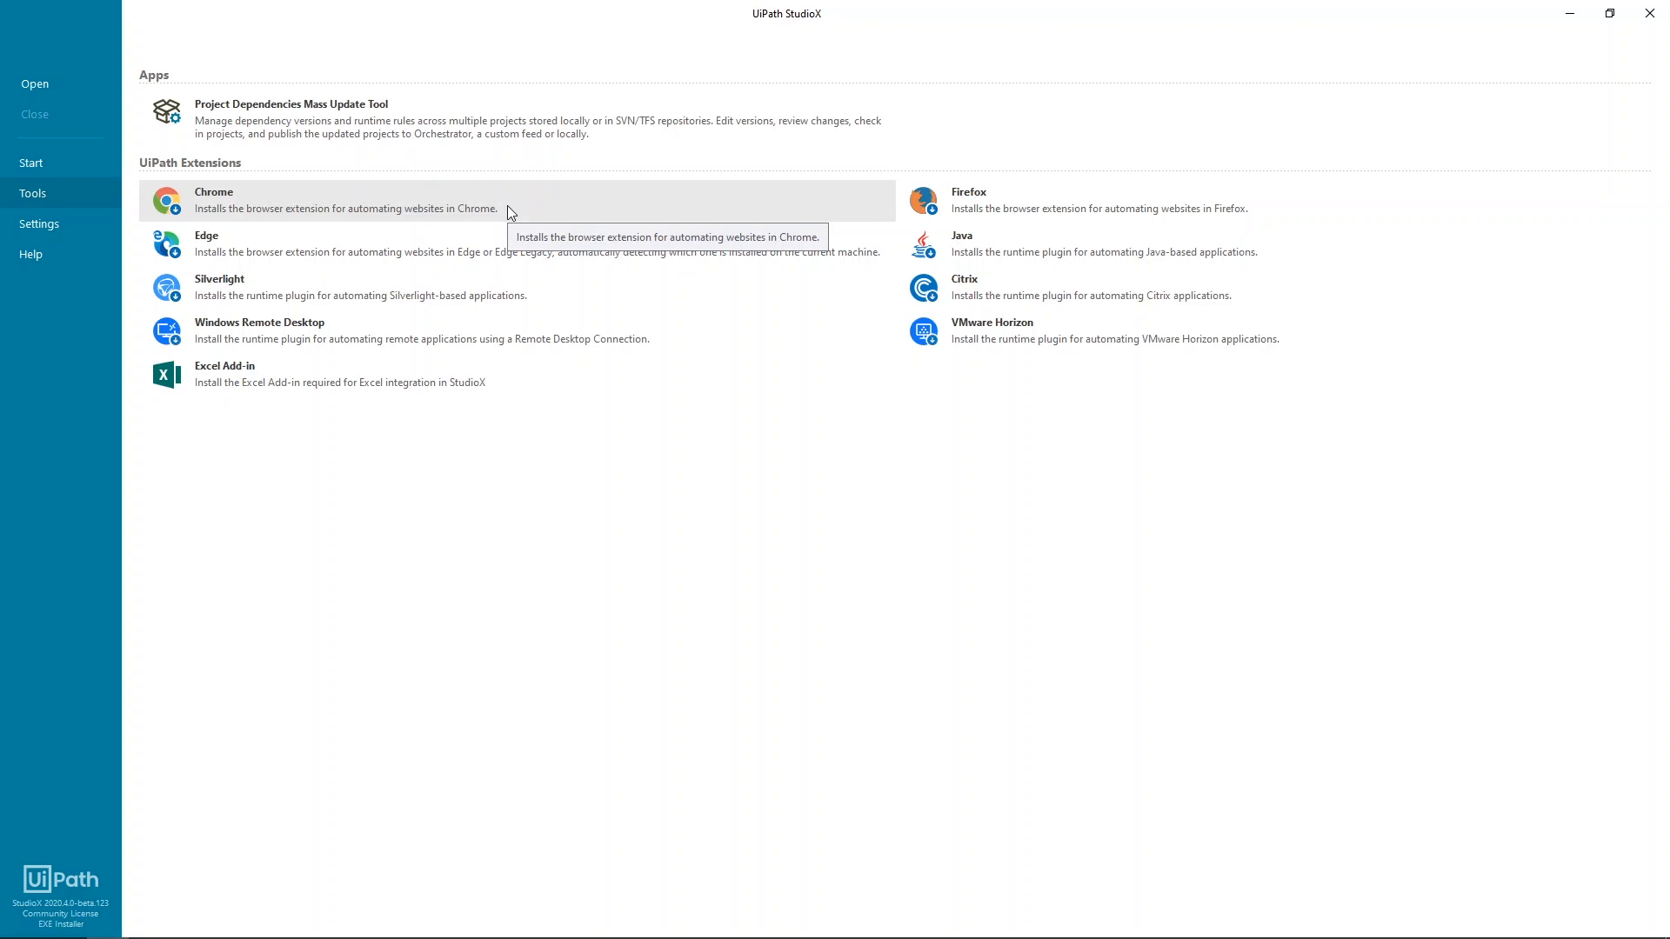
pyautogui.moveTo(515, 211)
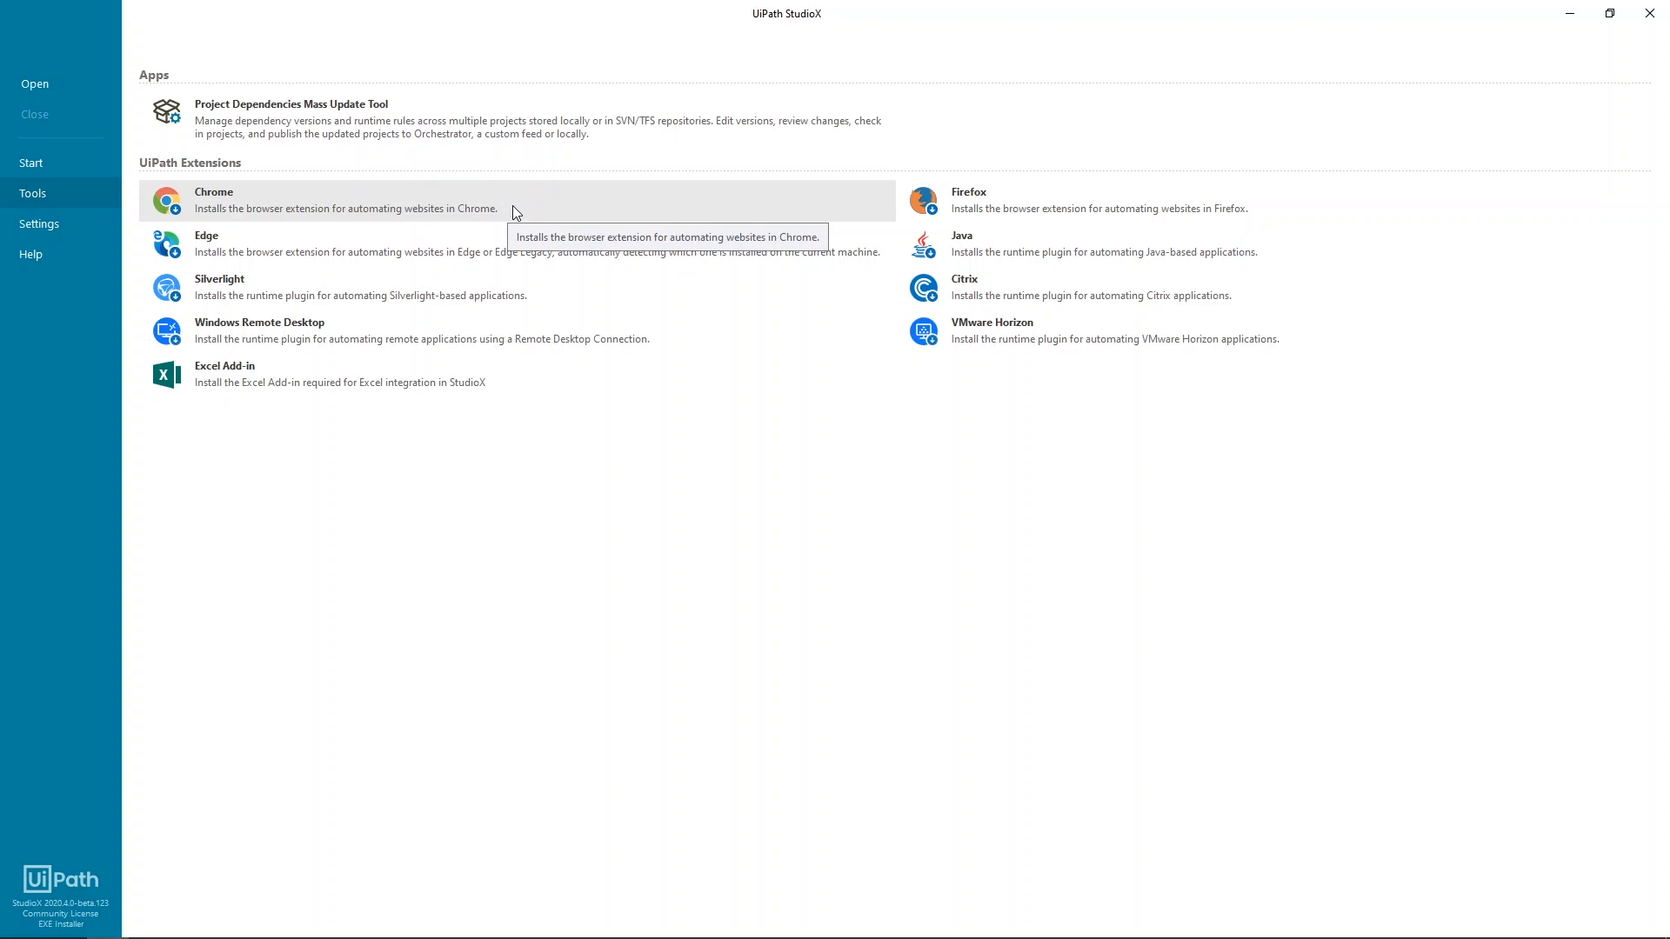
pyautogui.moveTo(591, 388)
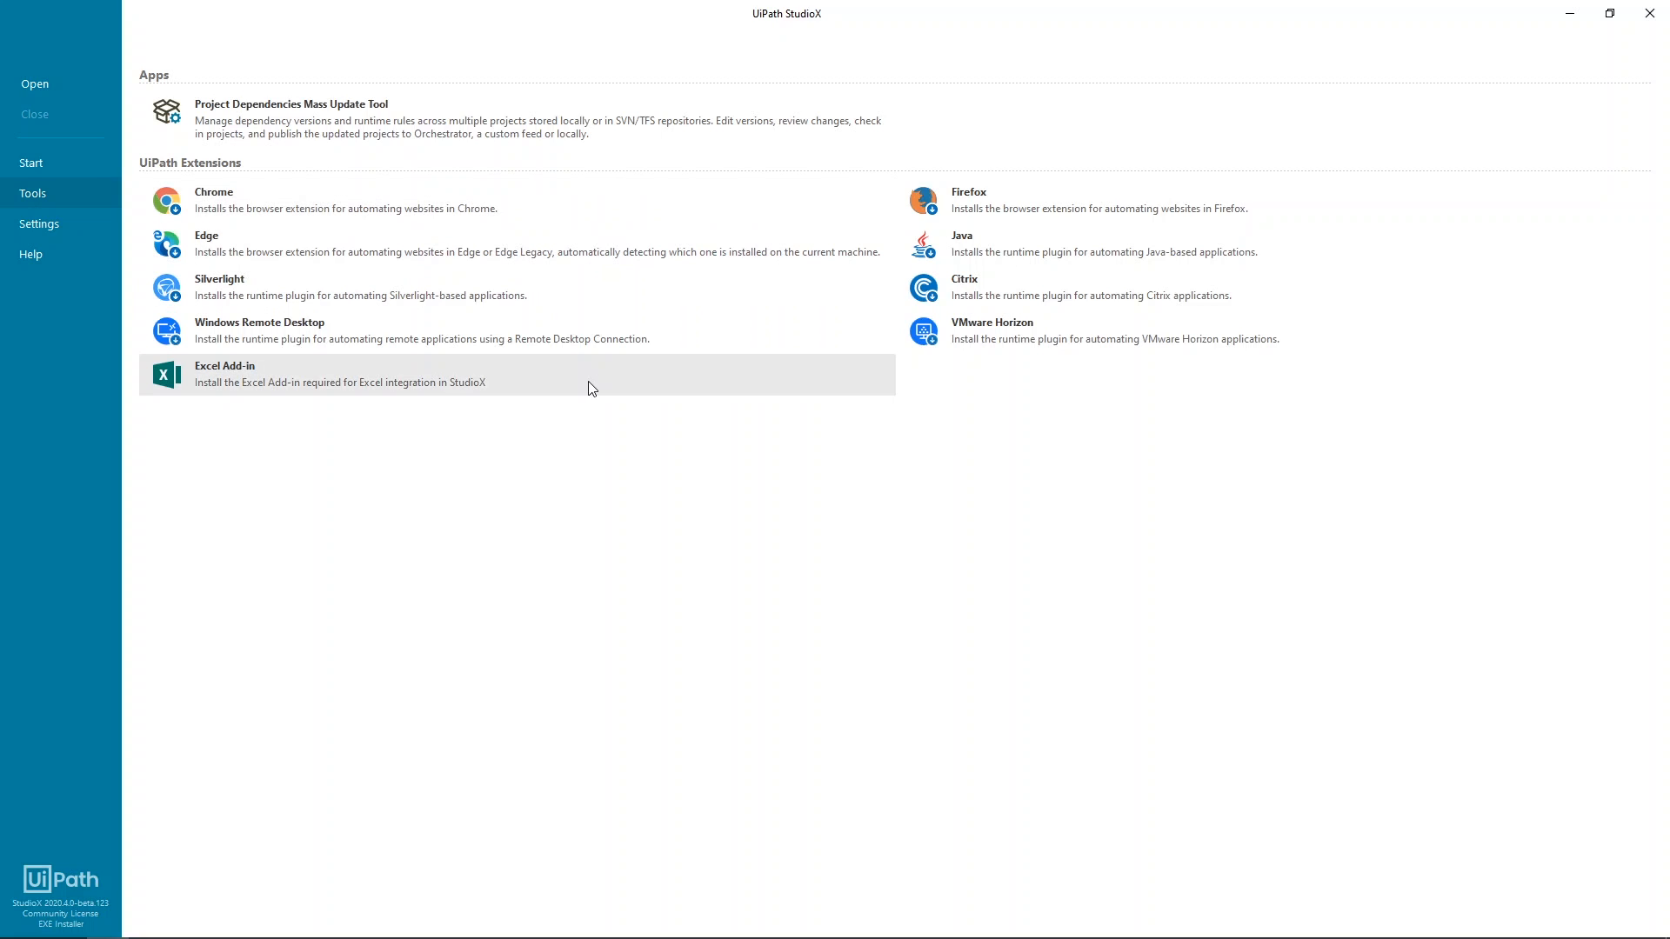
pyautogui.moveTo(591, 387)
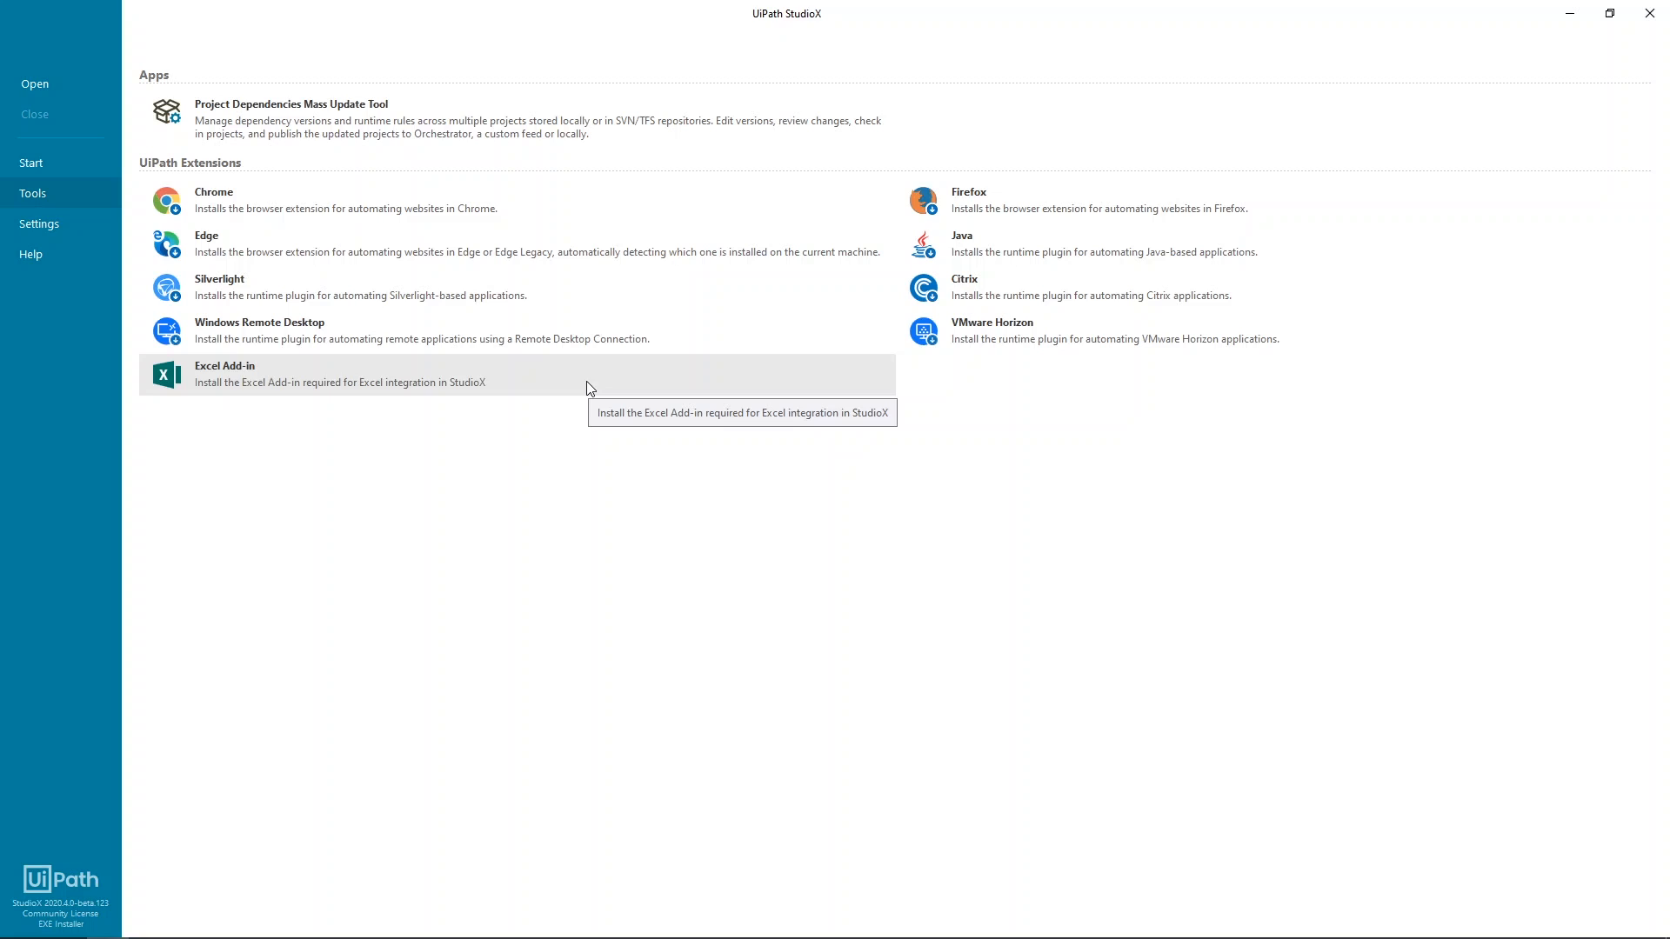
pyautogui.moveTo(232, 378)
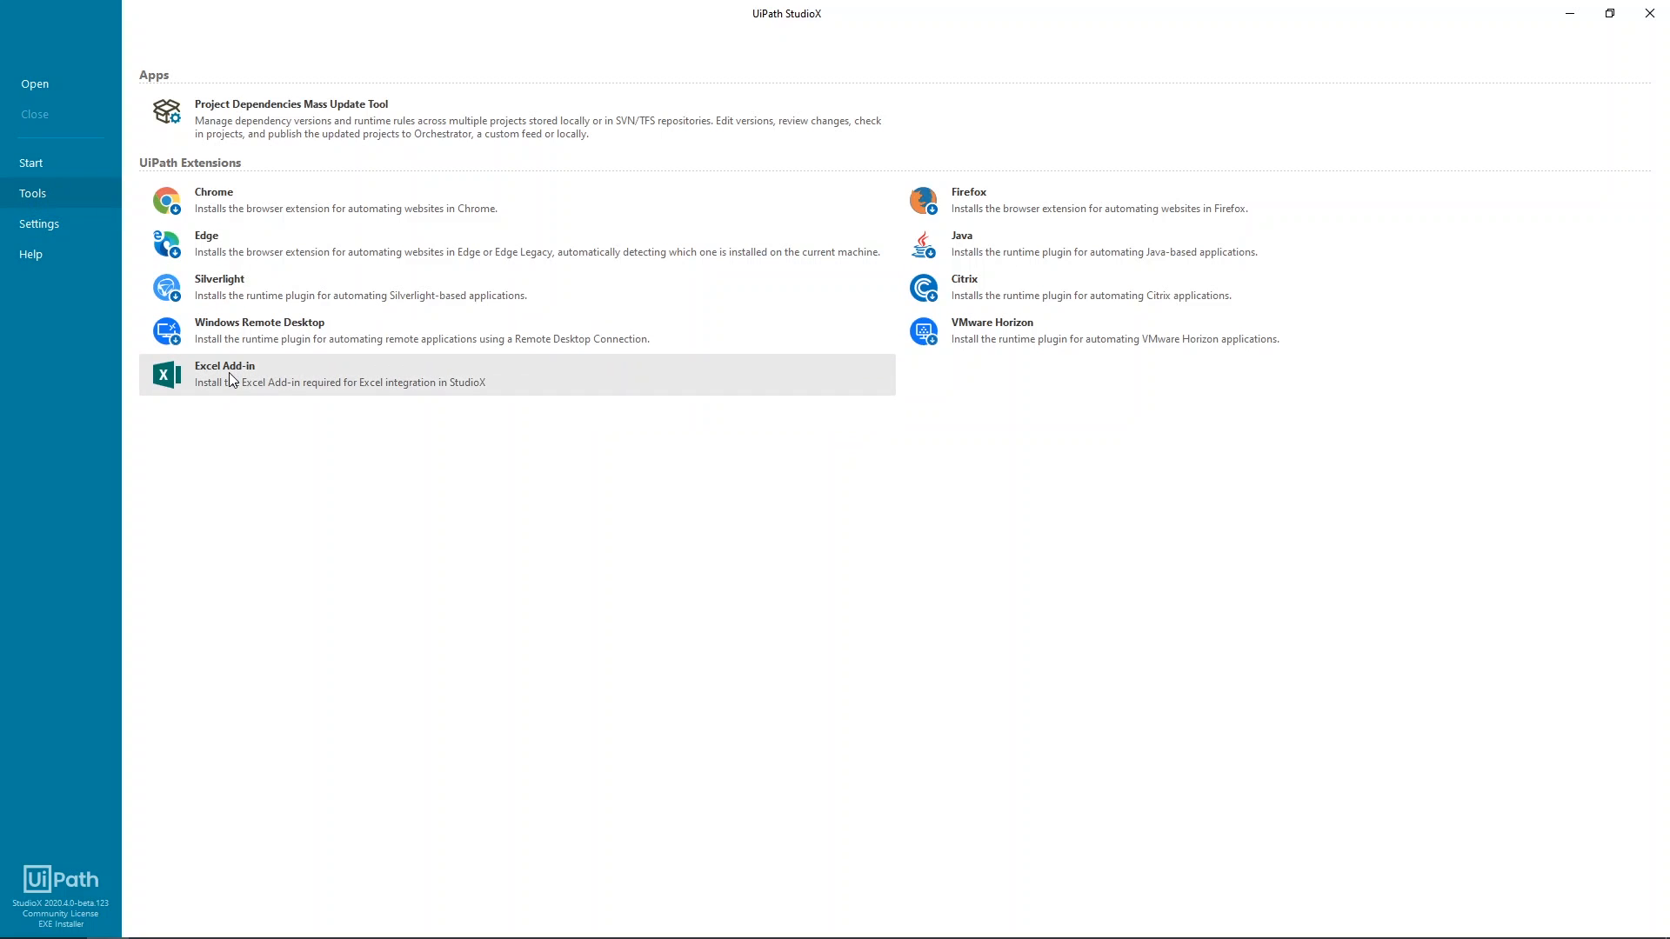
# Install the StudioX Excel Add-in from UiPath Extensions
pyautogui.click(231, 375)
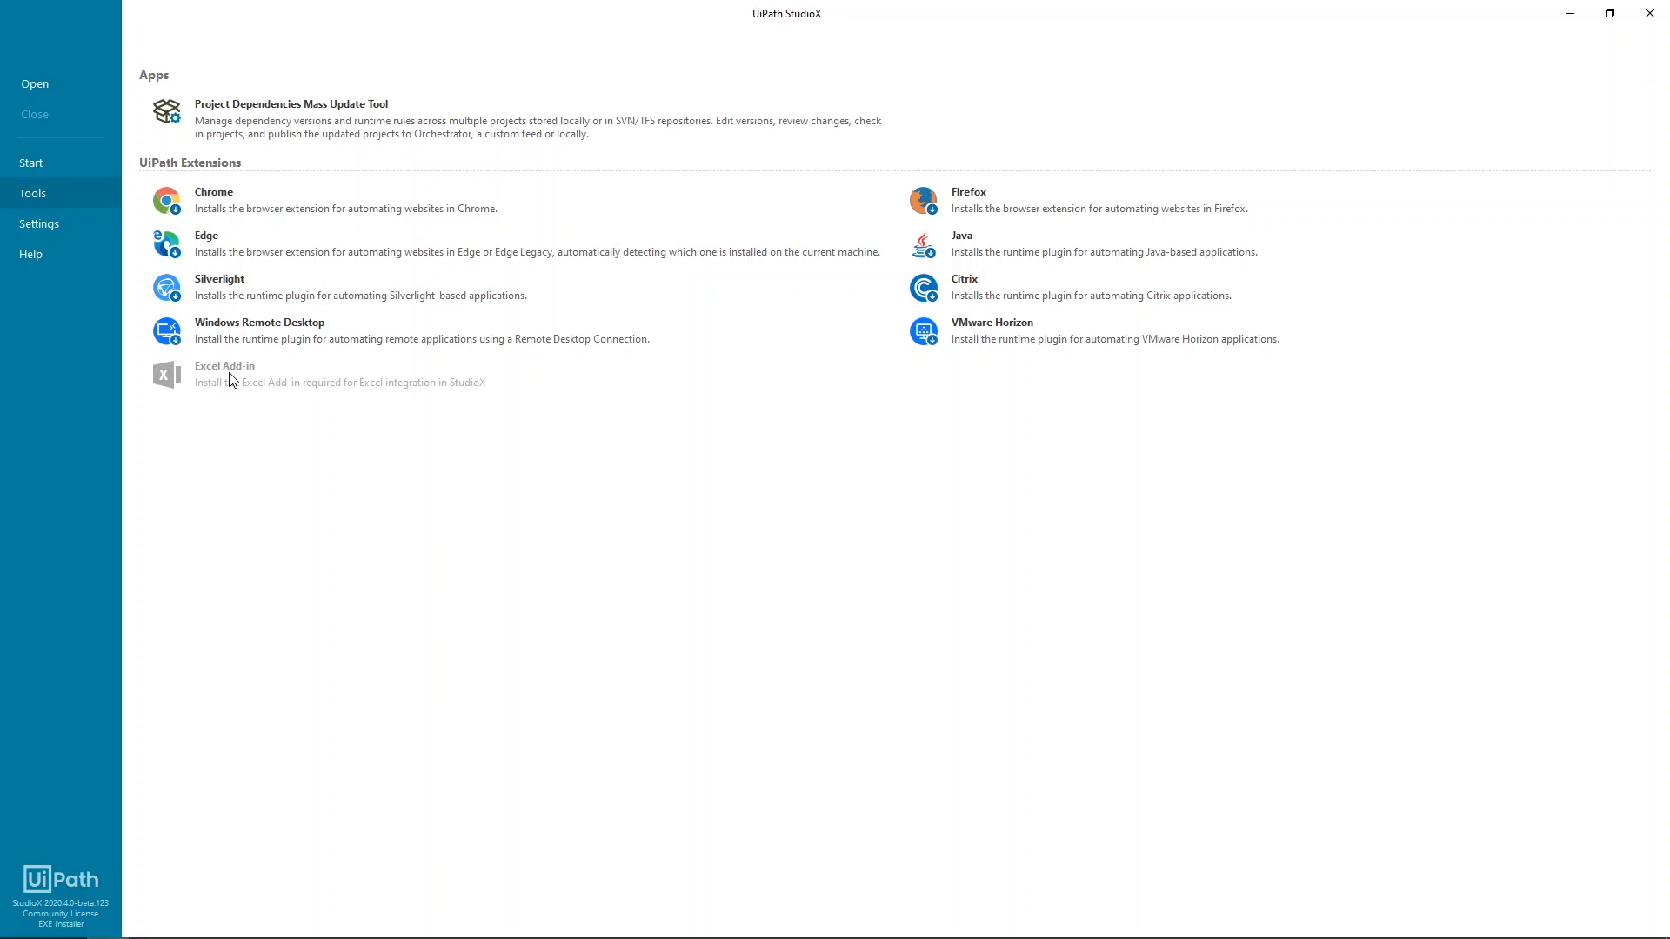
pyautogui.click(224, 375)
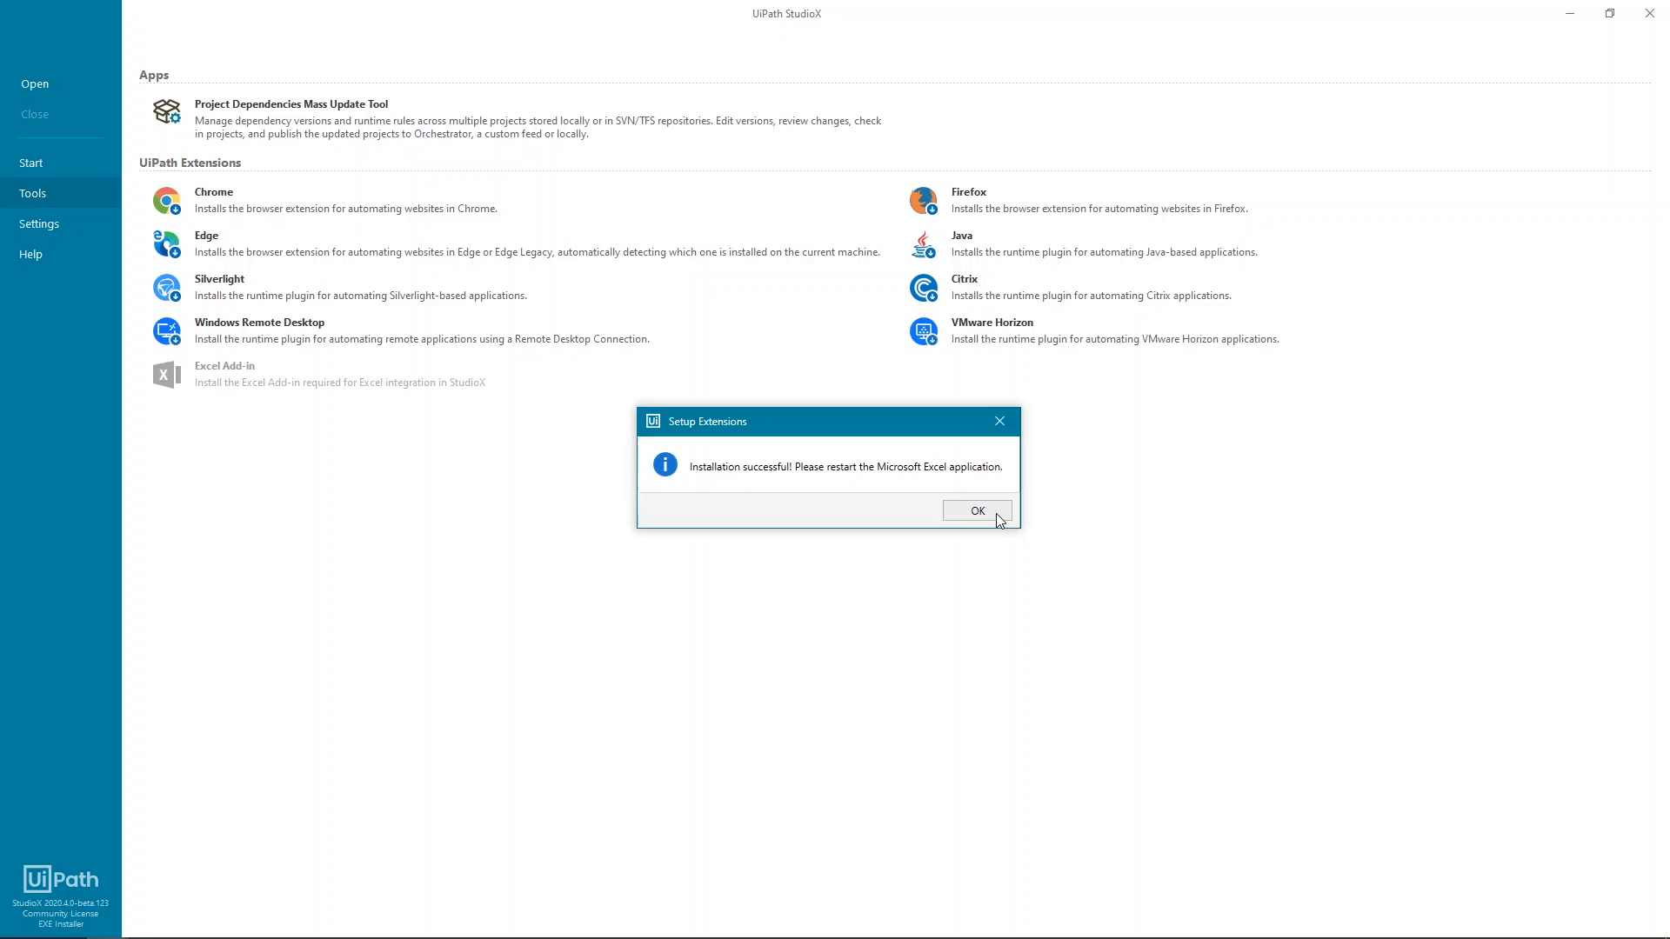
# Dismiss the Excel Add-in installation success message
pyautogui.click(977, 511)
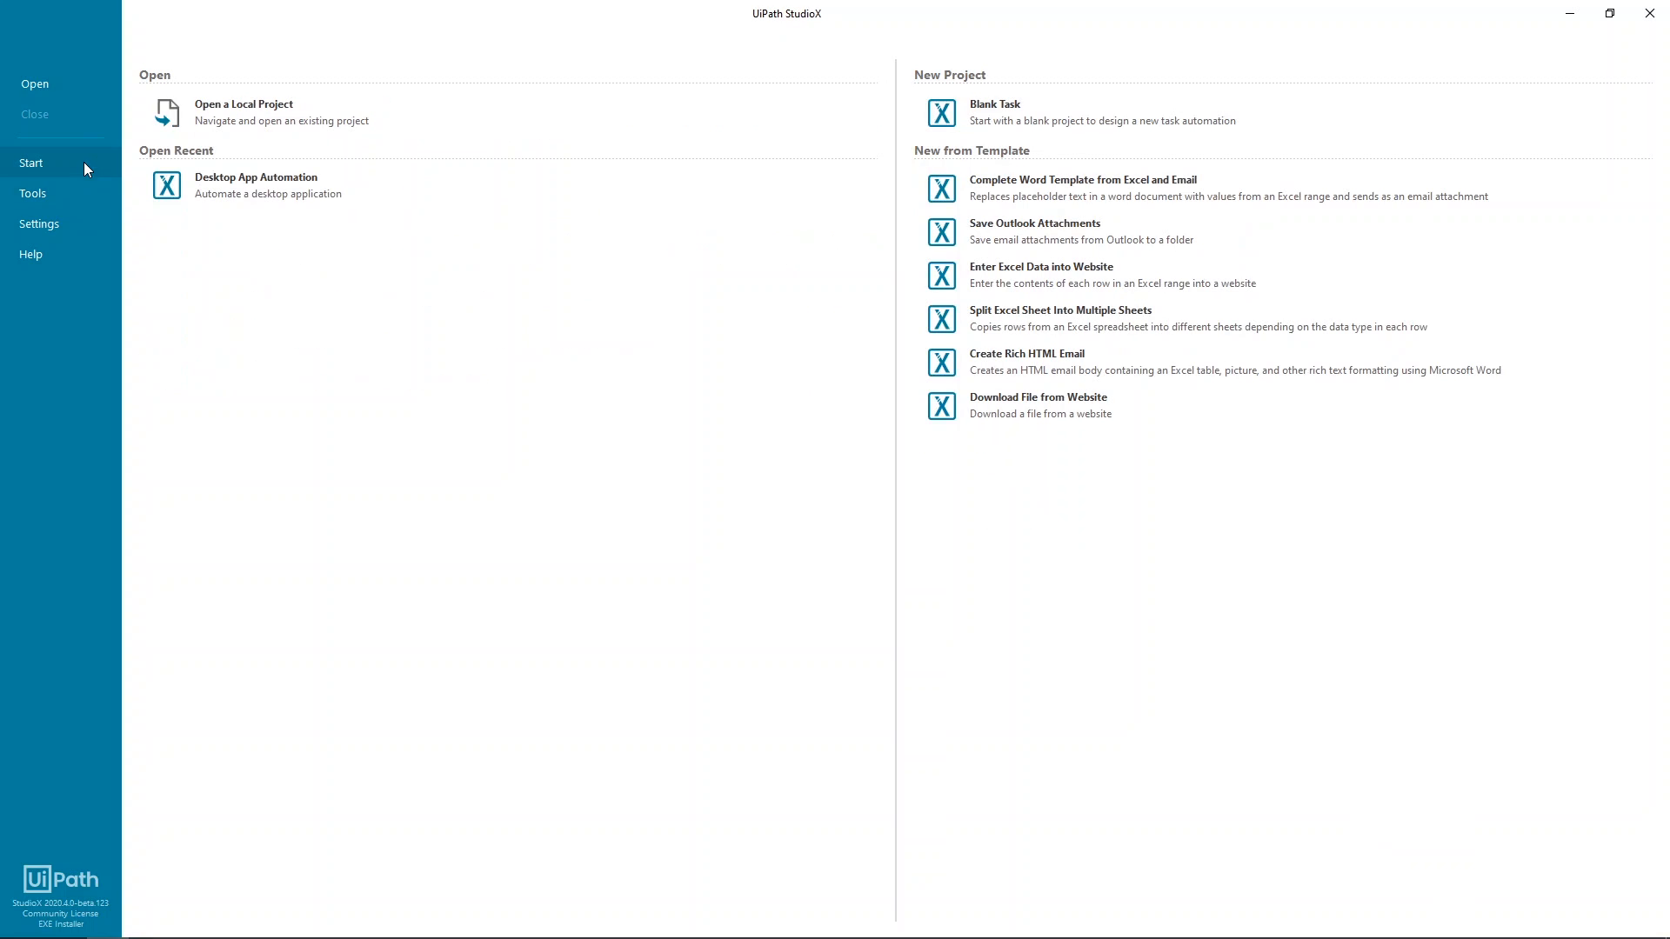
pyautogui.moveTo(617, 359)
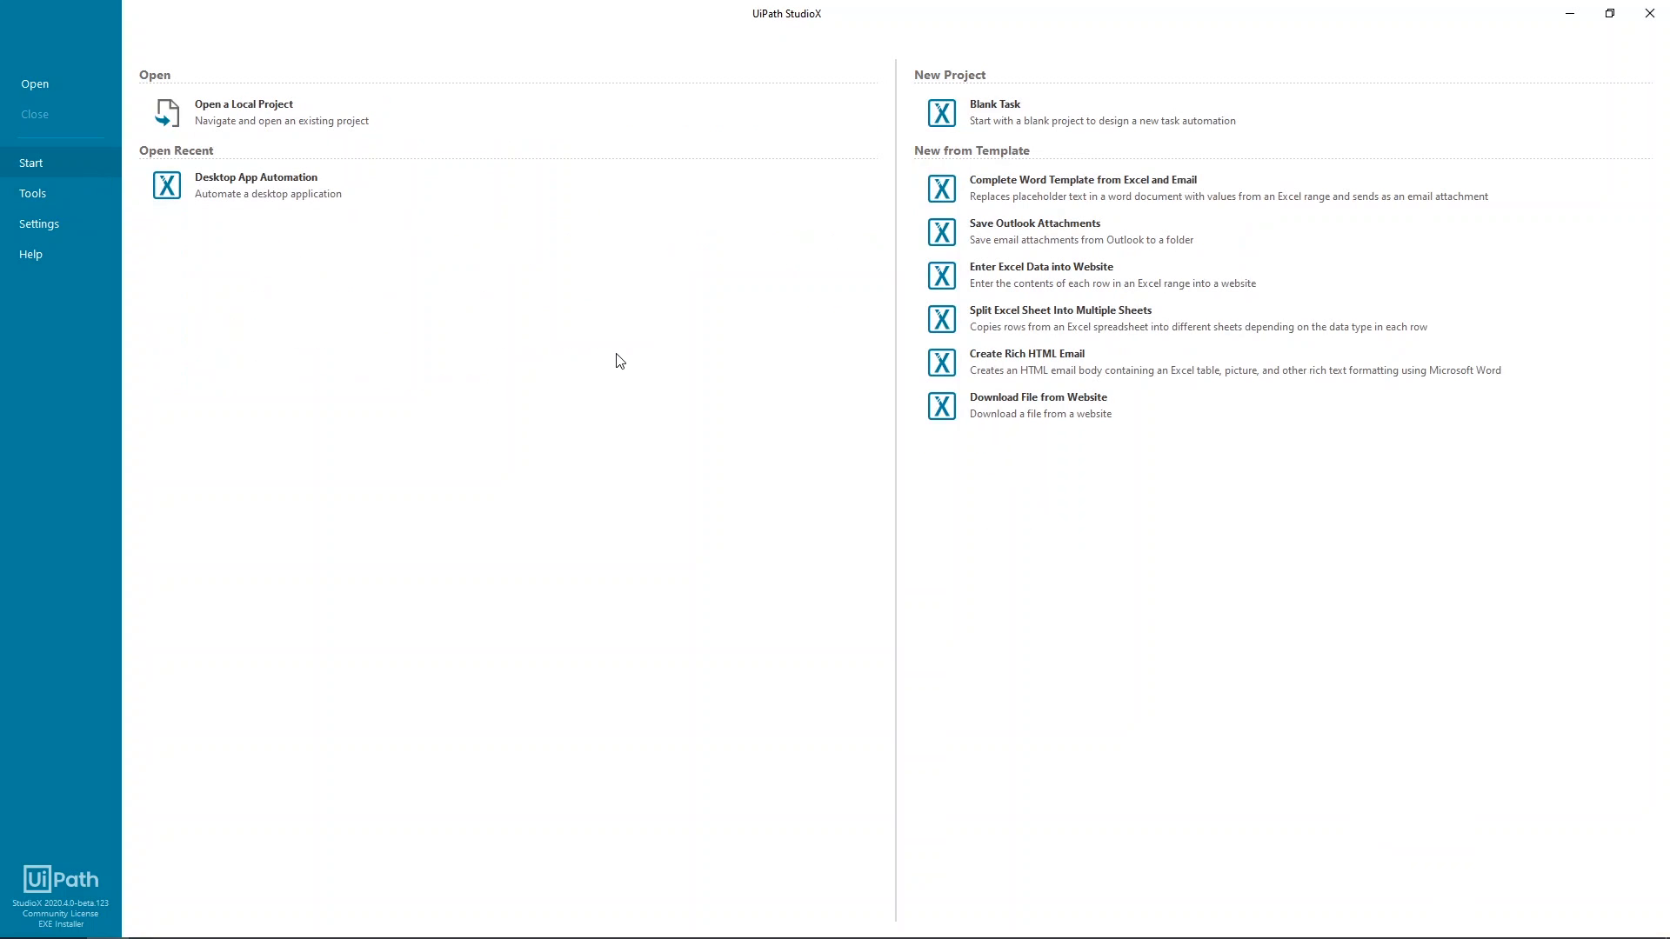
pyautogui.moveTo(487, 140)
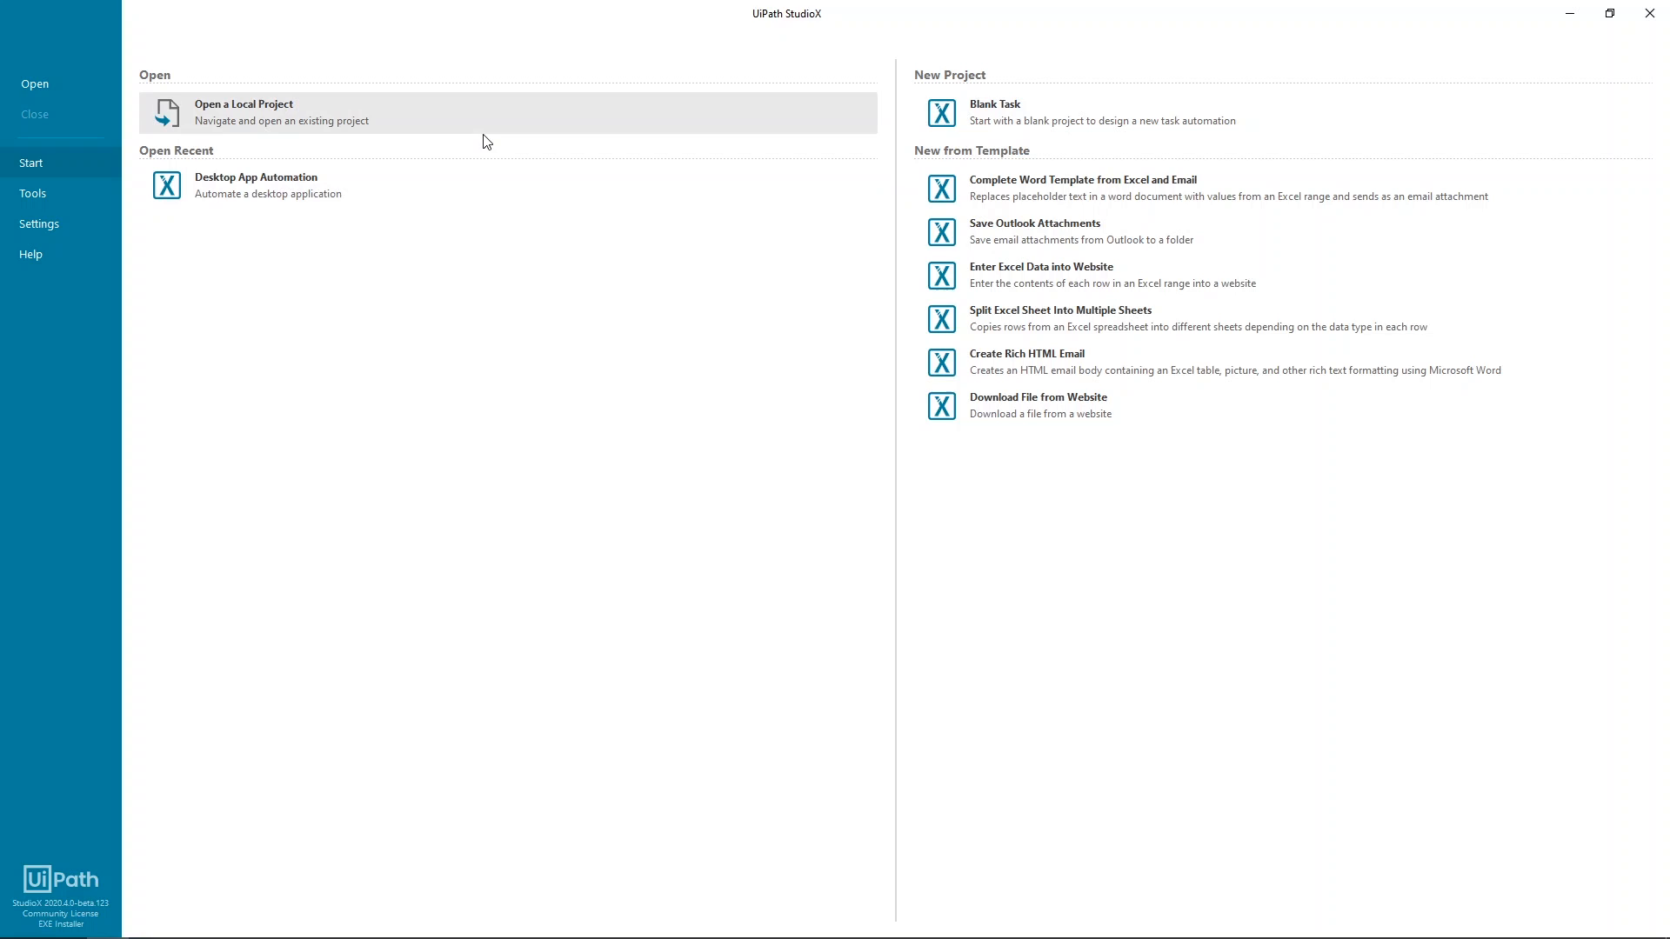
pyautogui.moveTo(448, 184)
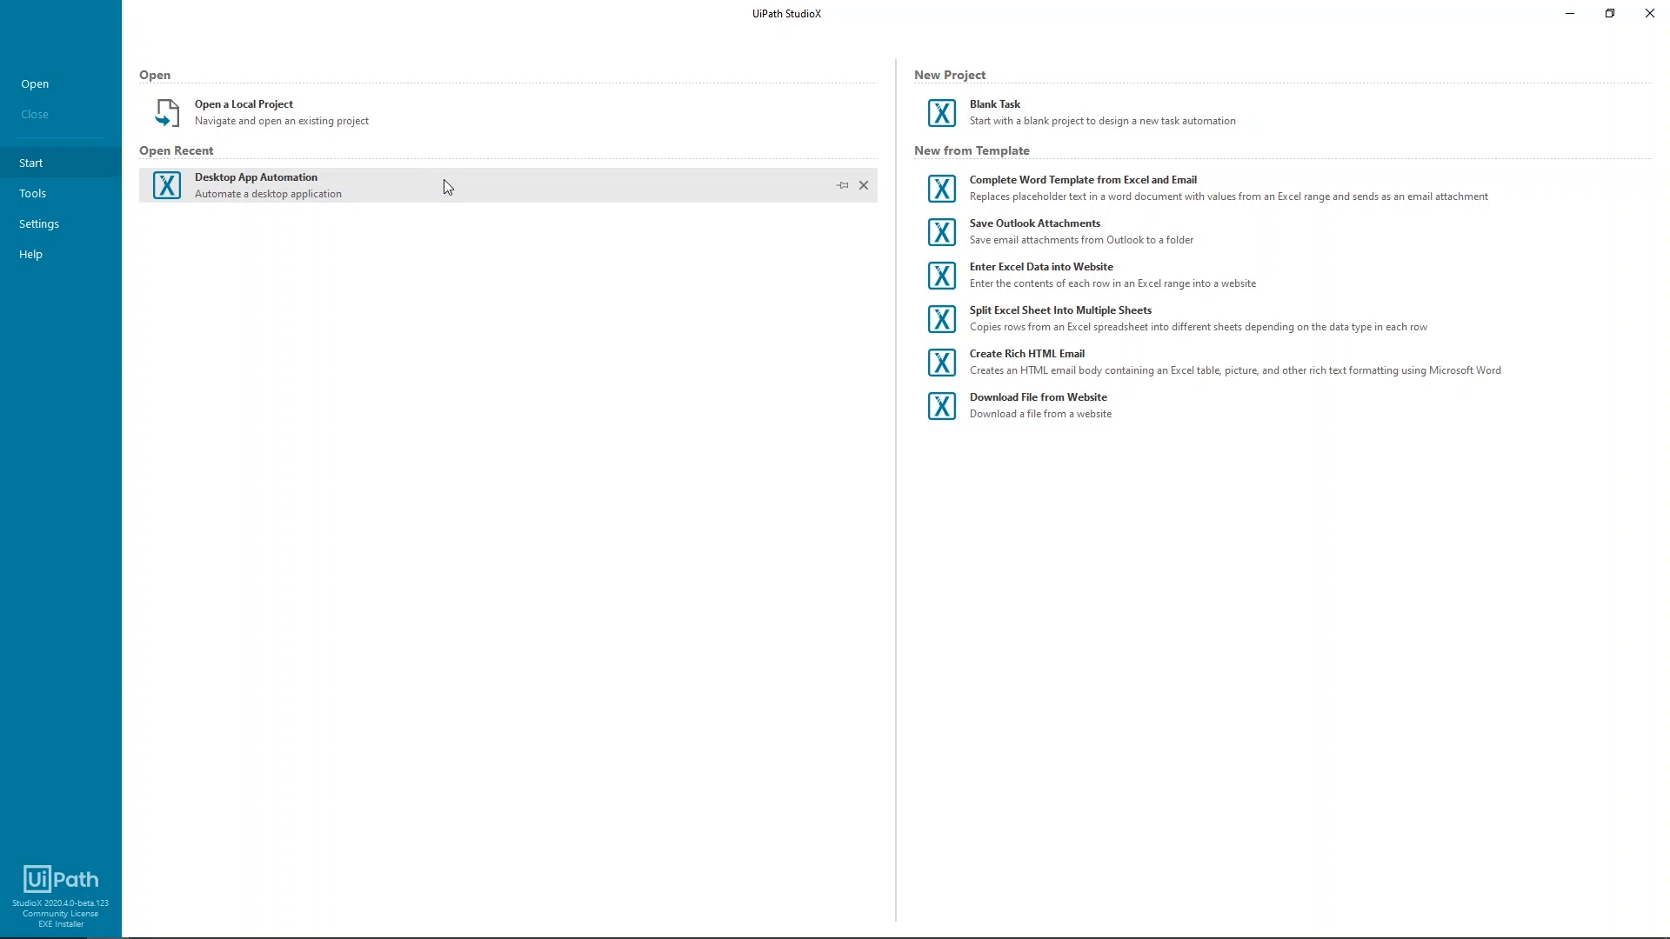
pyautogui.moveTo(824, 195)
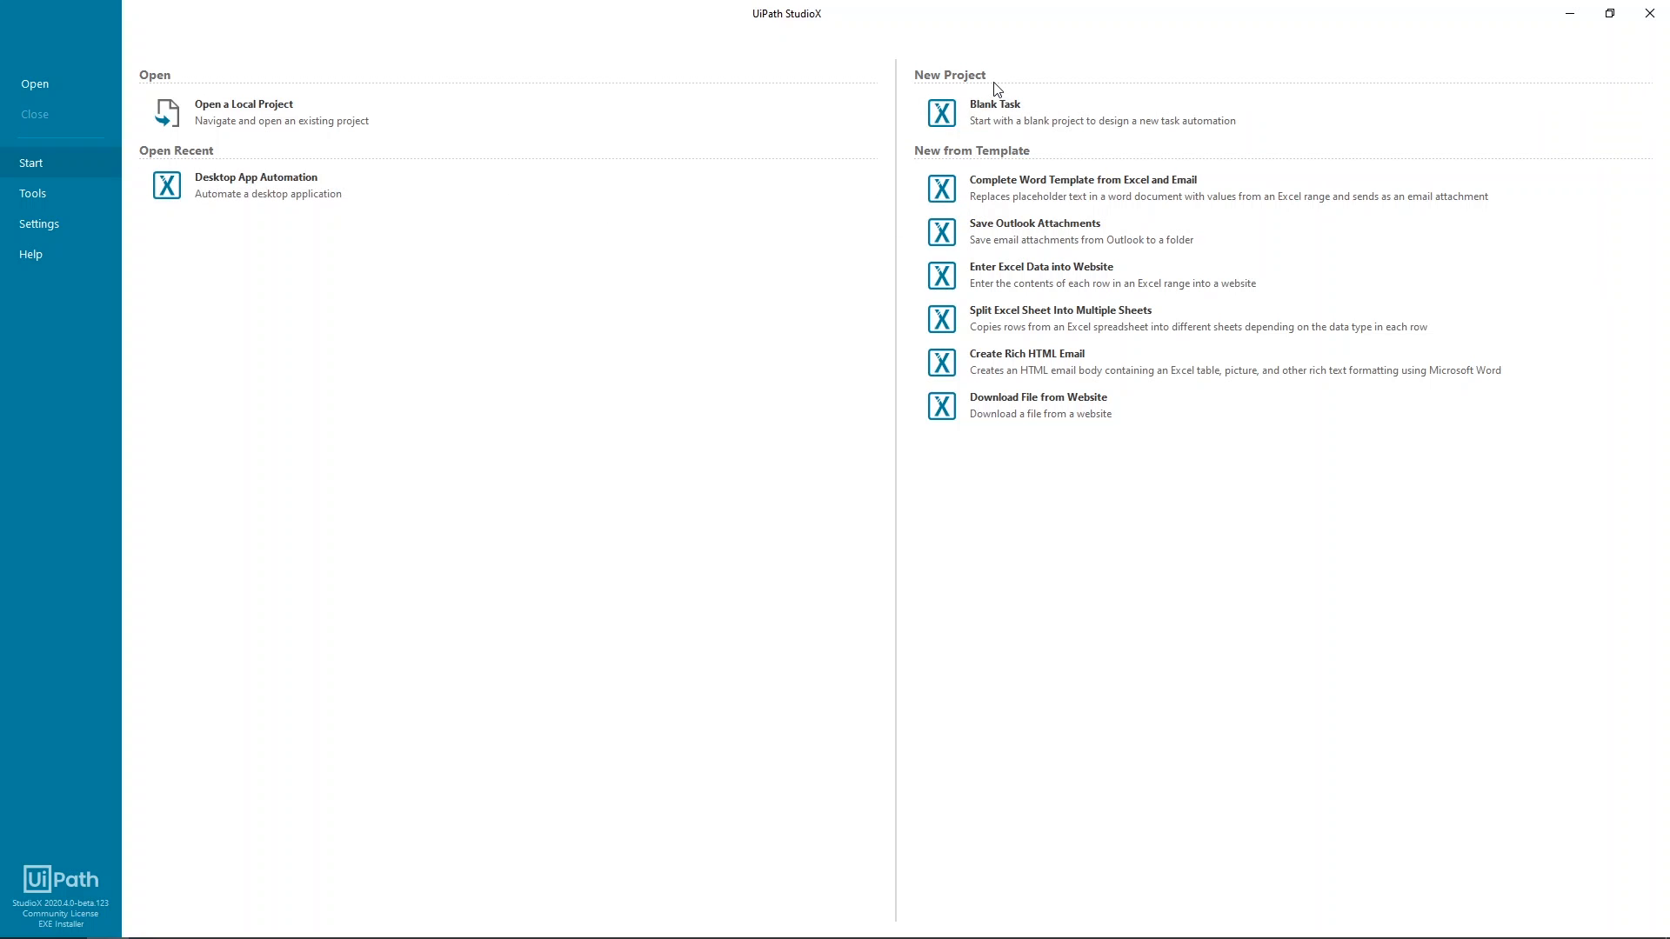
pyautogui.moveTo(1045, 130)
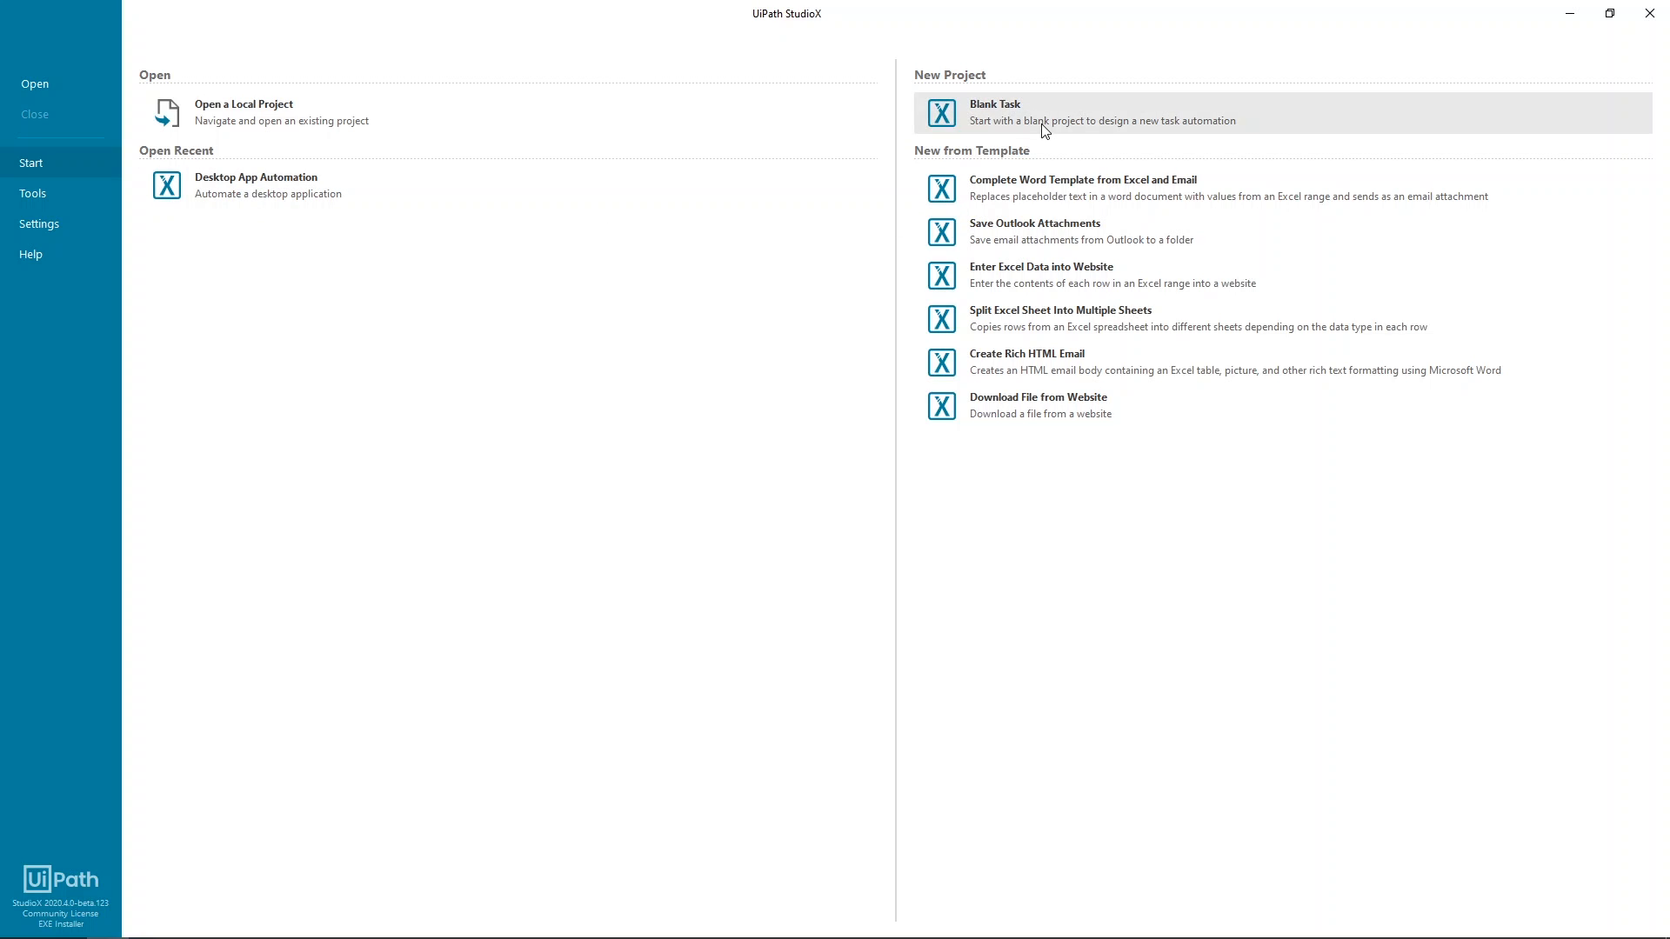
pyautogui.moveTo(1074, 203)
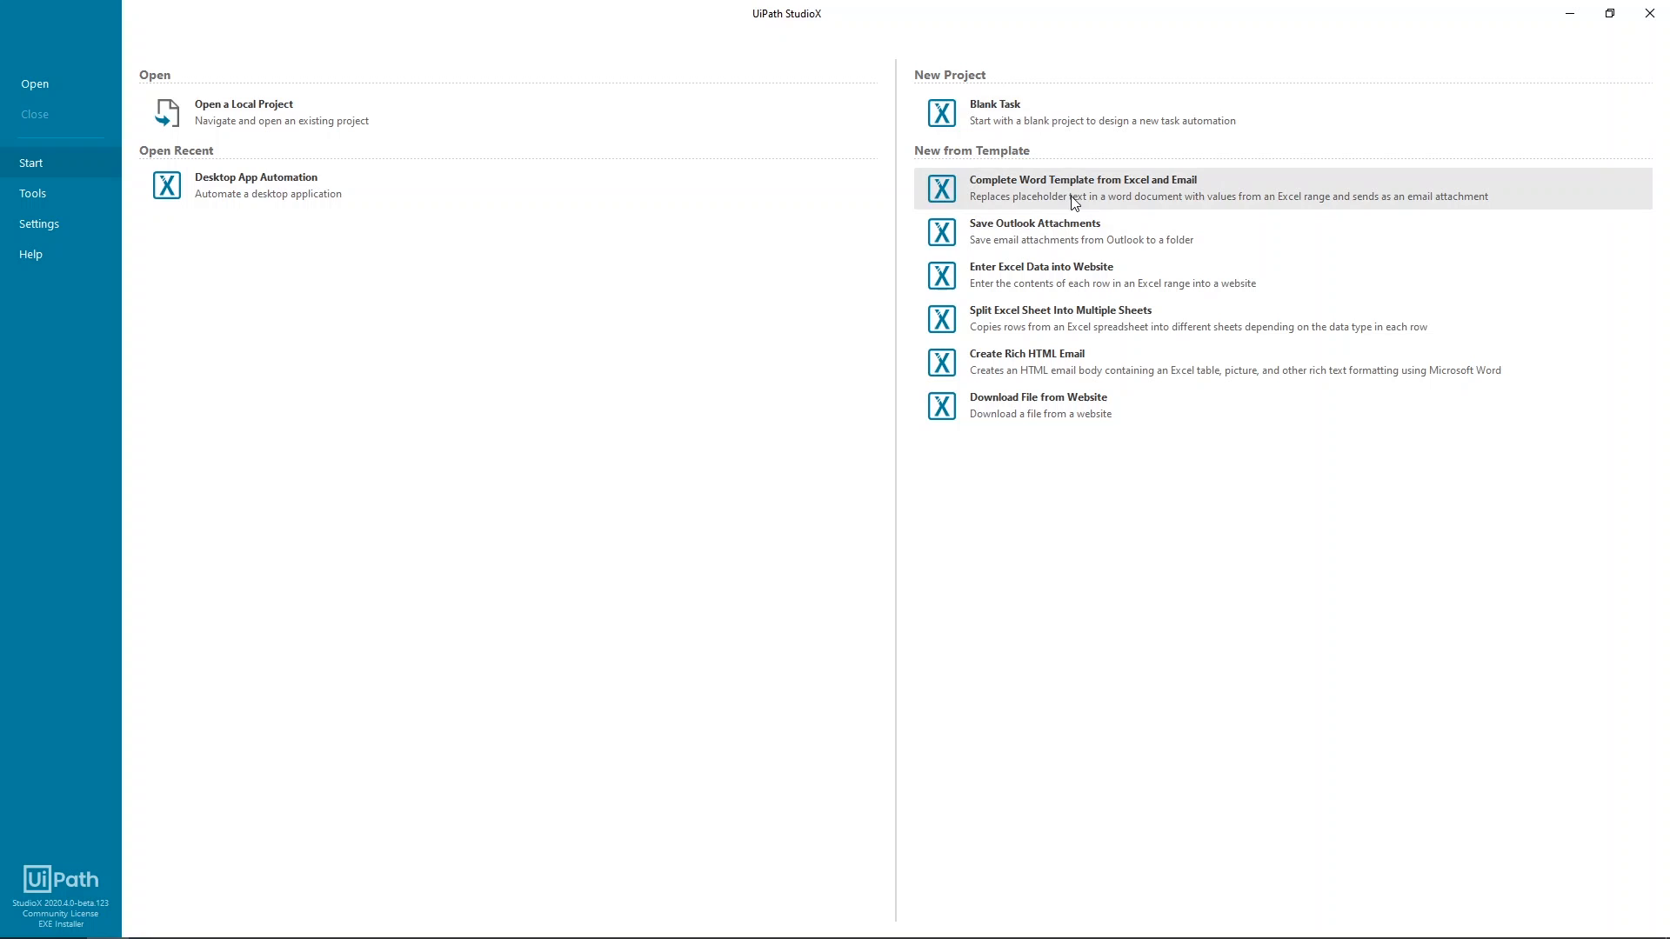
pyautogui.moveTo(1088, 343)
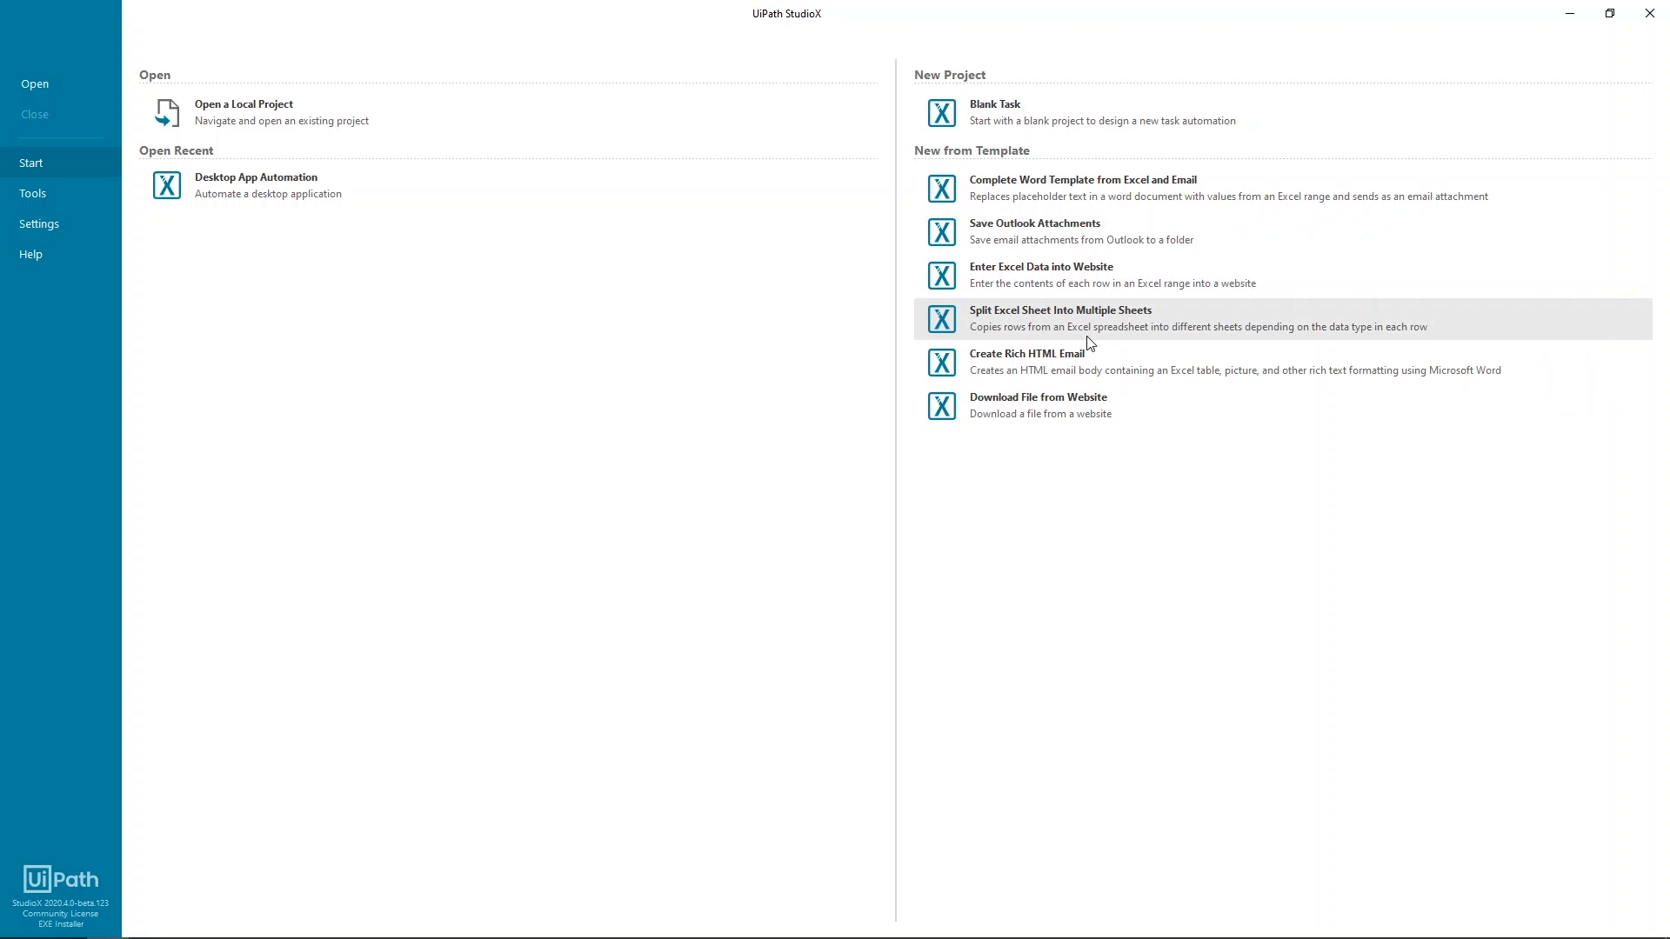
pyautogui.moveTo(1095, 500)
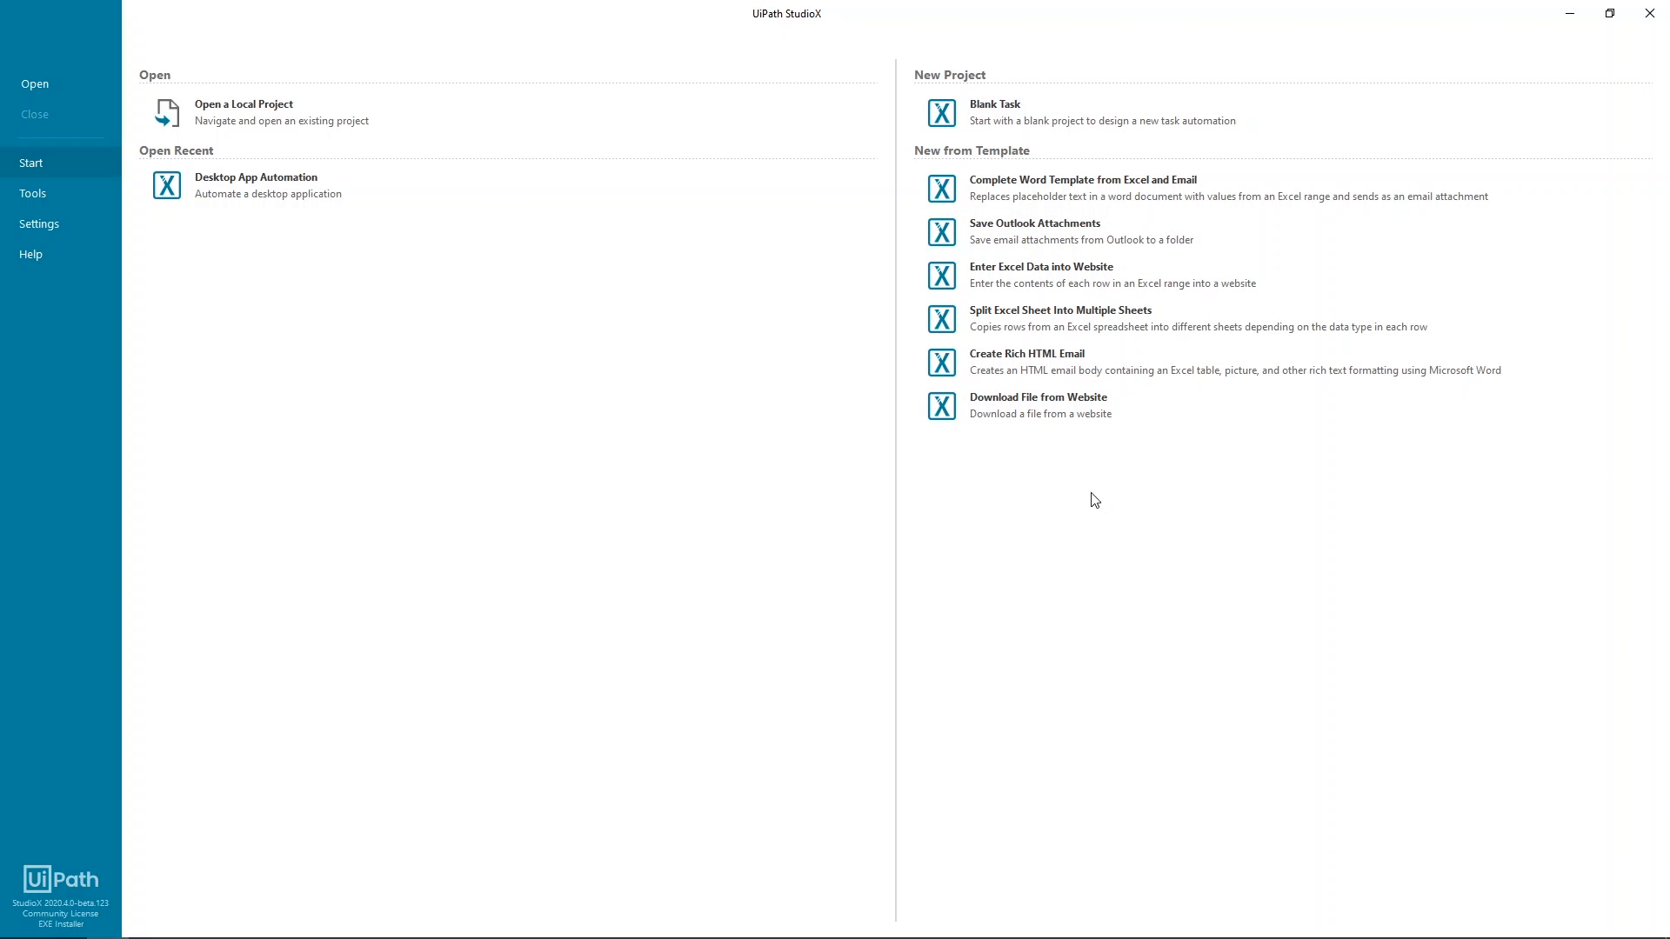
pyautogui.moveTo(1105, 457)
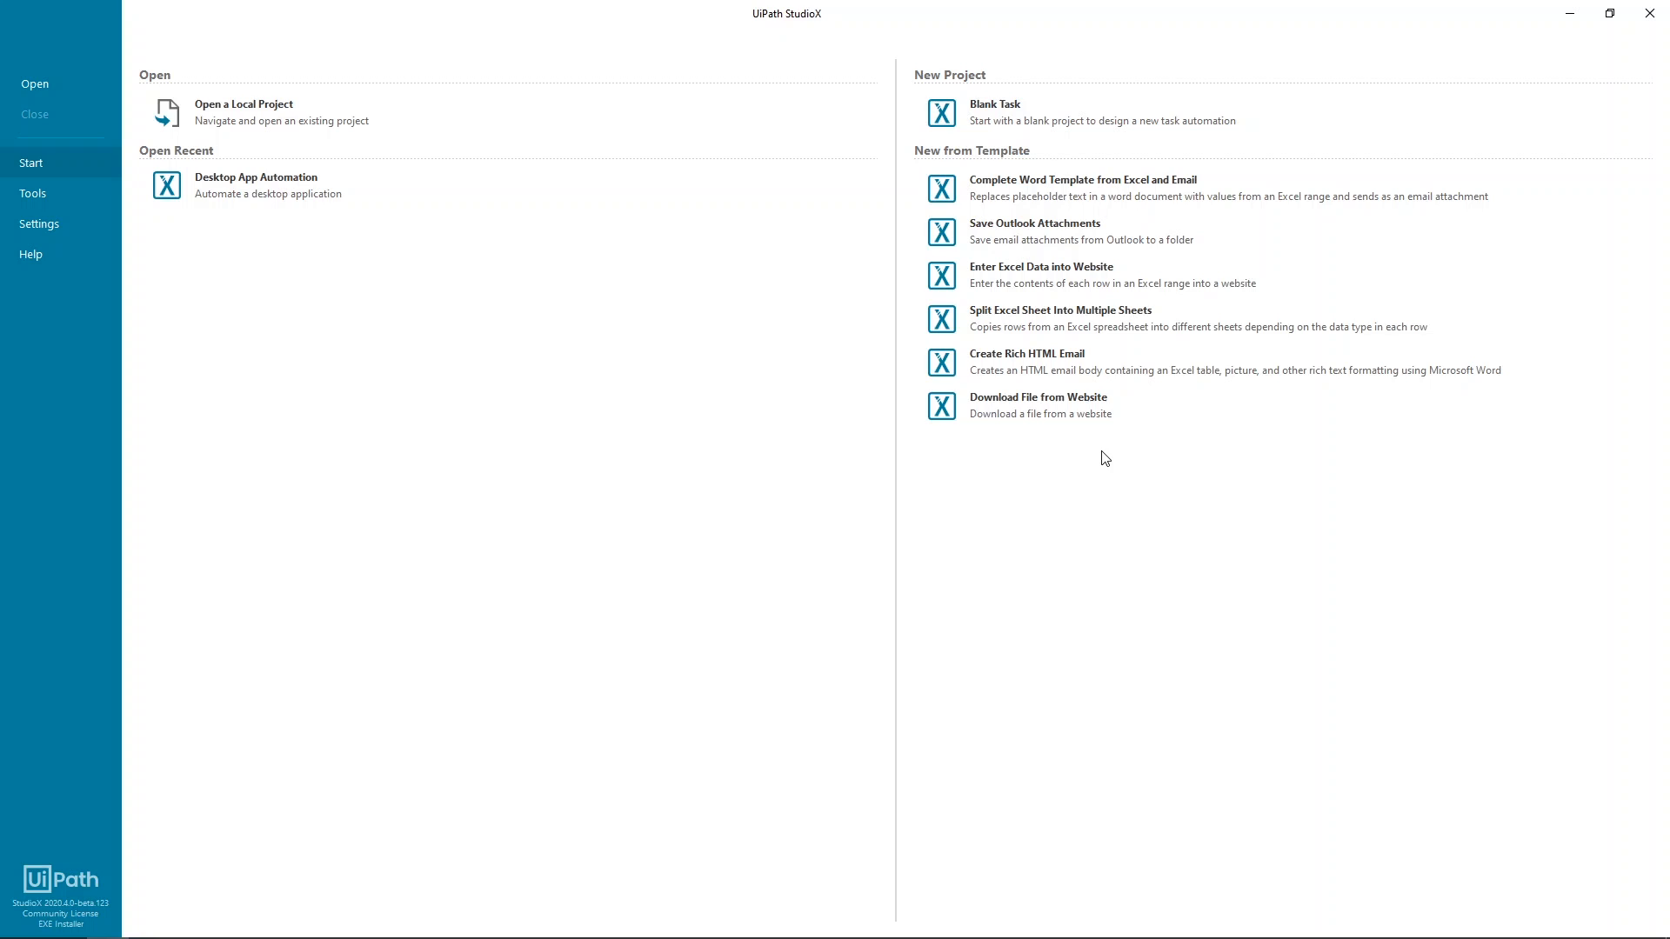
pyautogui.moveTo(1050, 125)
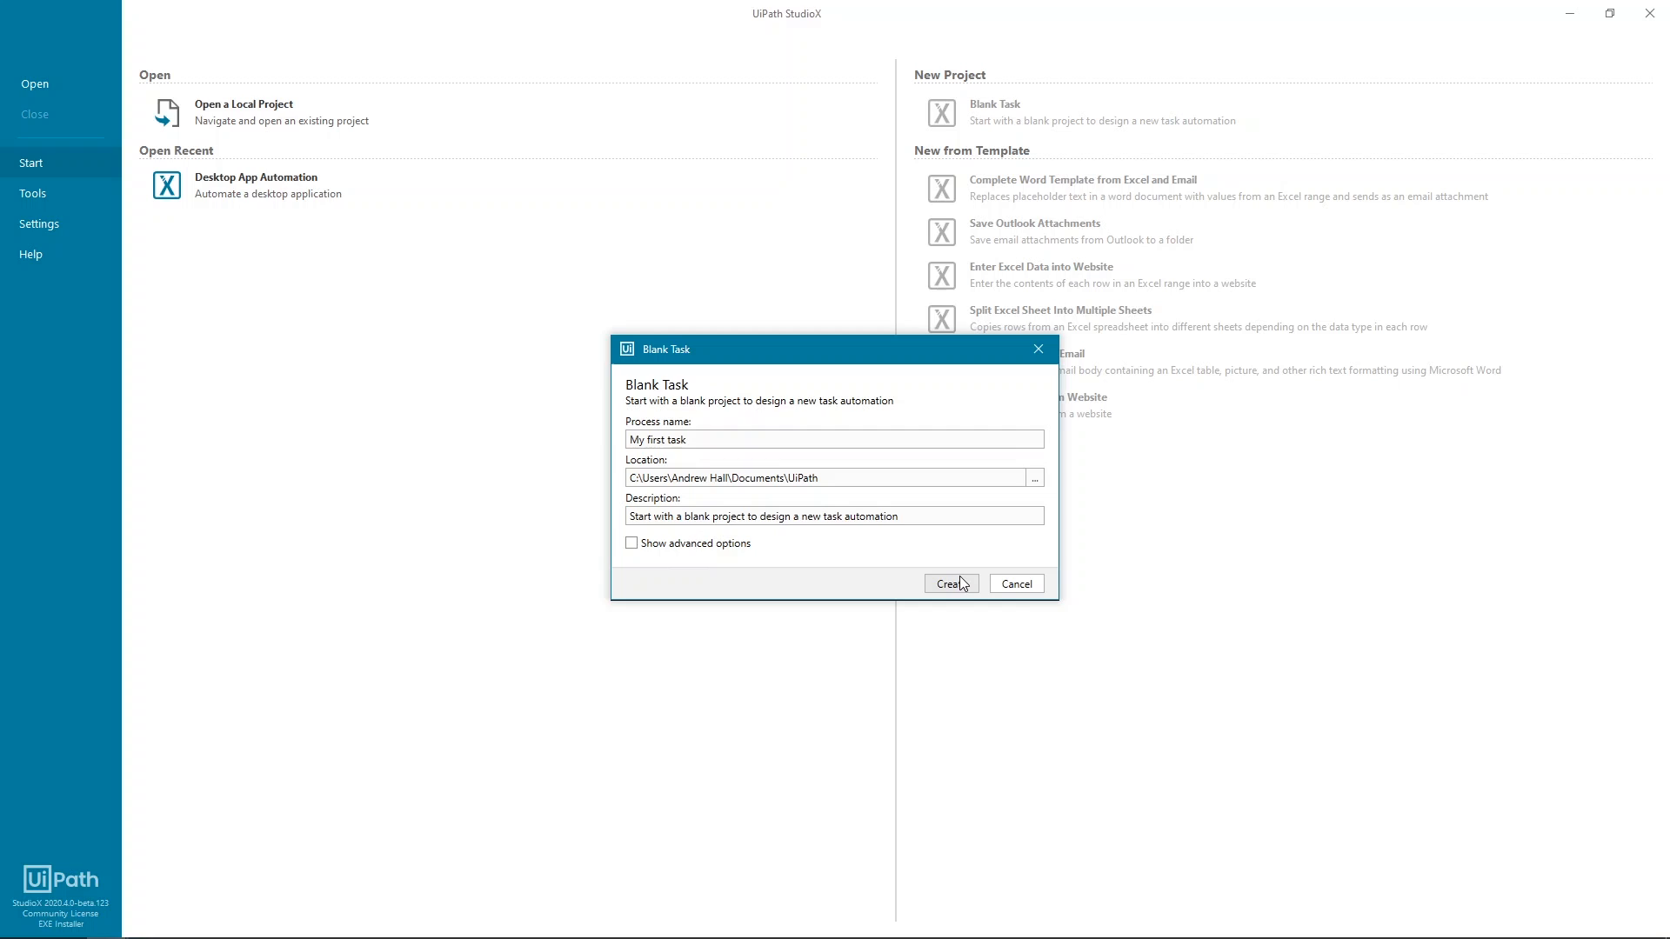
# Create the blank task project named 'My first task'
pyautogui.click(952, 584)
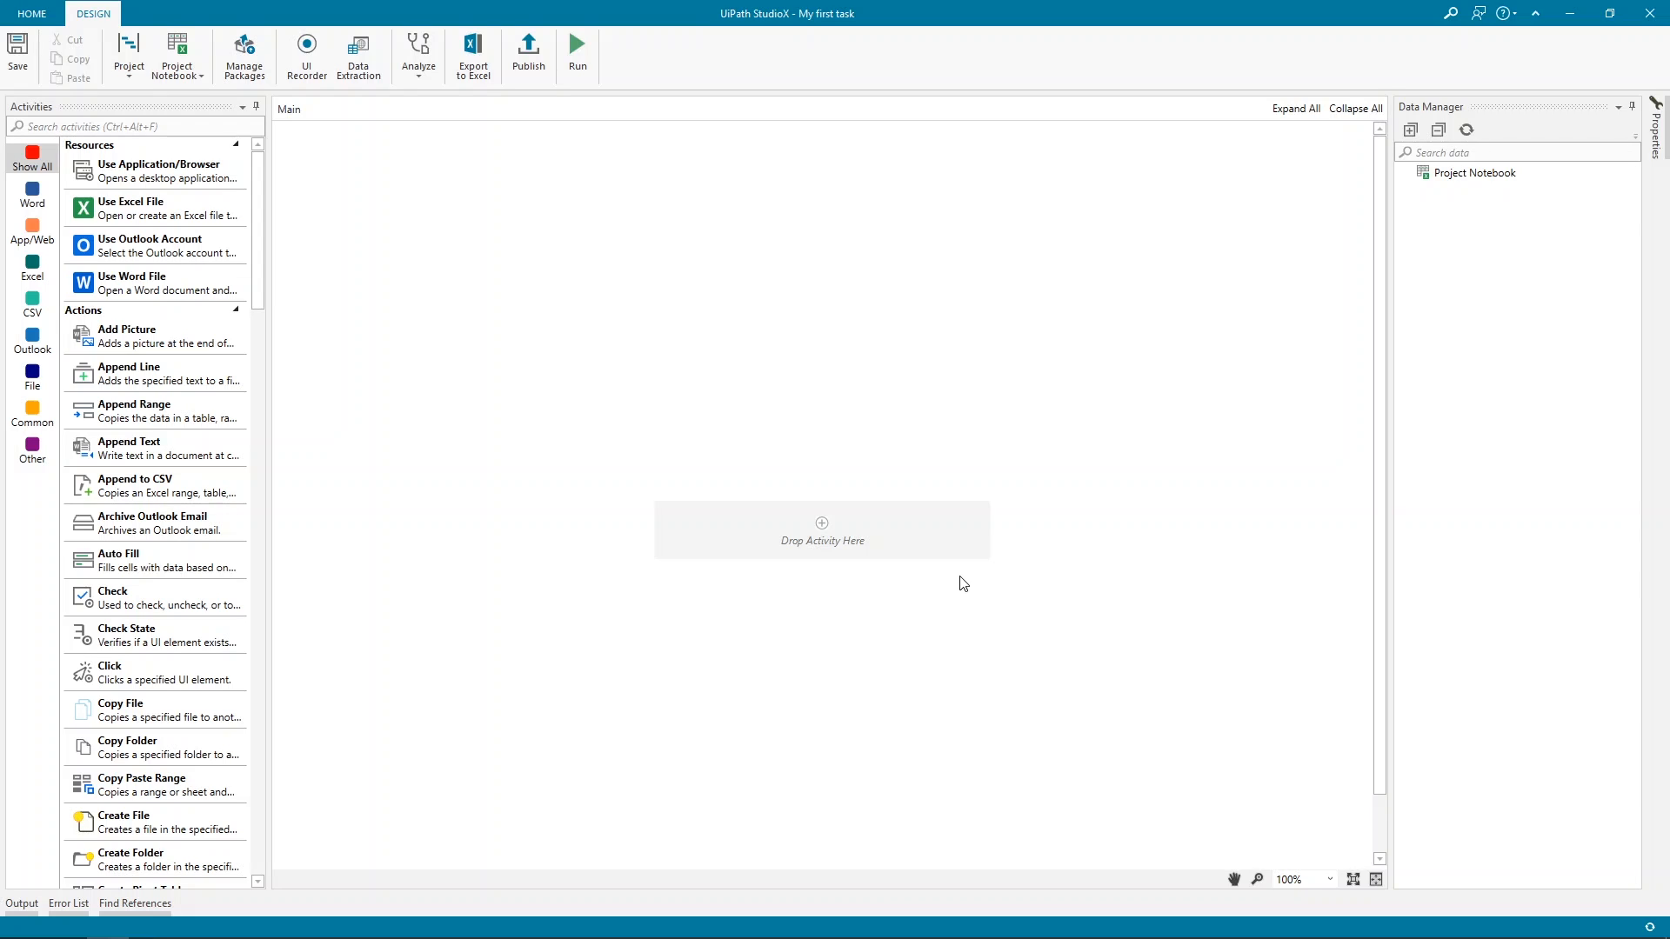
pyautogui.moveTo(200, 174)
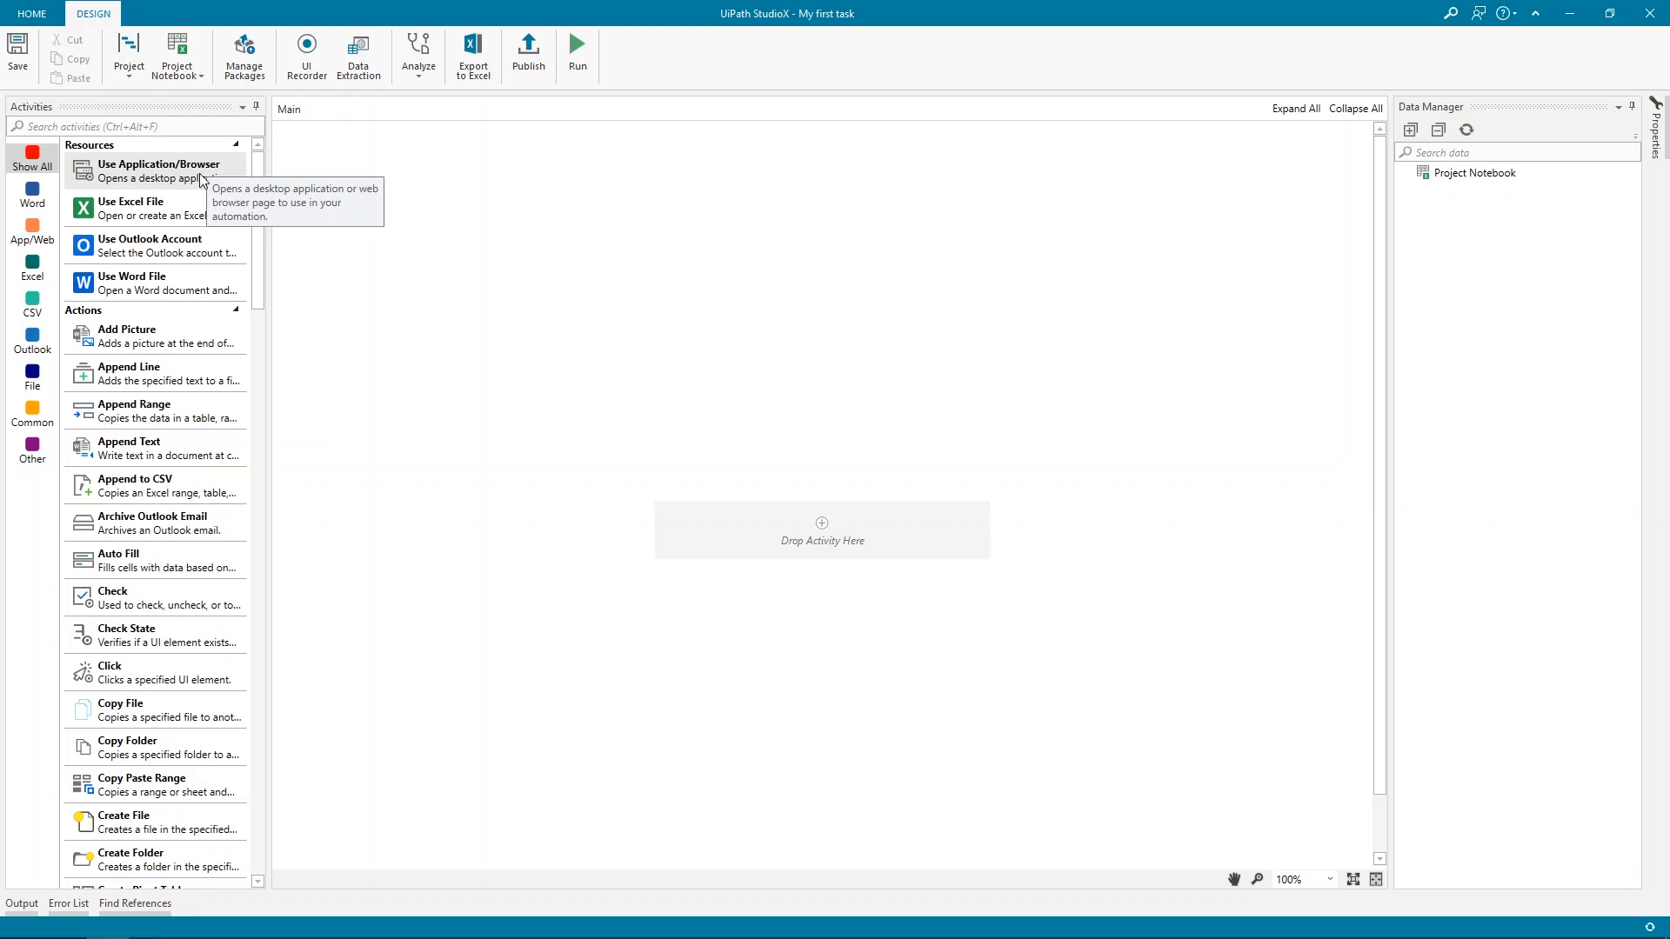
pyautogui.moveTo(179, 241)
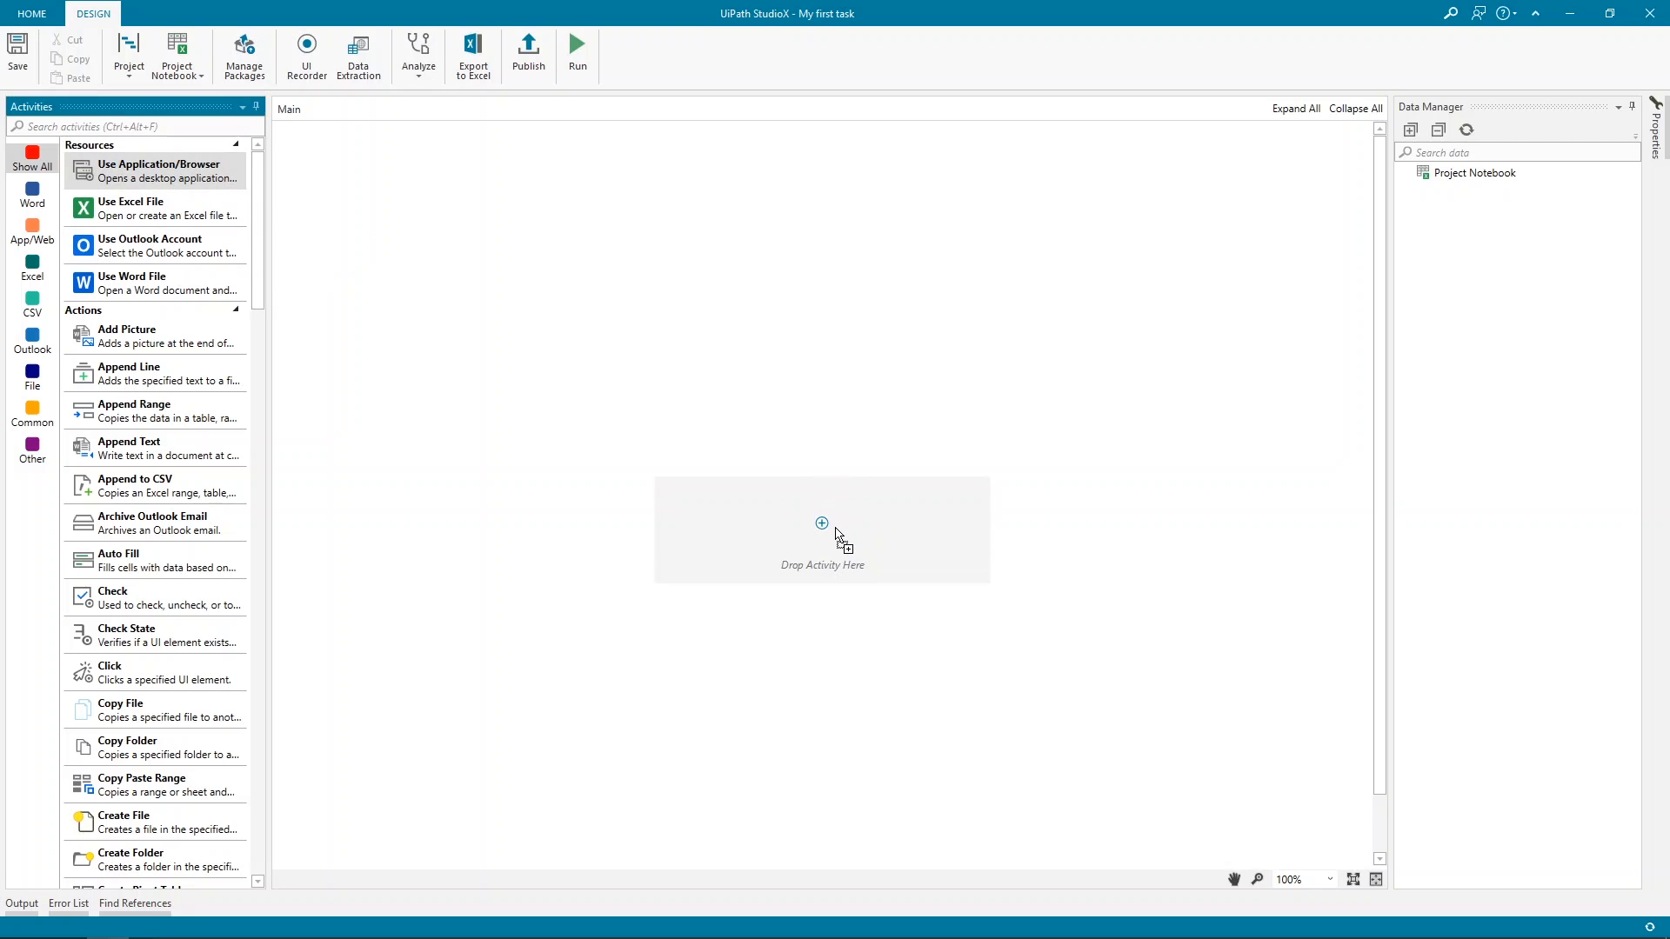
pyautogui.moveTo(823, 526)
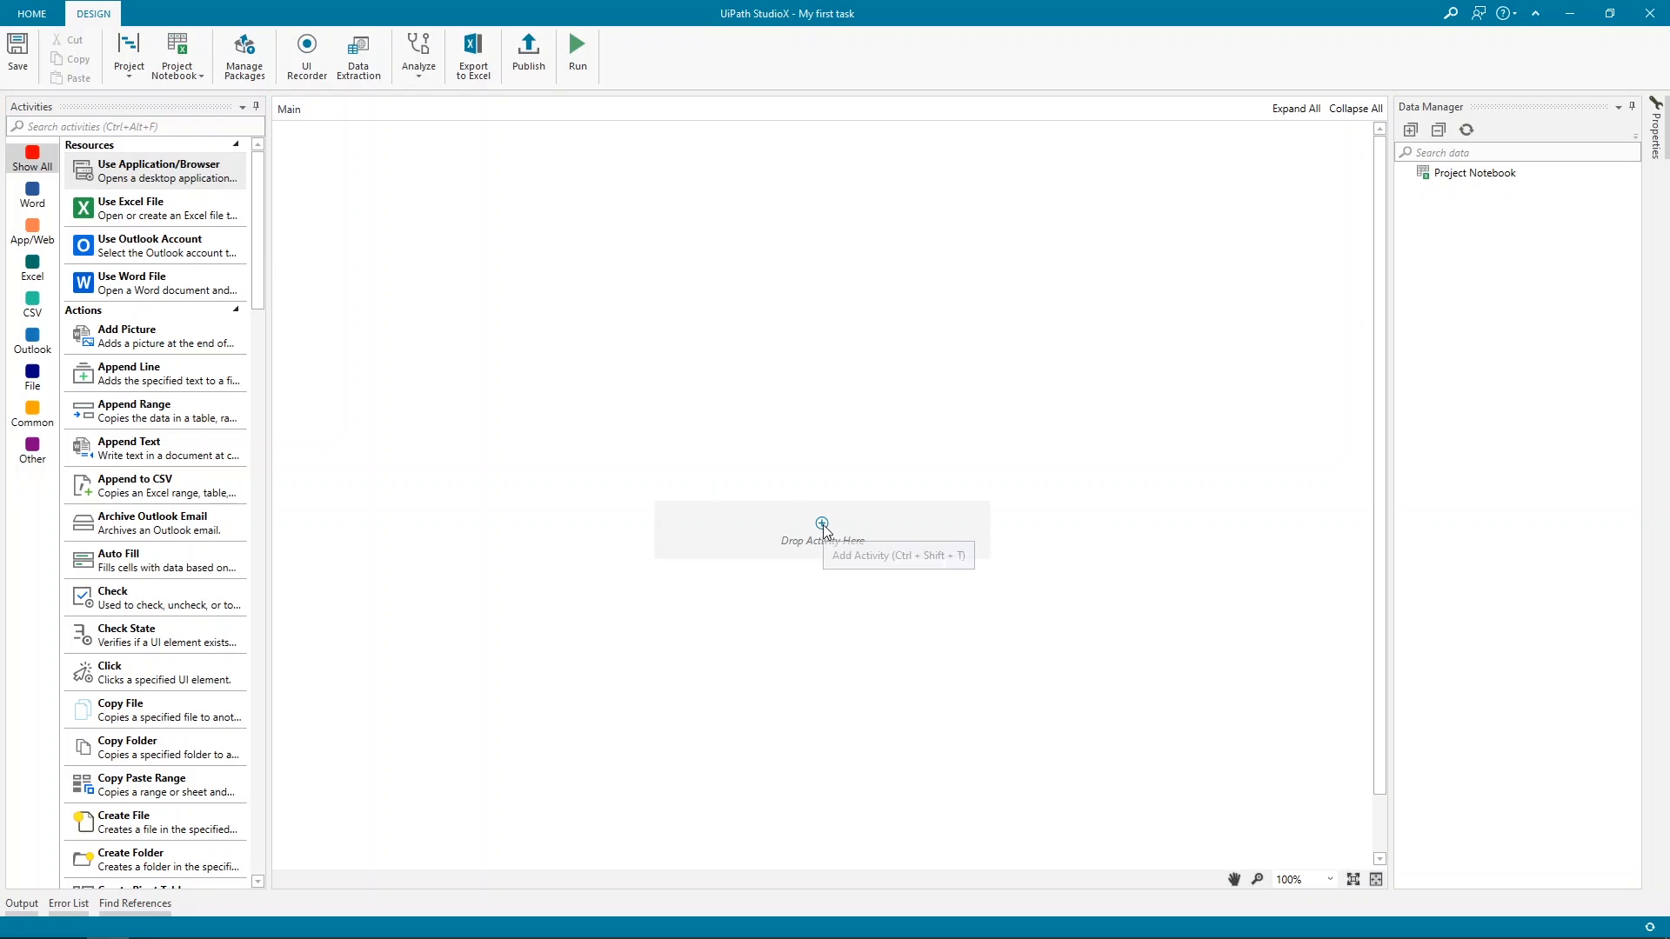
# Open and close the activities list, leaving the Main workflow empty
pyautogui.click(823, 524)
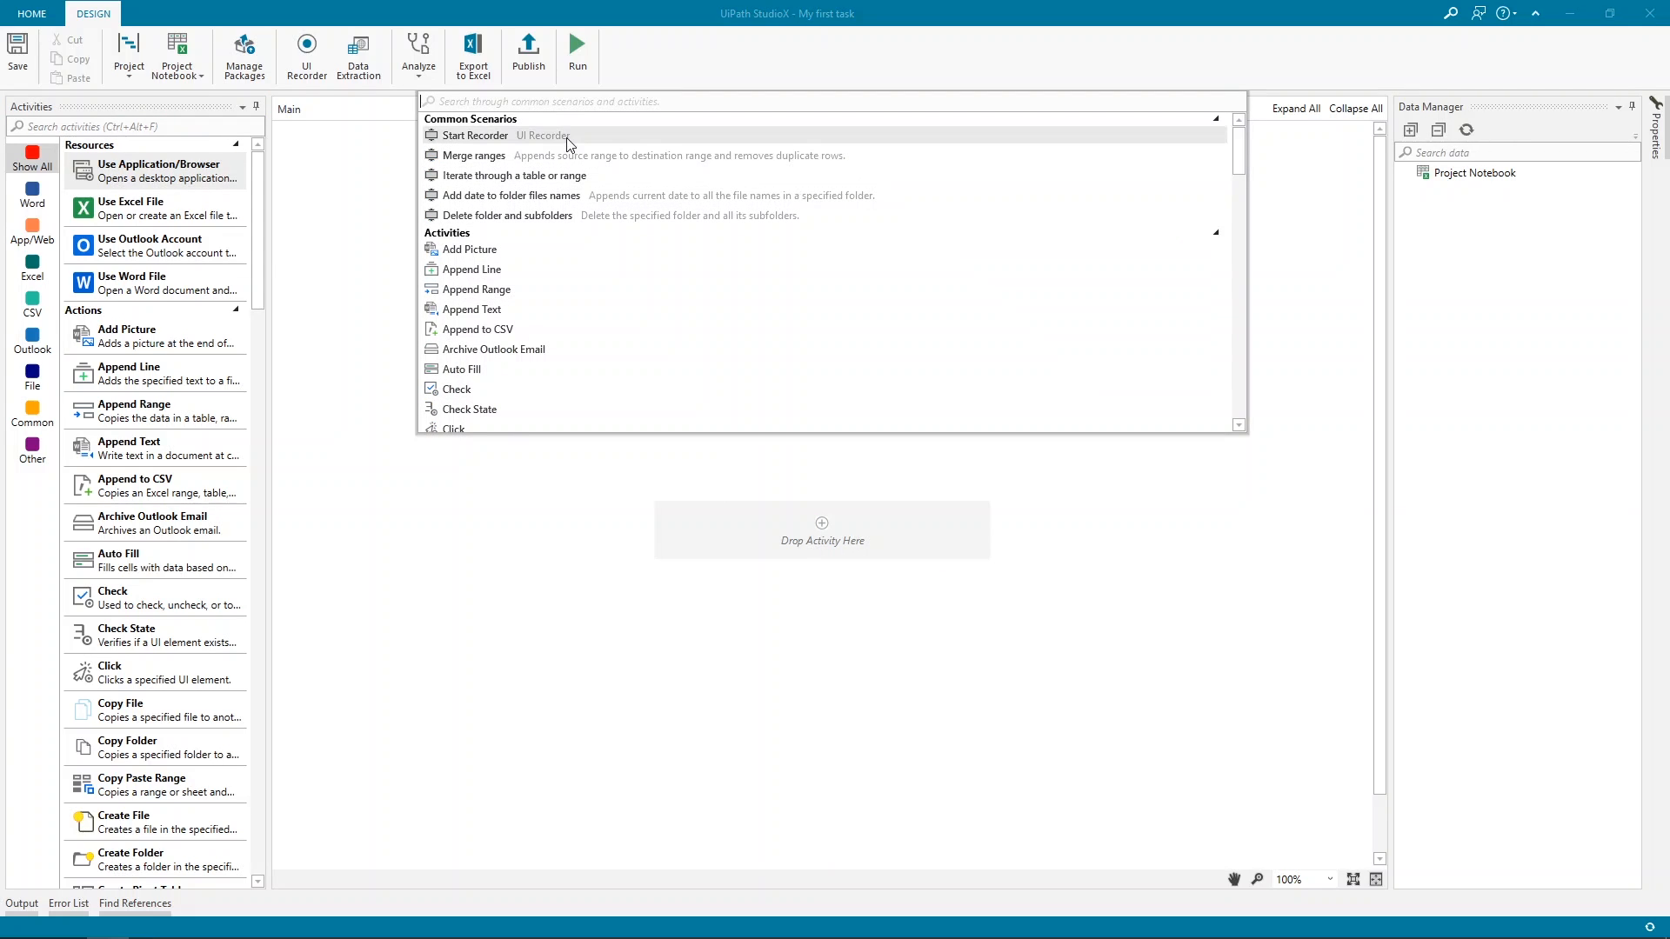
pyautogui.moveTo(565, 160)
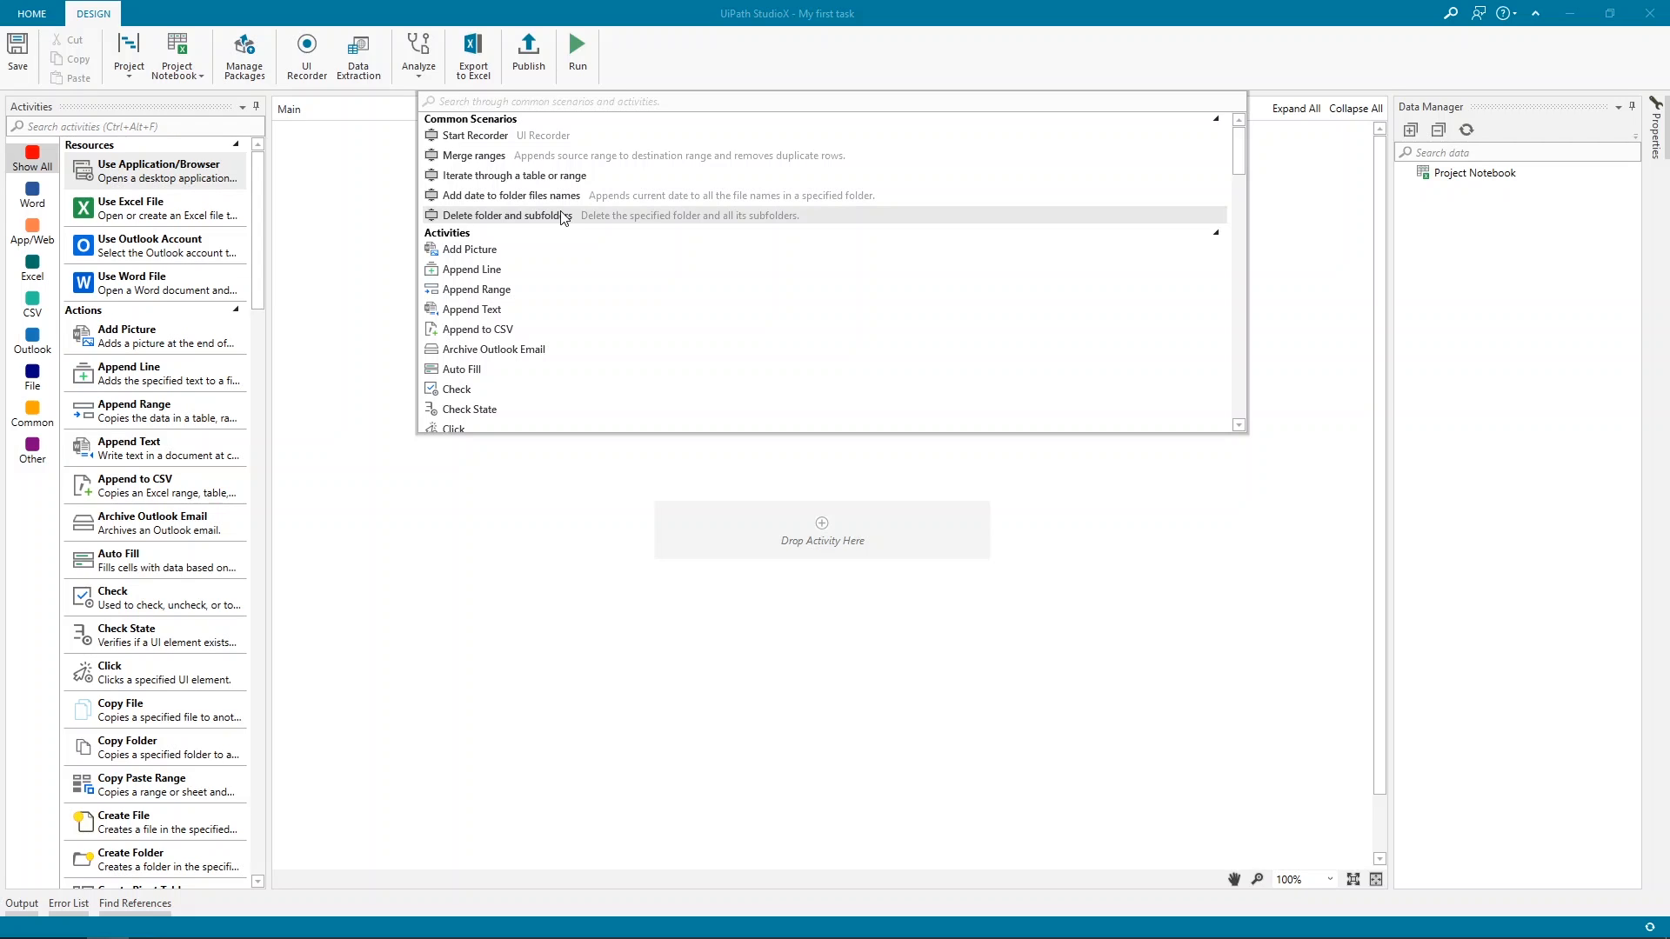
pyautogui.click(478, 577)
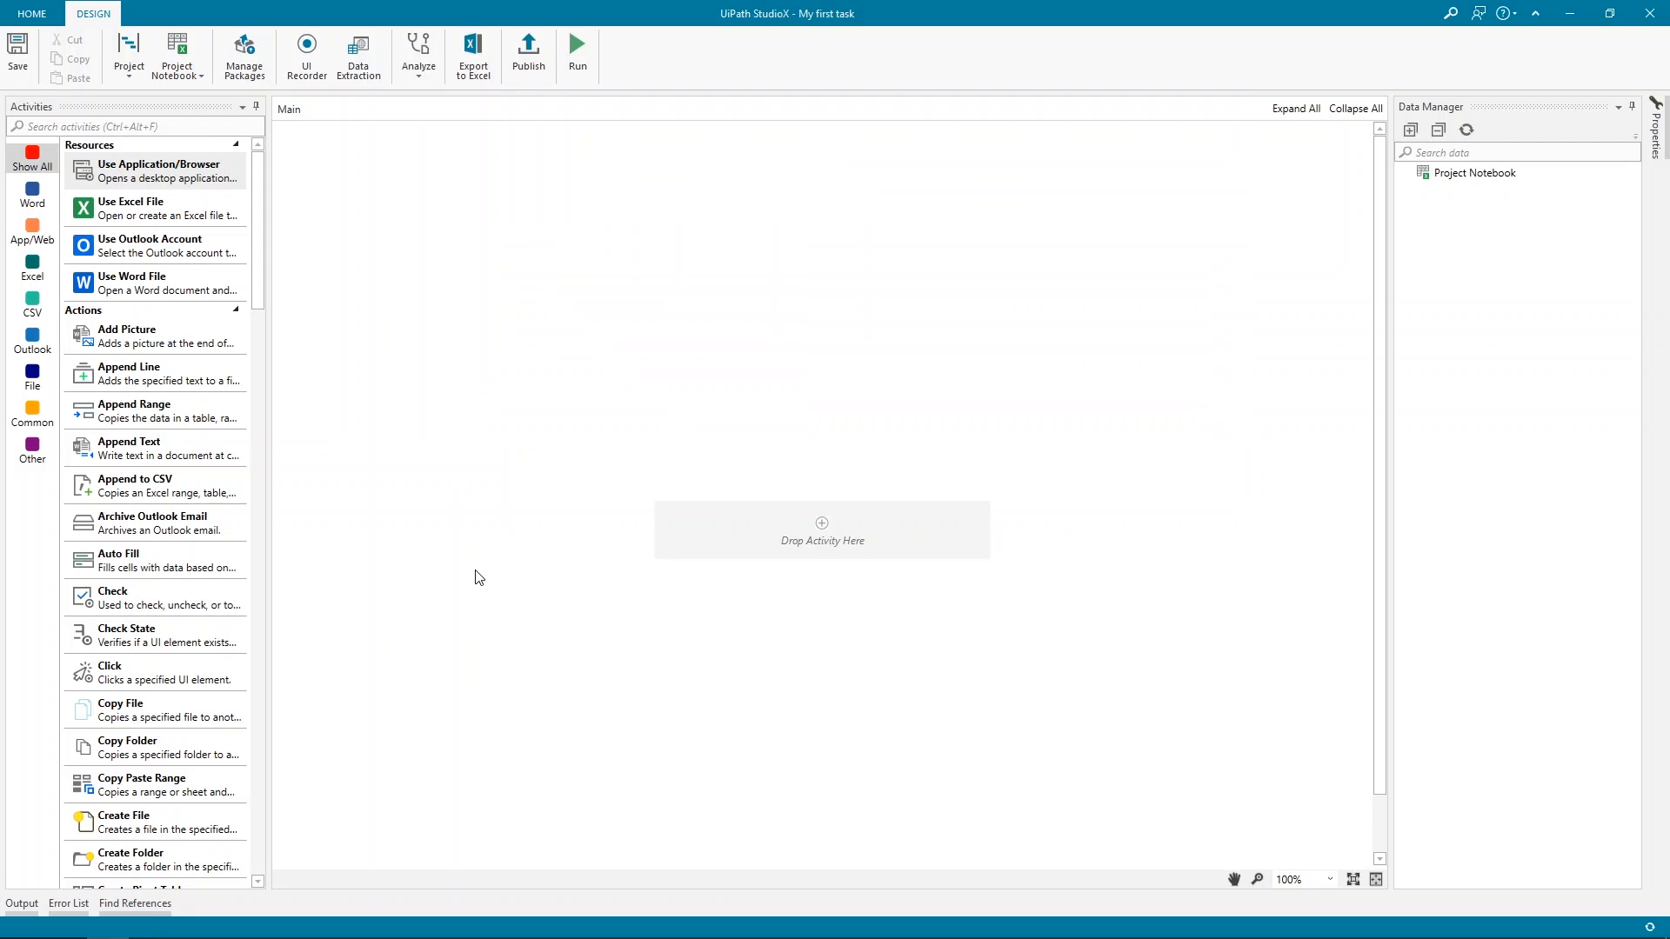
pyautogui.moveTo(521, 567)
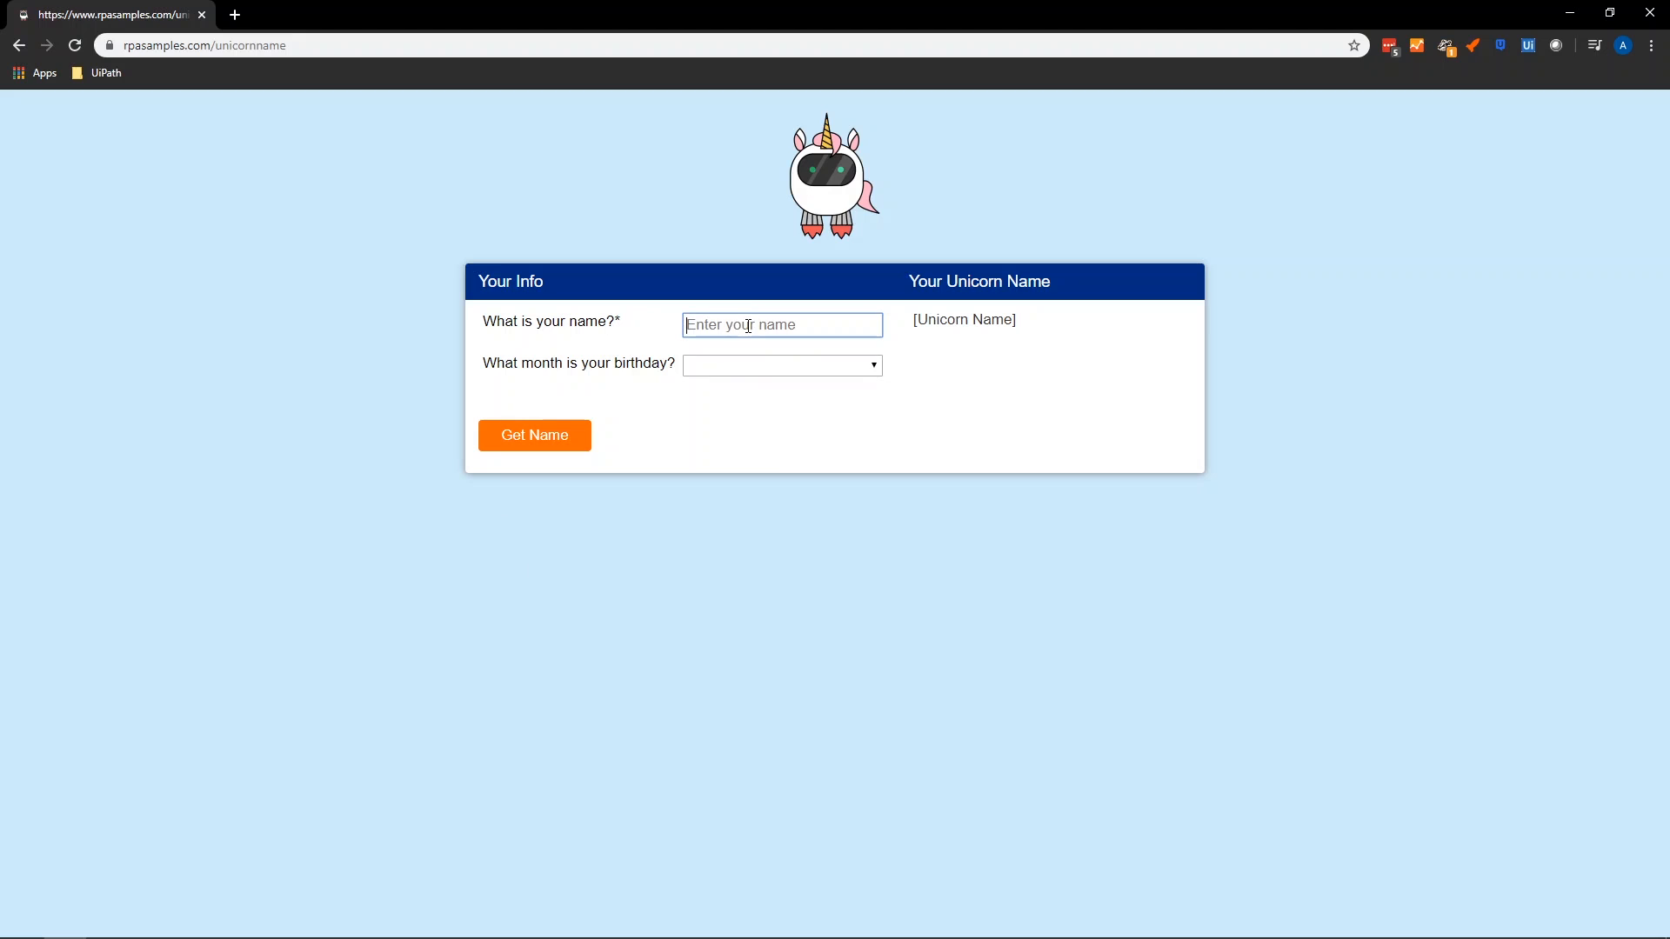
# Enter 'John Doe' on the unicorn name page and click Get Name
pyautogui.write('John Doe')
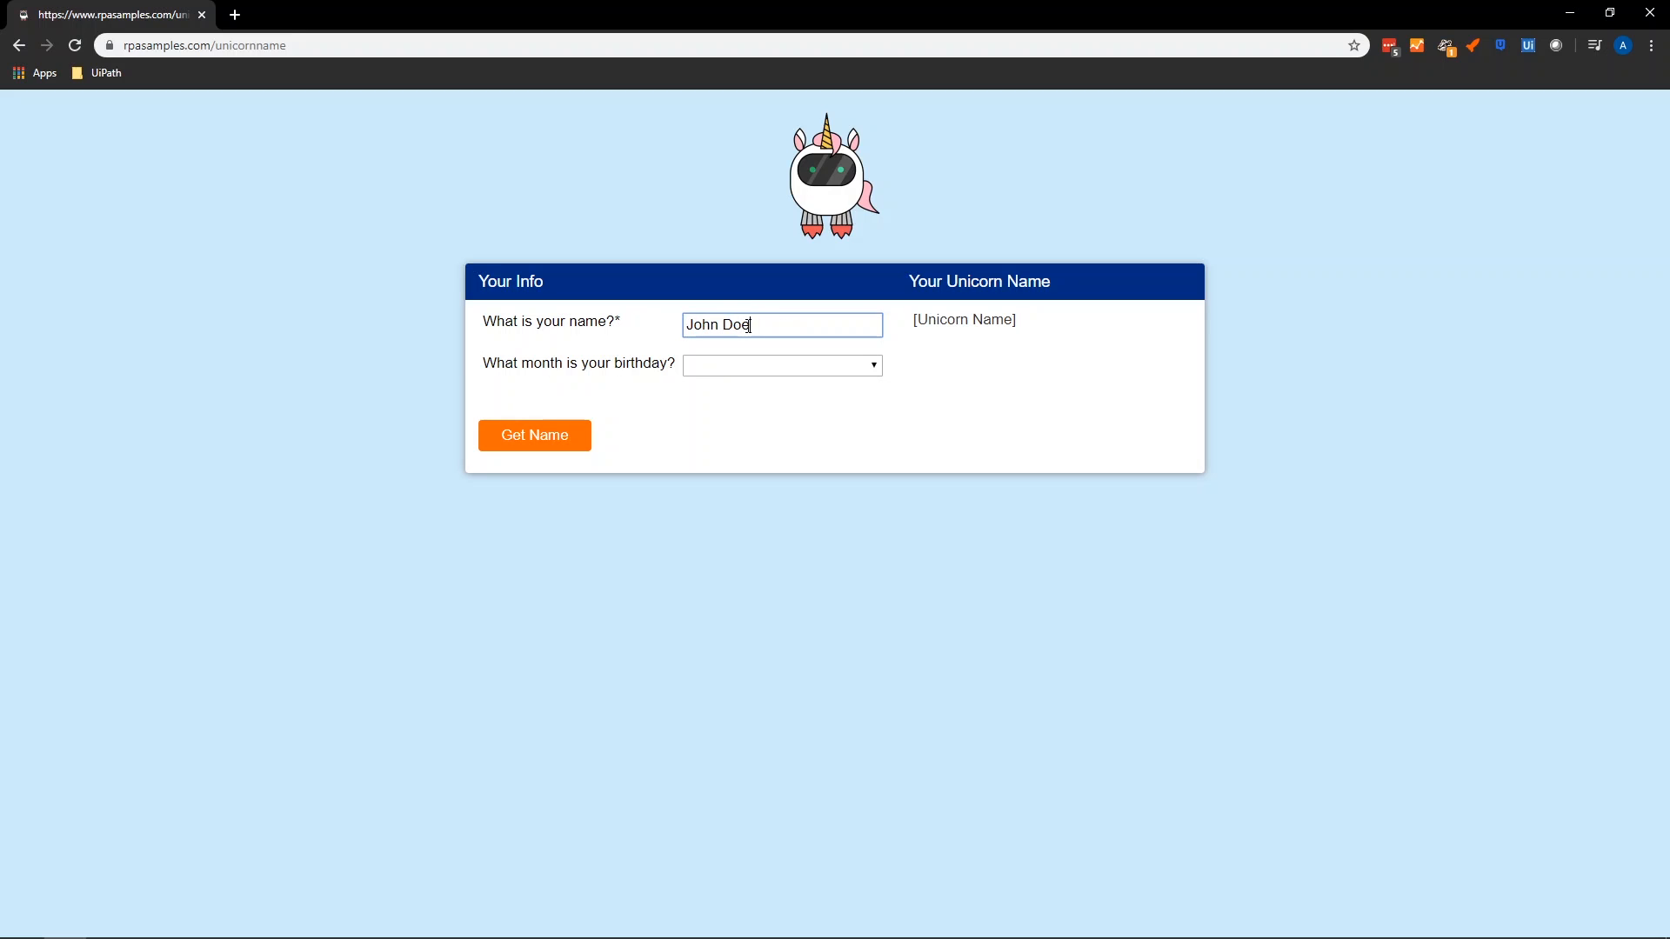
pyautogui.click(534, 435)
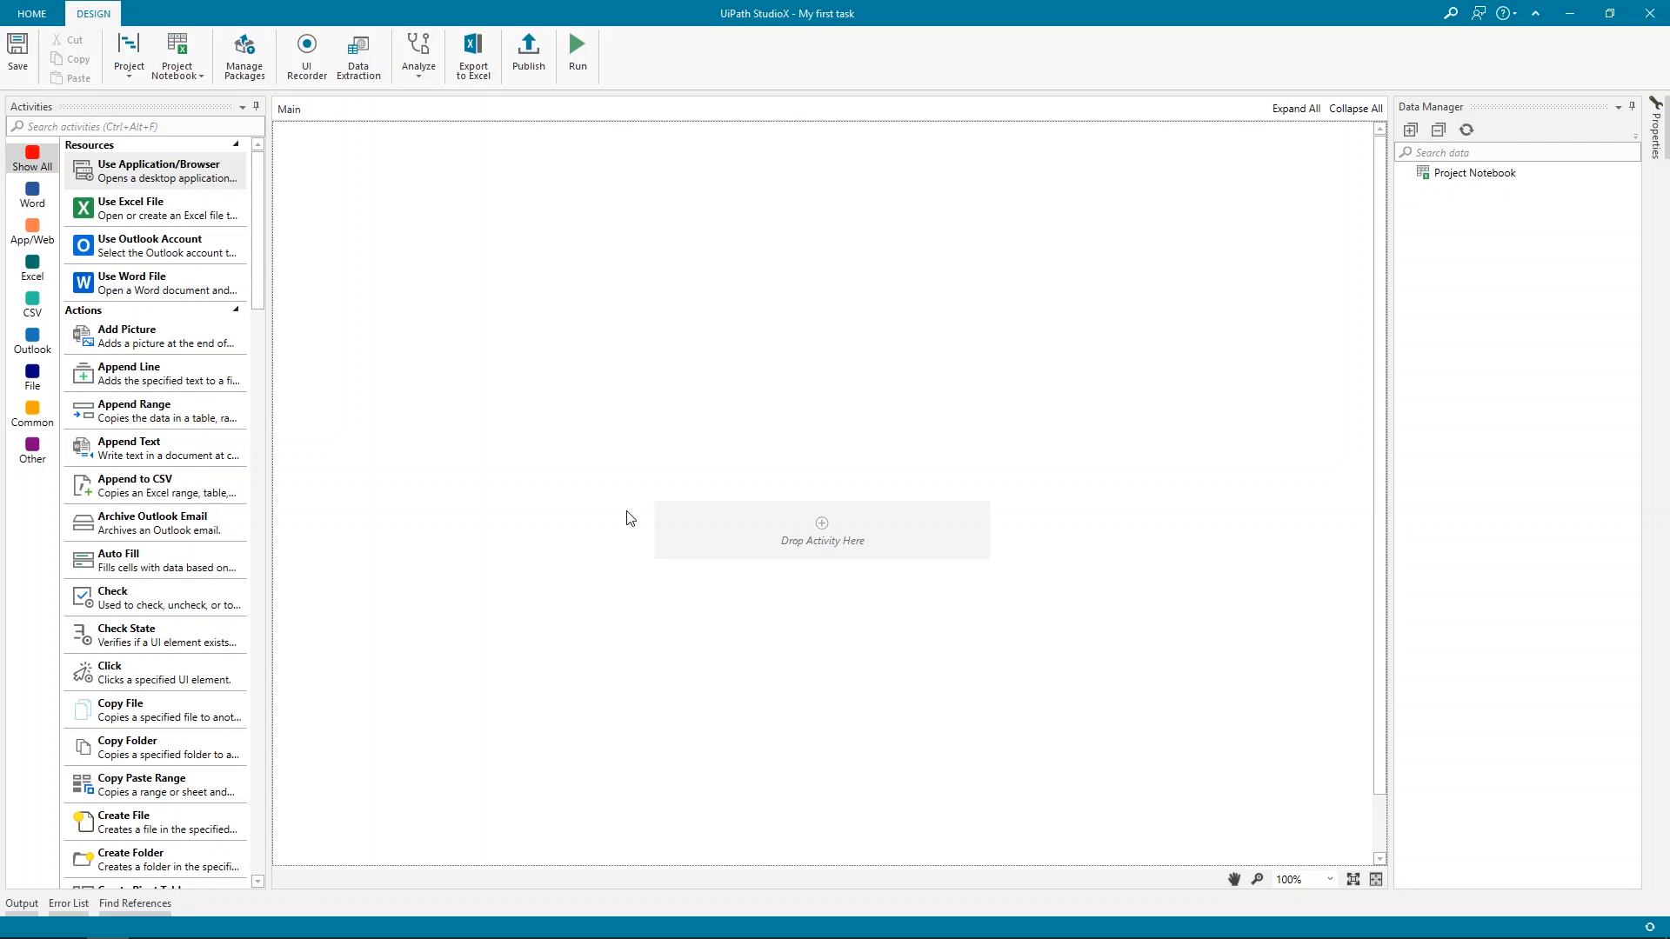
pyautogui.moveTo(153, 208)
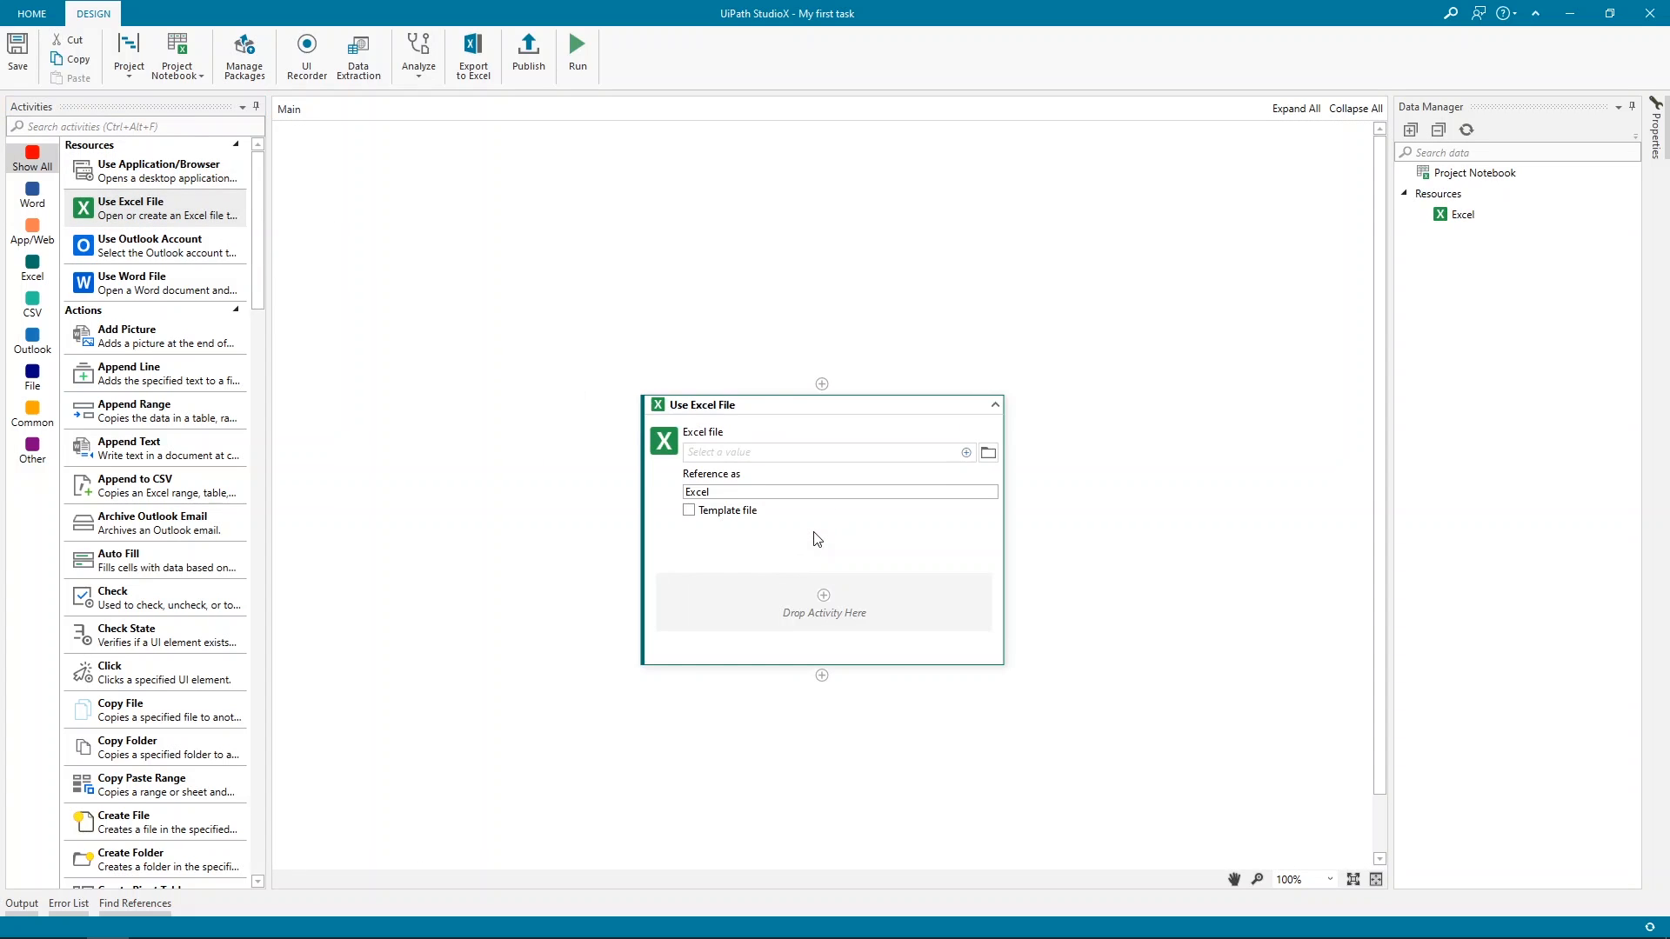
# Point the Use Excel File activity at ExcelFile.xlsx on the Desktop
pyautogui.click(988, 452)
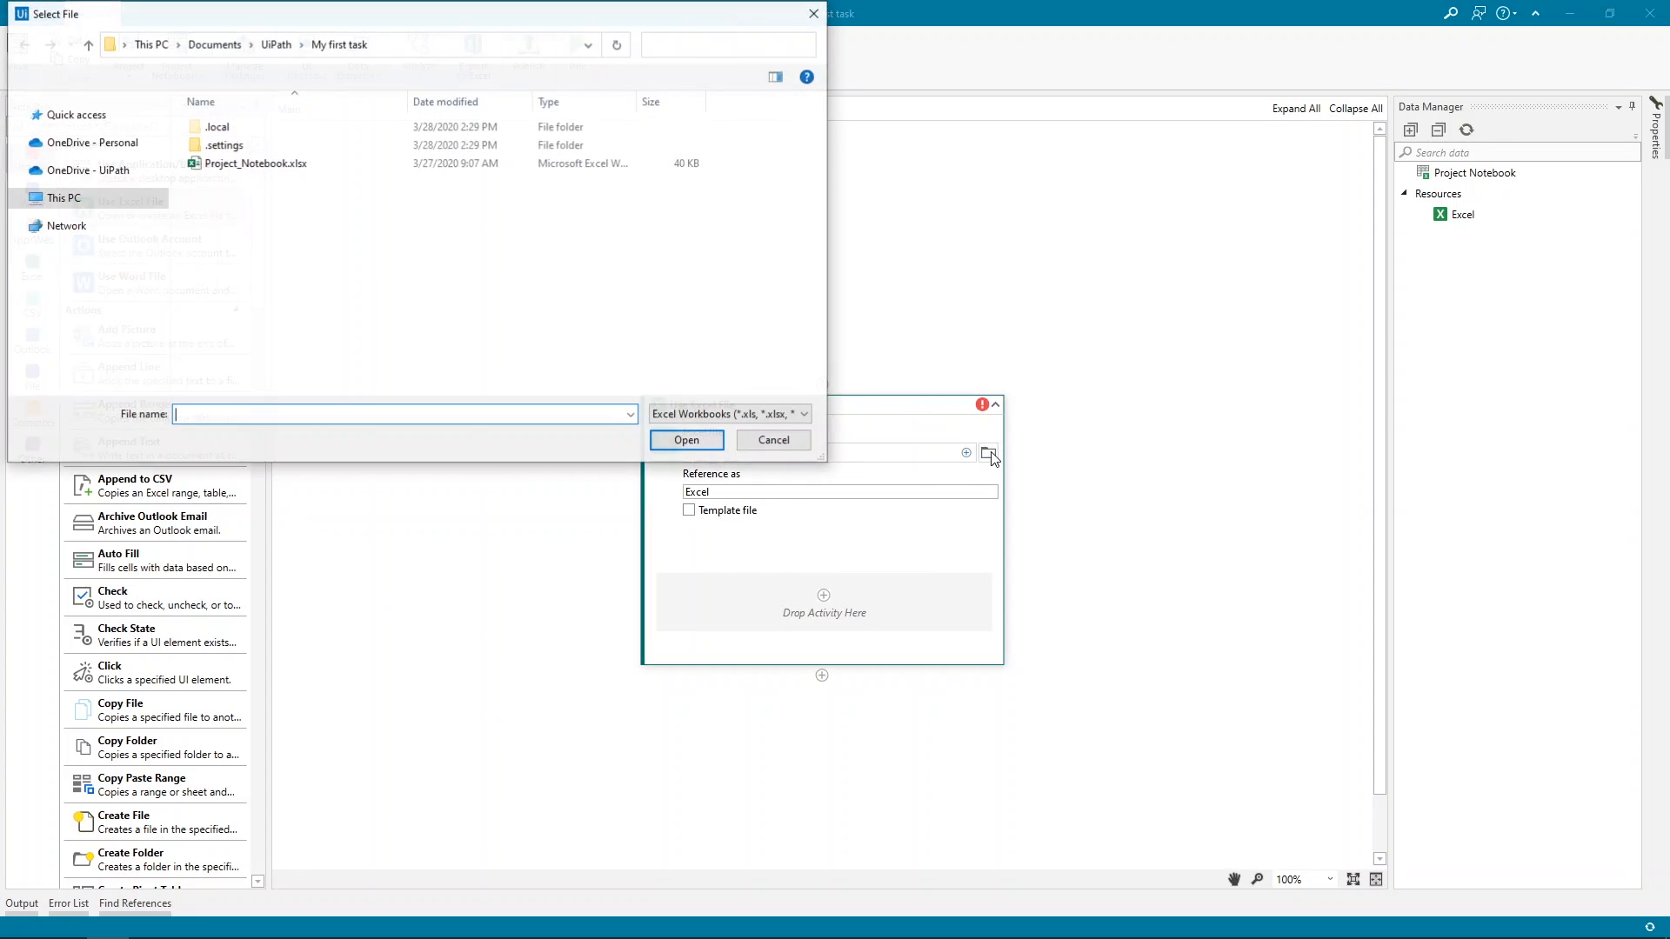
pyautogui.click(73, 246)
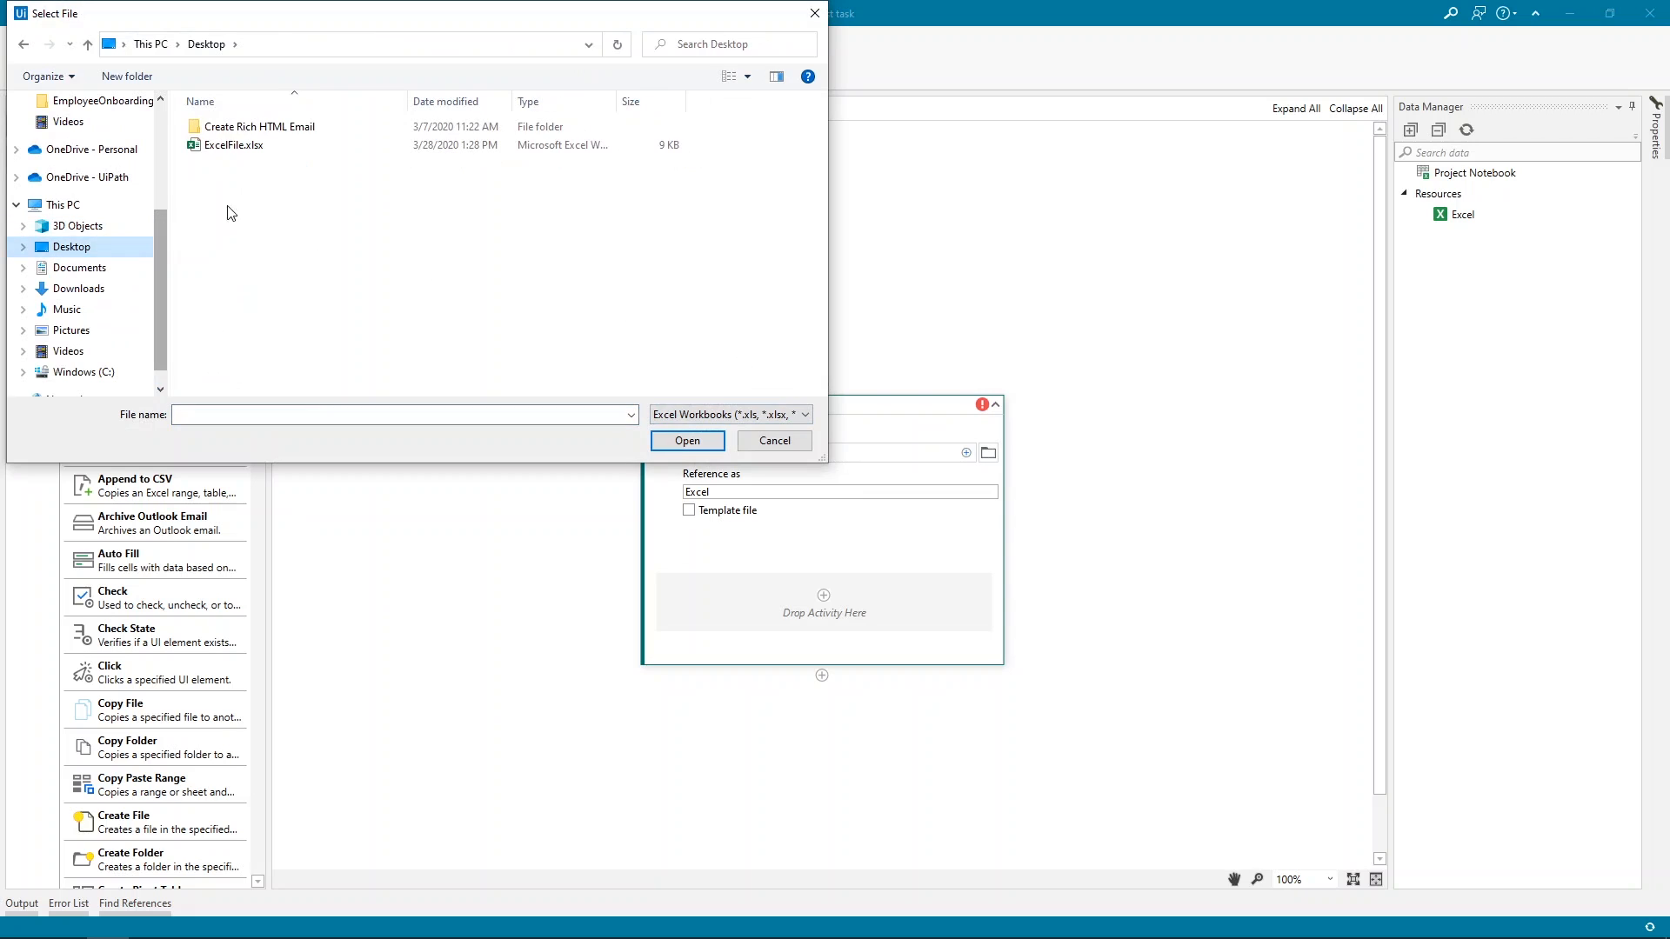
pyautogui.click(775, 441)
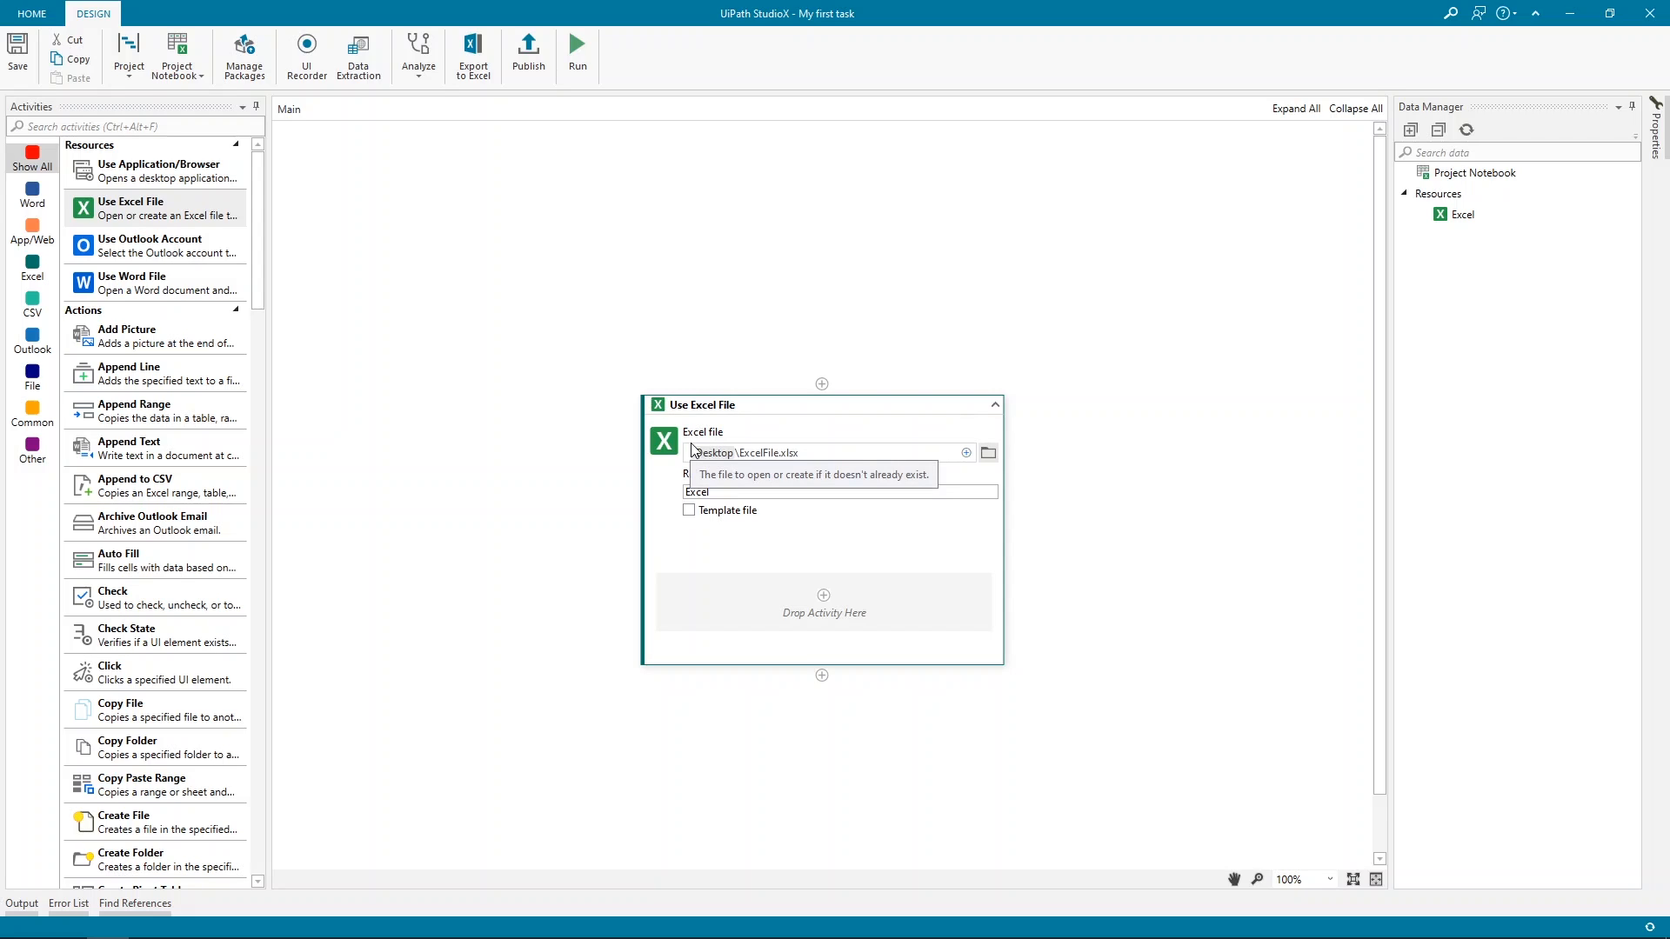
pyautogui.moveTo(261, 192)
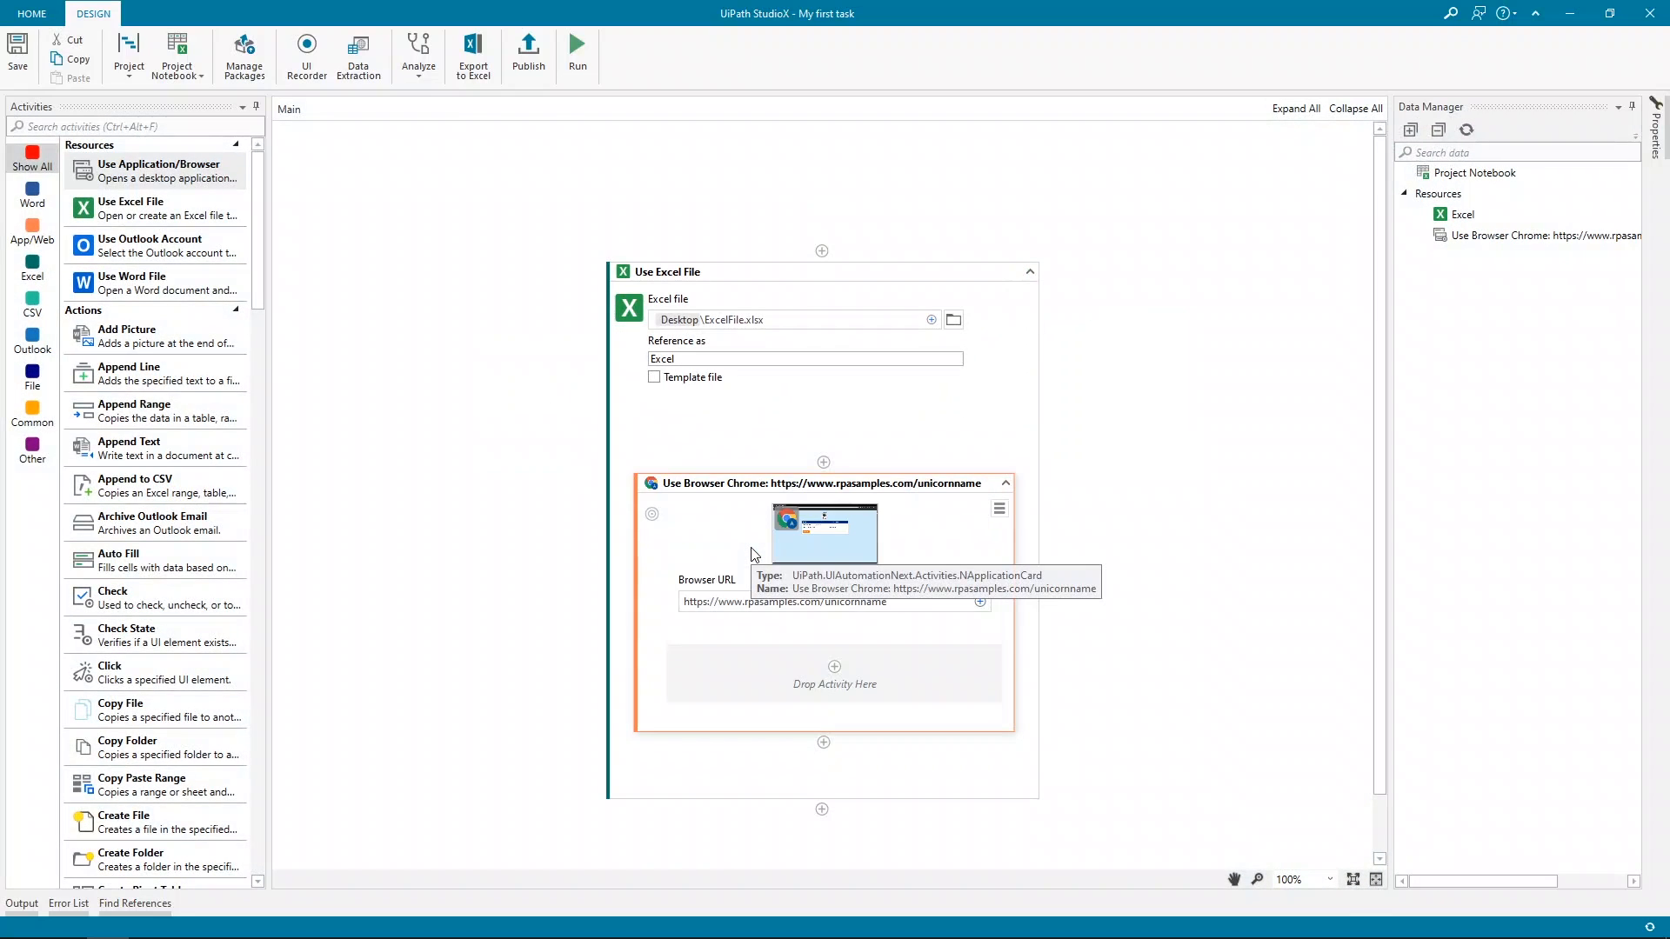
# Add a Type Into activity inside the unicornname Chrome browser step
pyautogui.click(908, 602)
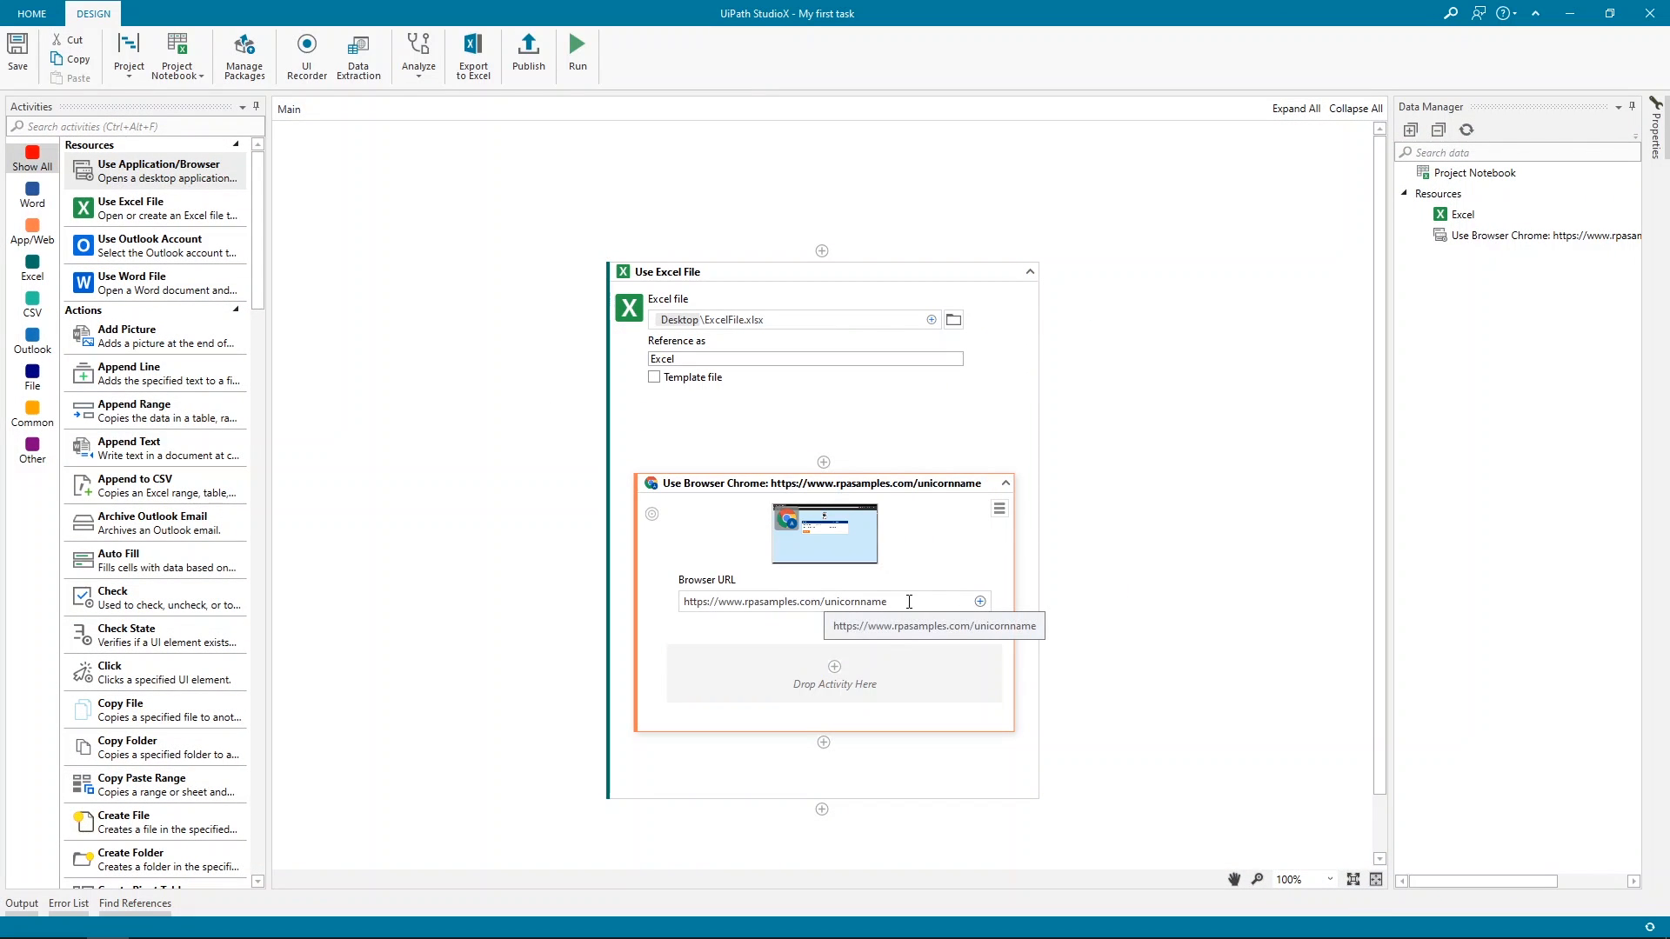
pyautogui.moveTo(904, 596)
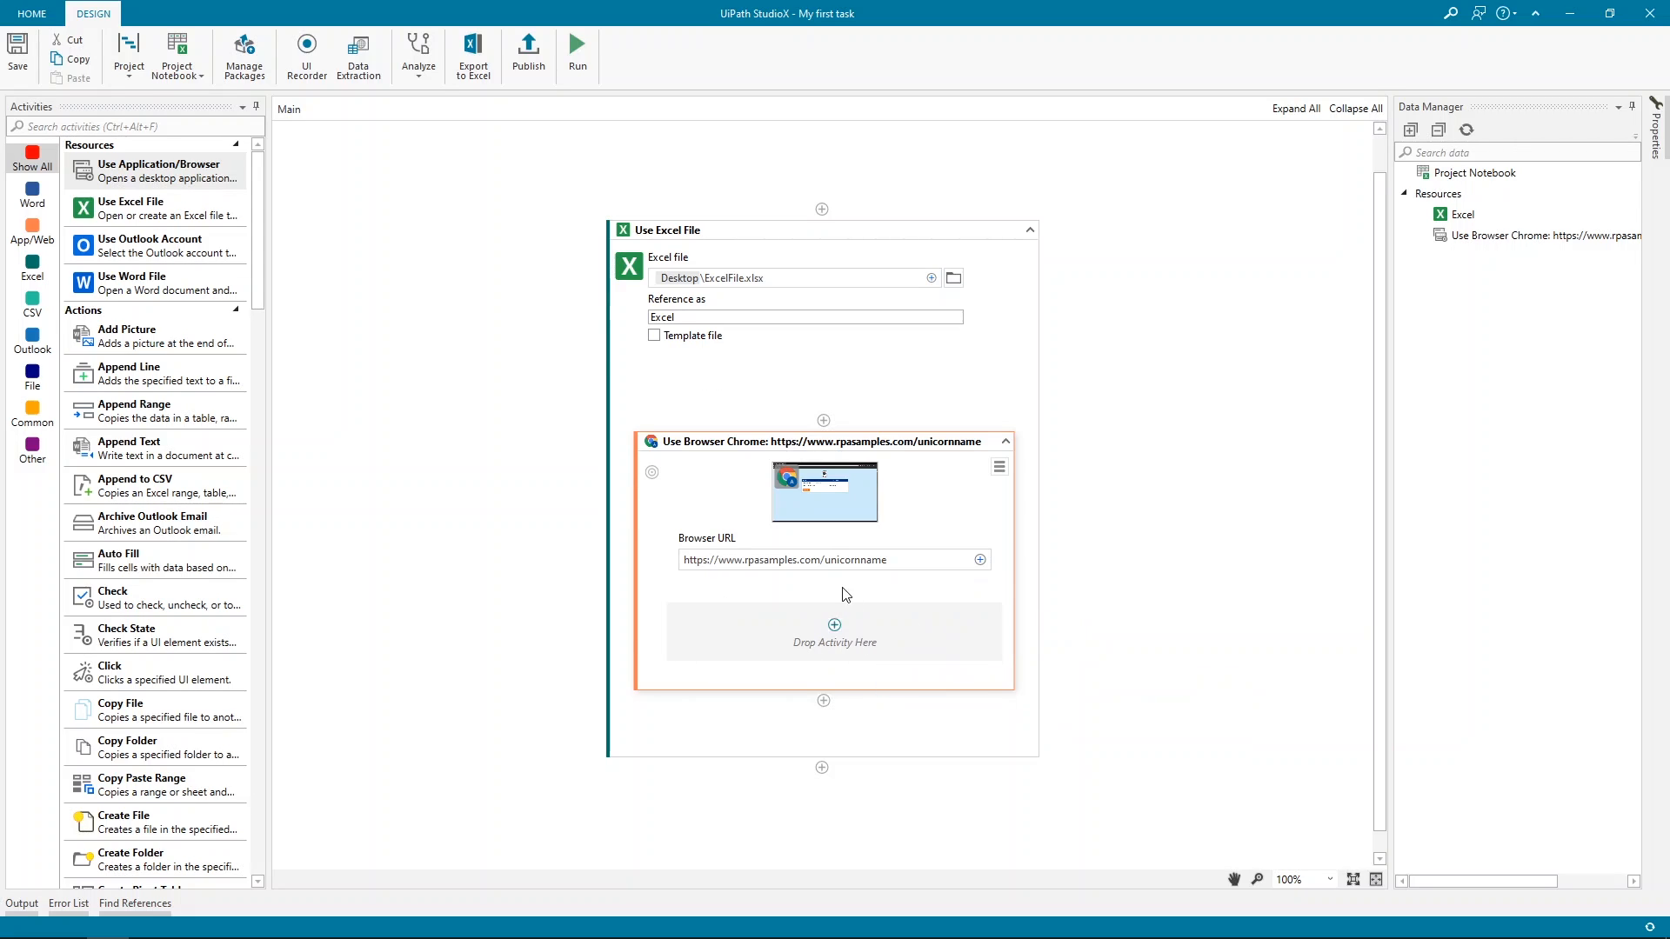
pyautogui.click(835, 624)
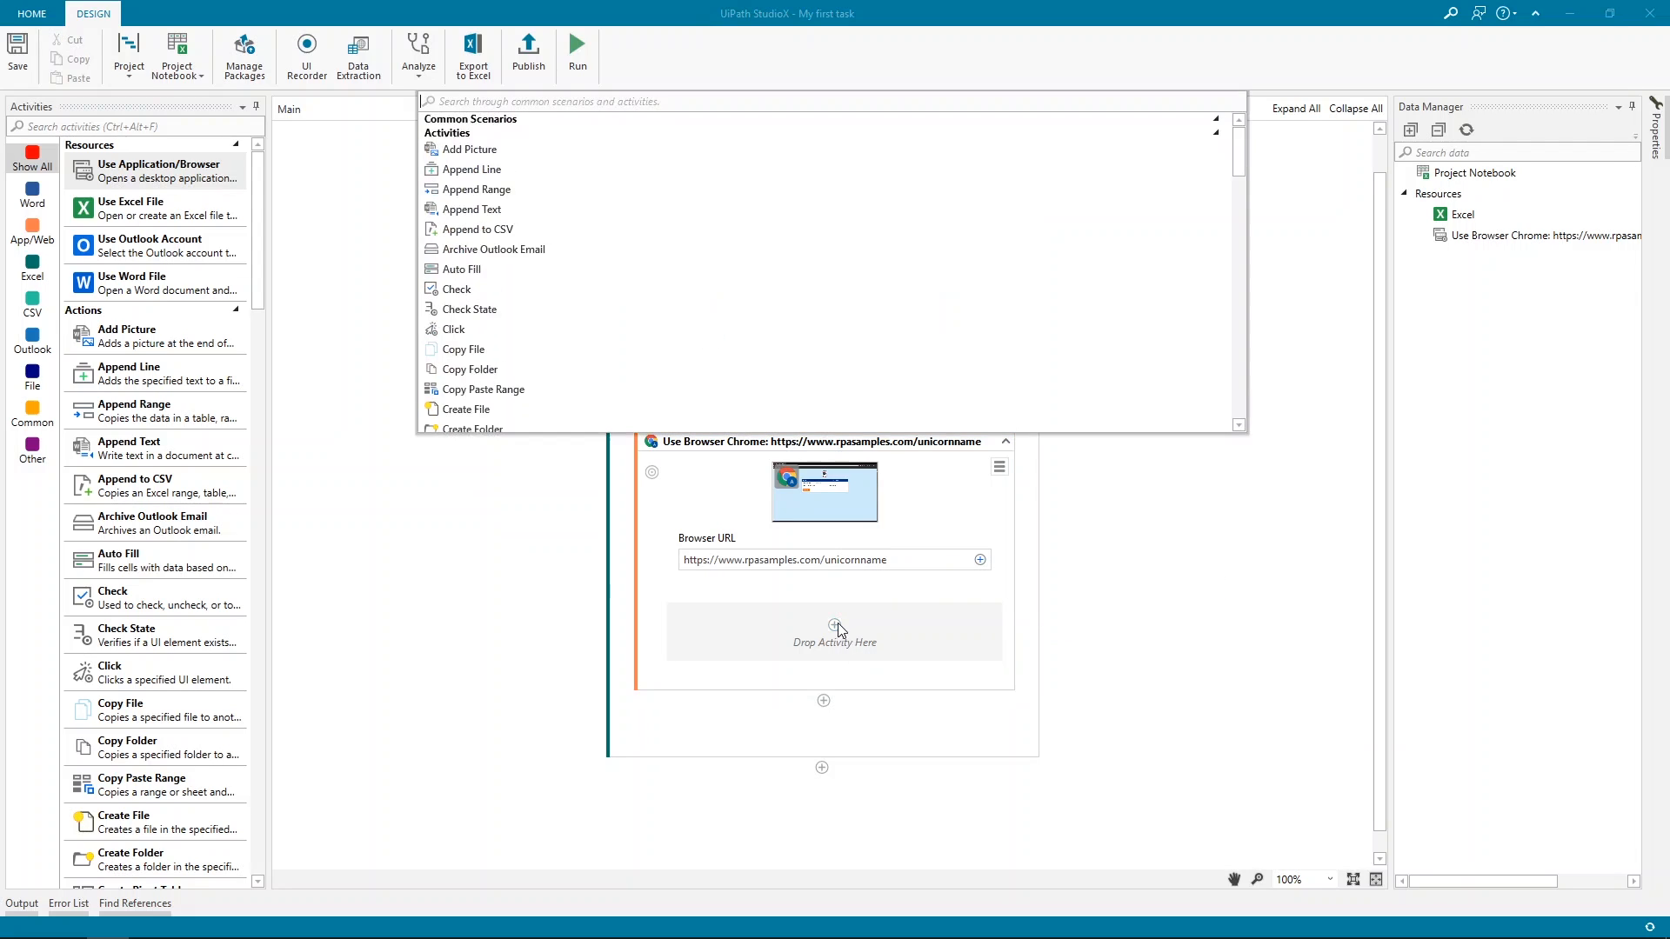
pyautogui.write('type into')
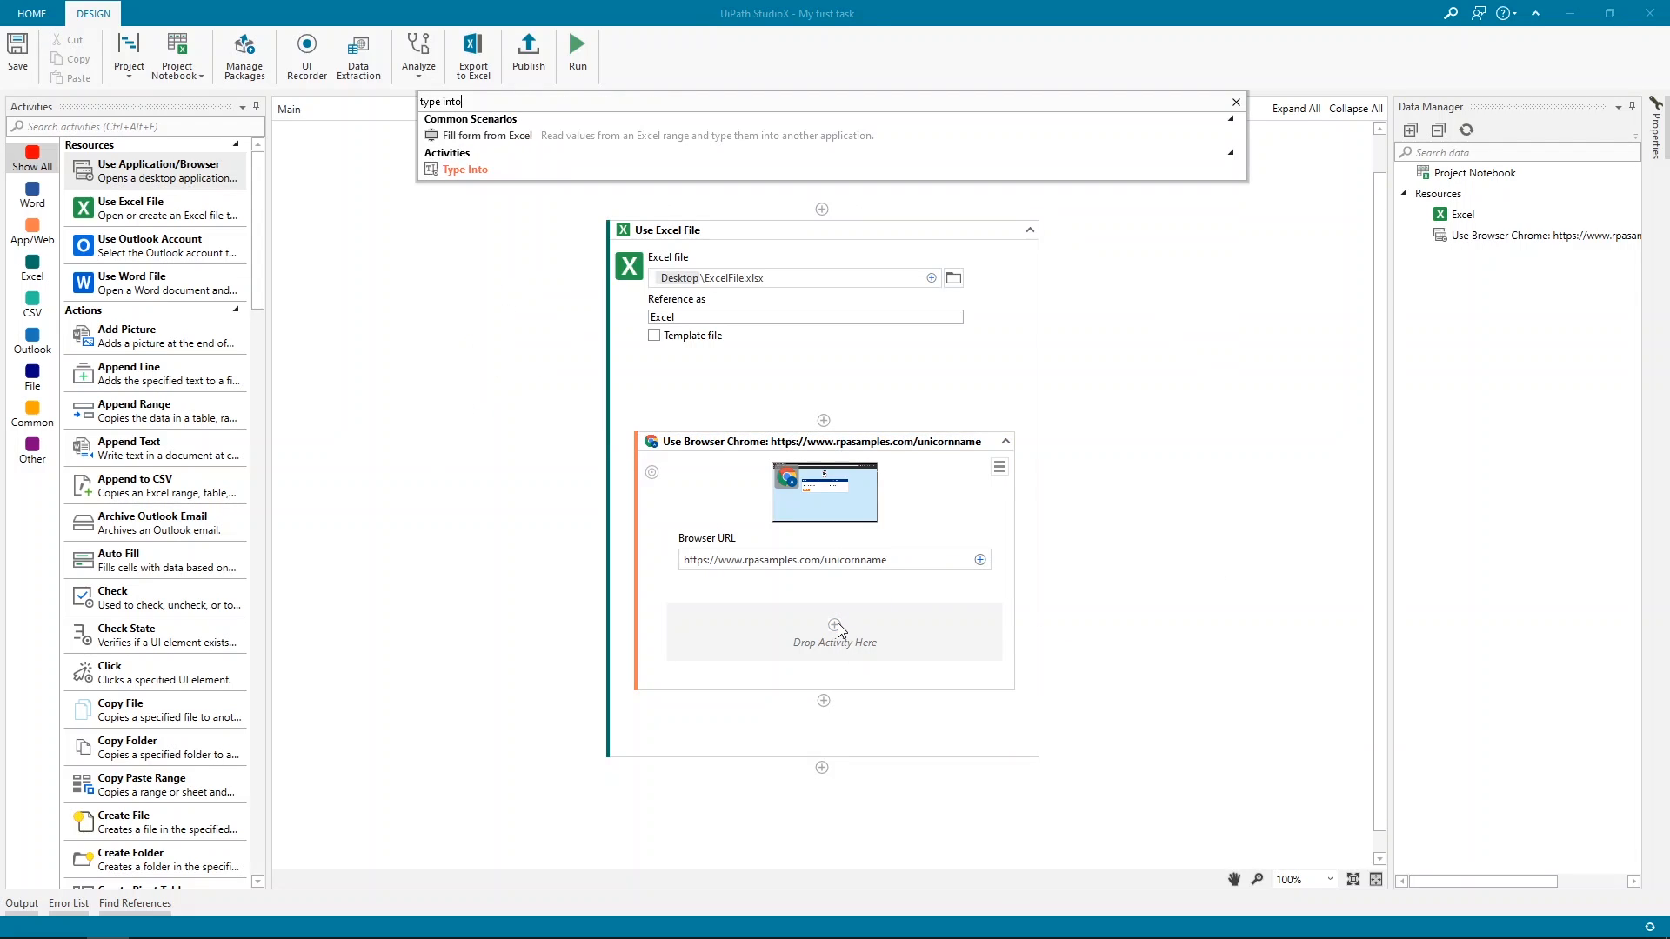
pyautogui.click(465, 169)
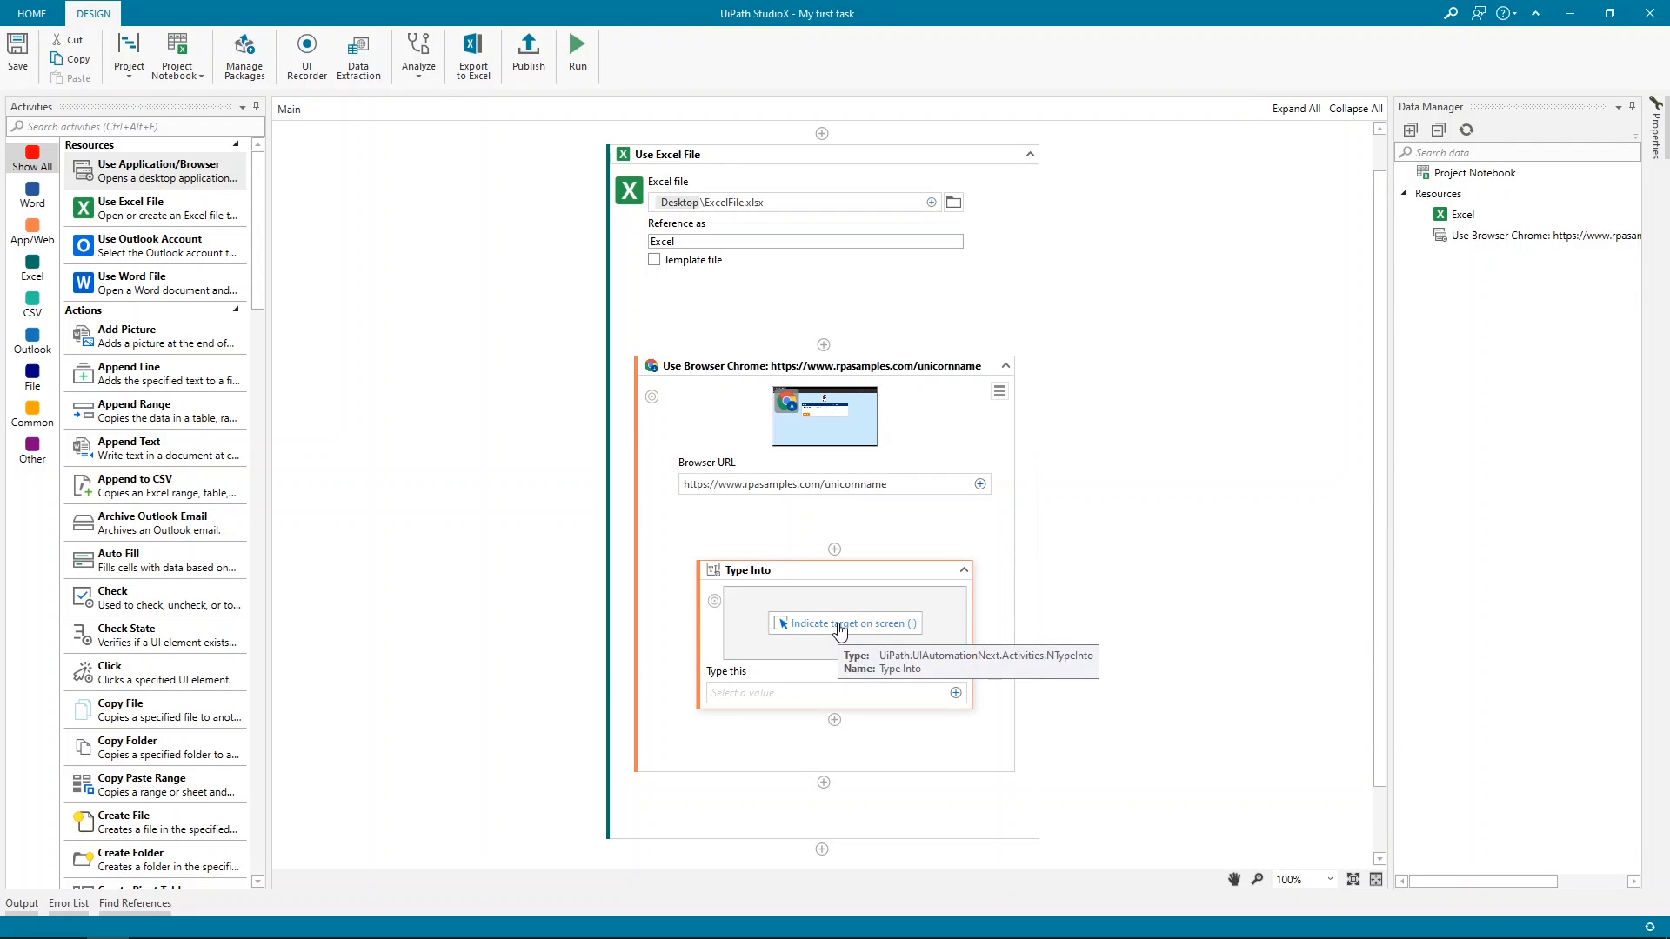
# Target the page's name input box, anchored on 'What is your name?*'
pyautogui.click(845, 624)
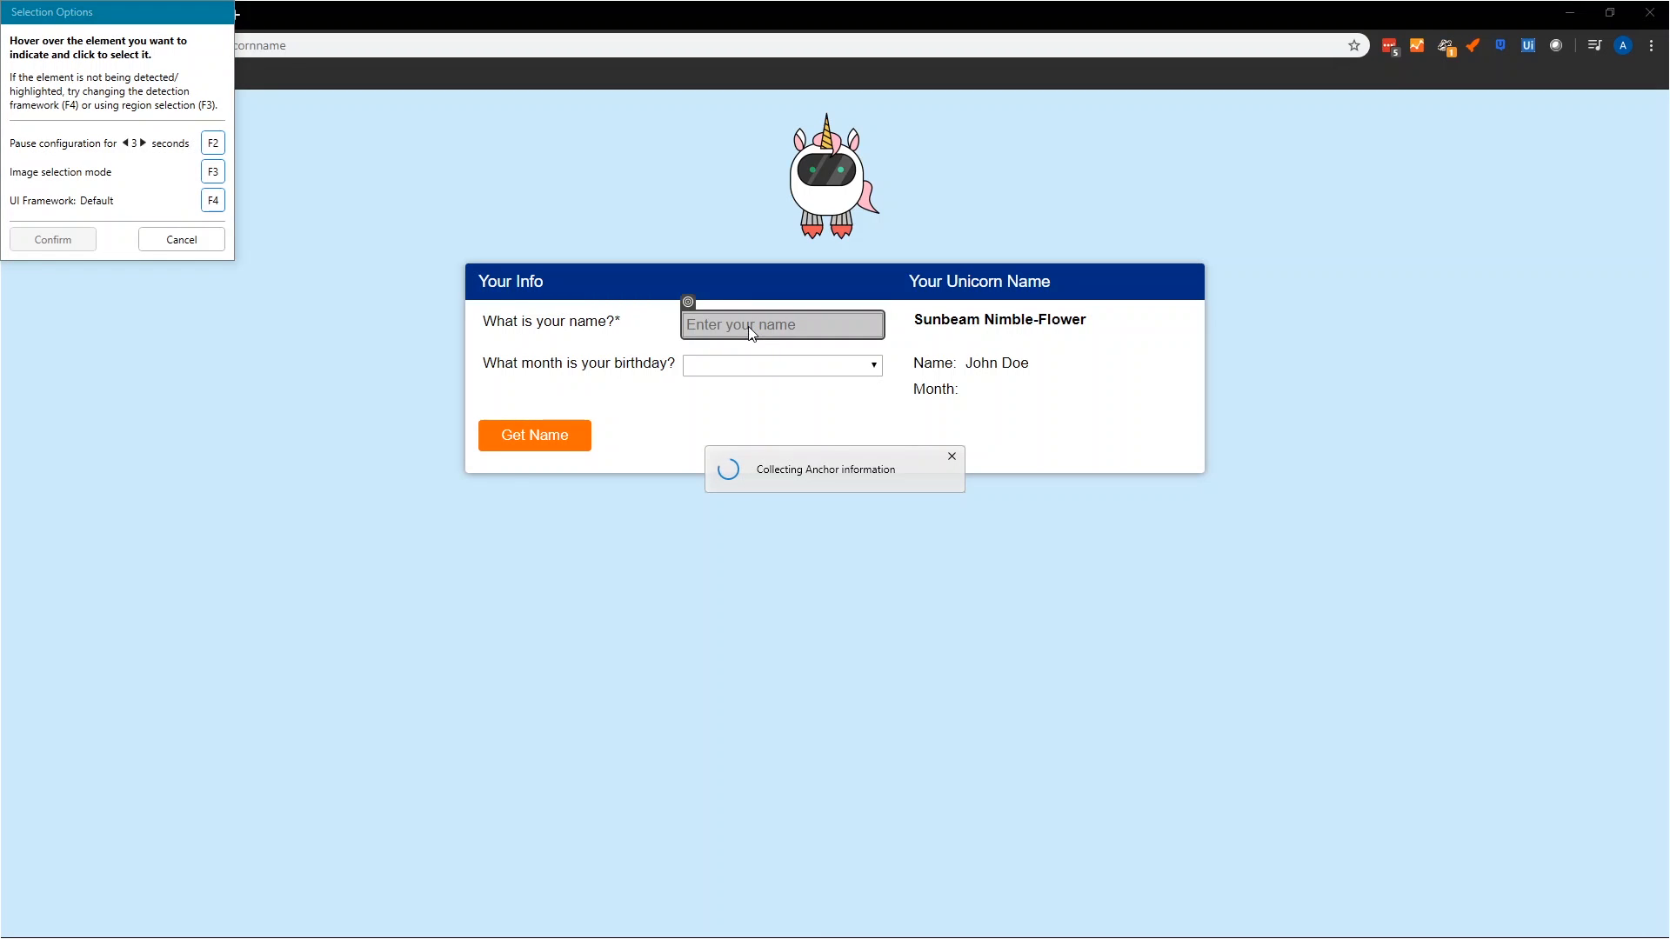
pyautogui.click(782, 324)
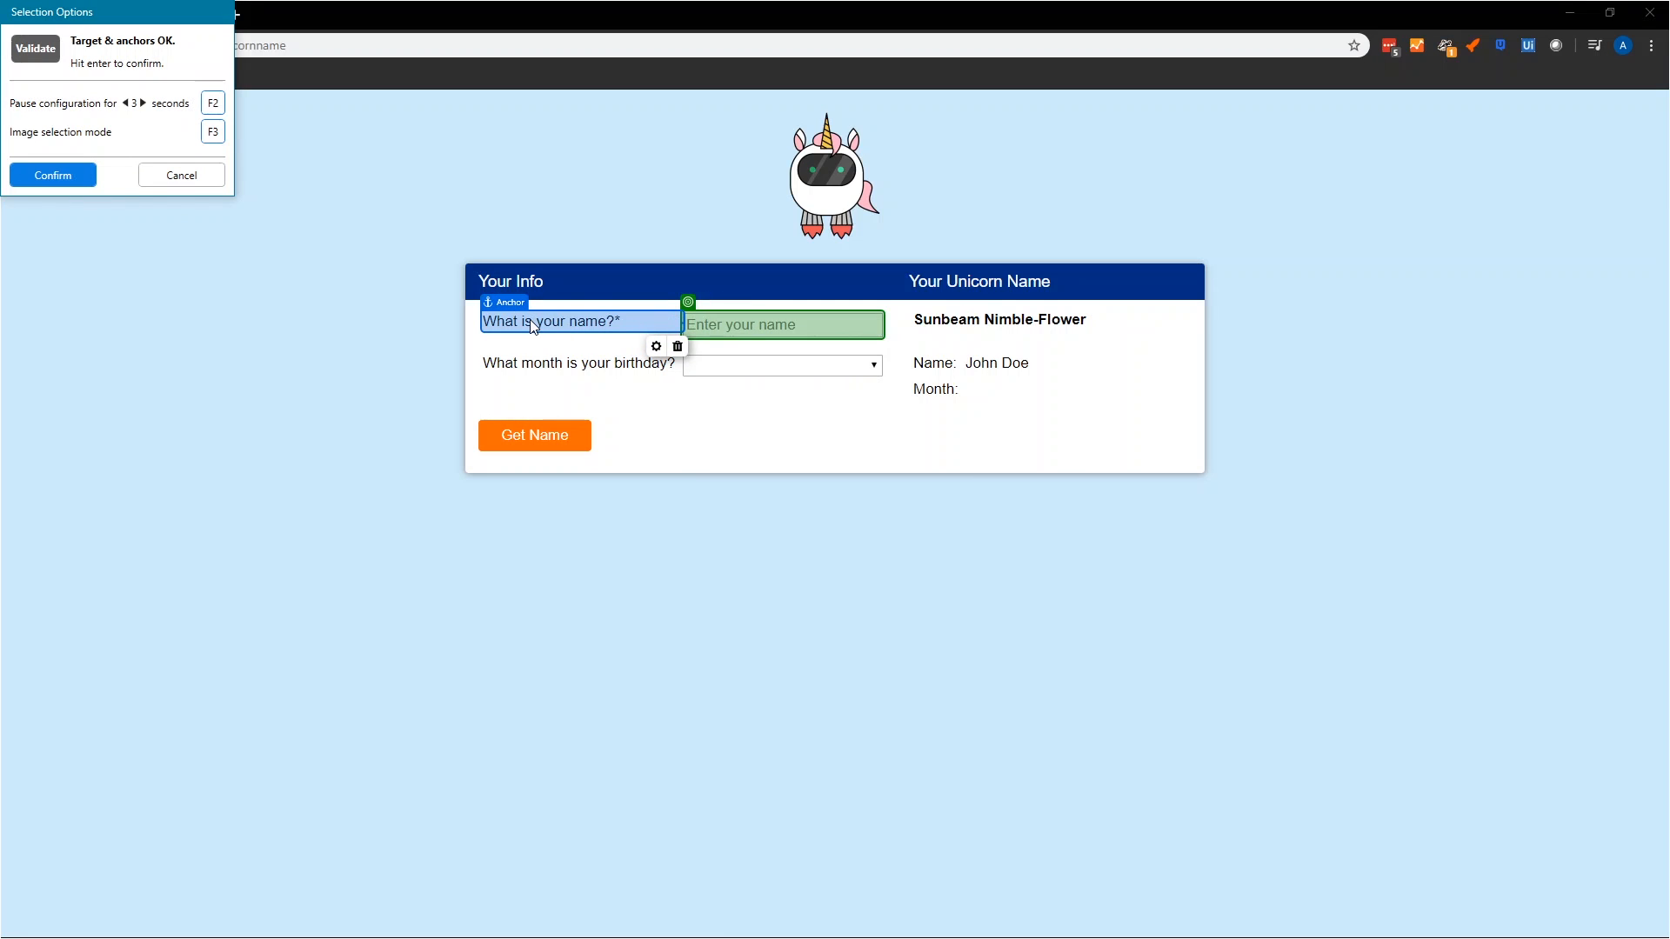
pyautogui.moveTo(189, 228)
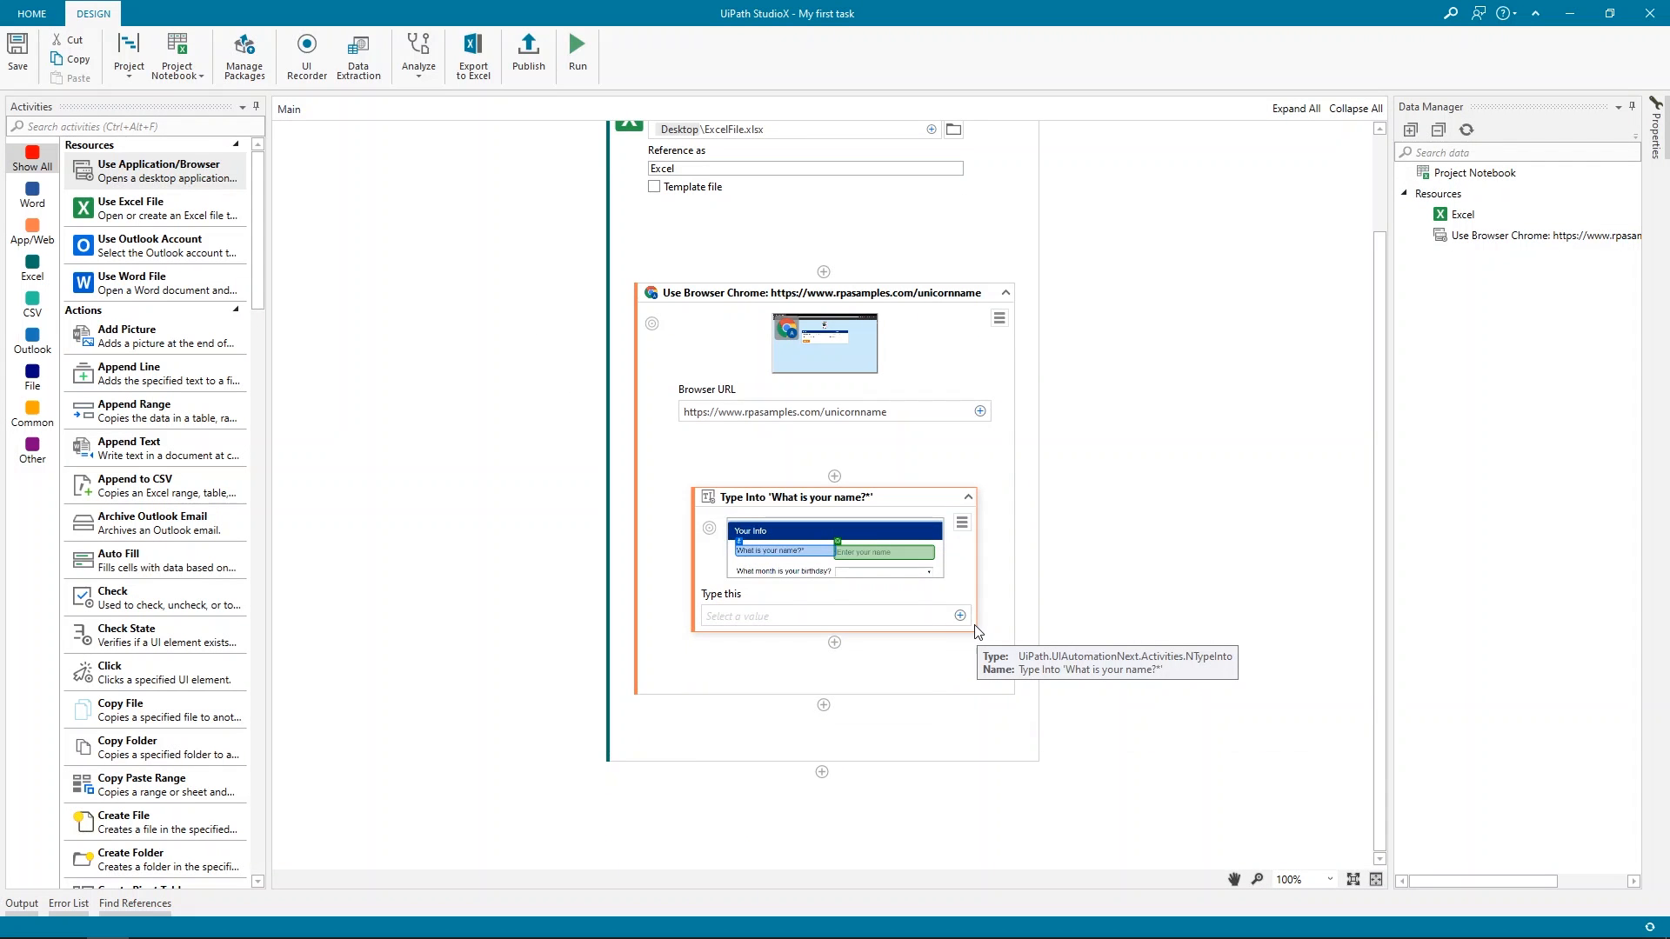
pyautogui.moveTo(814, 558)
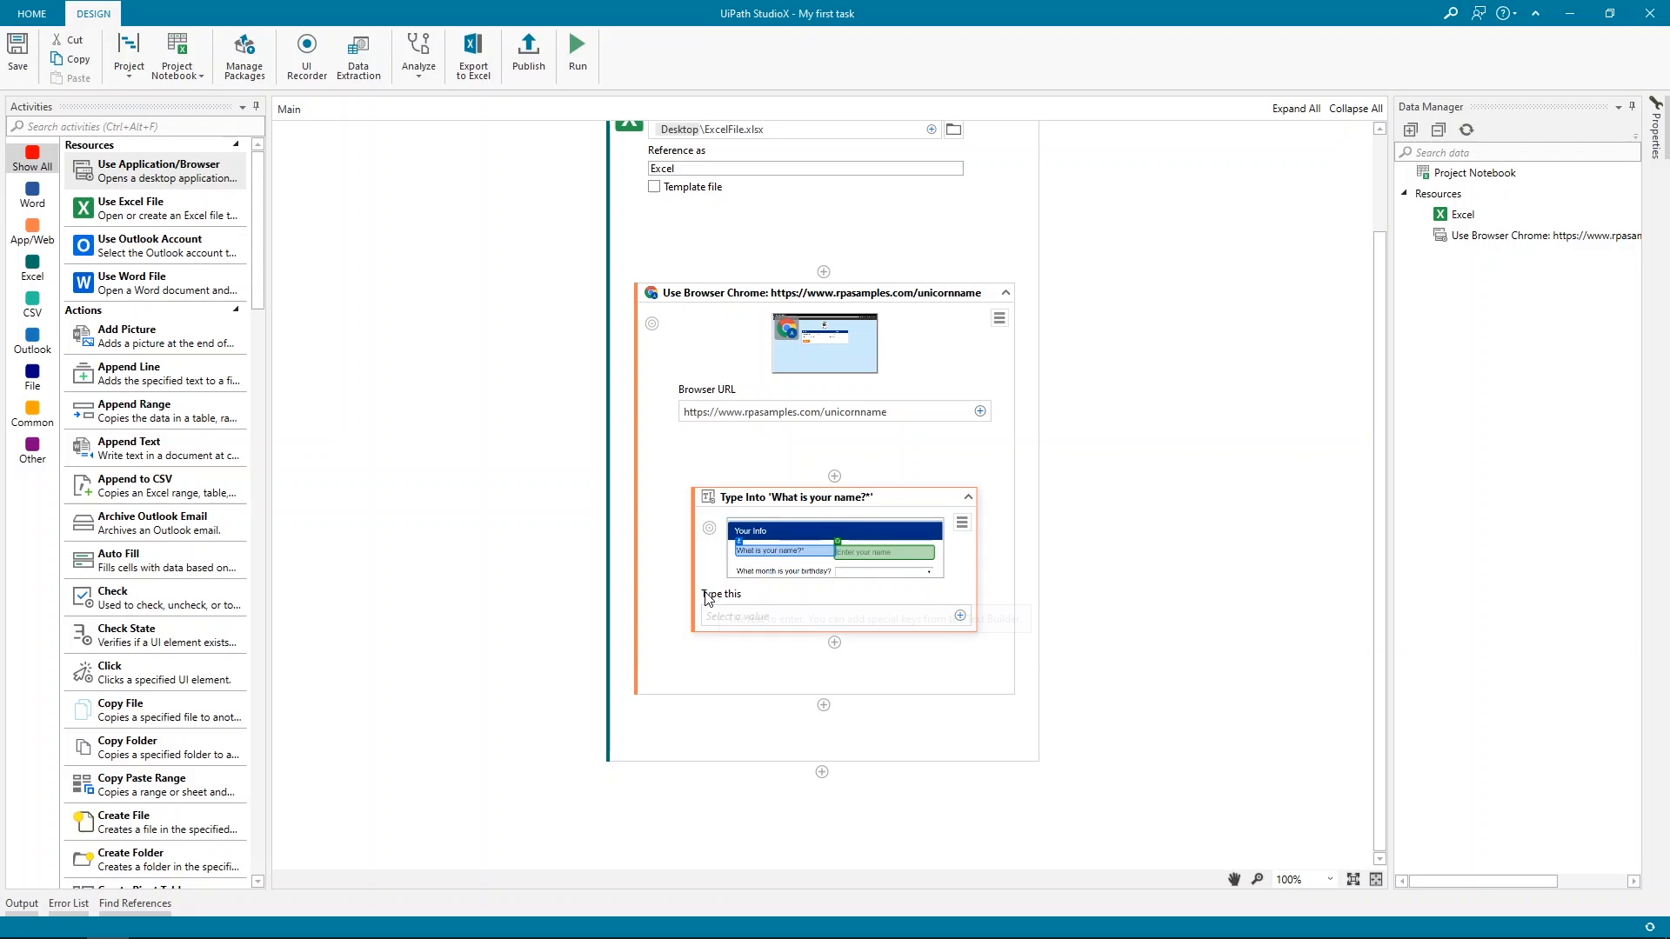
pyautogui.moveTo(960, 616)
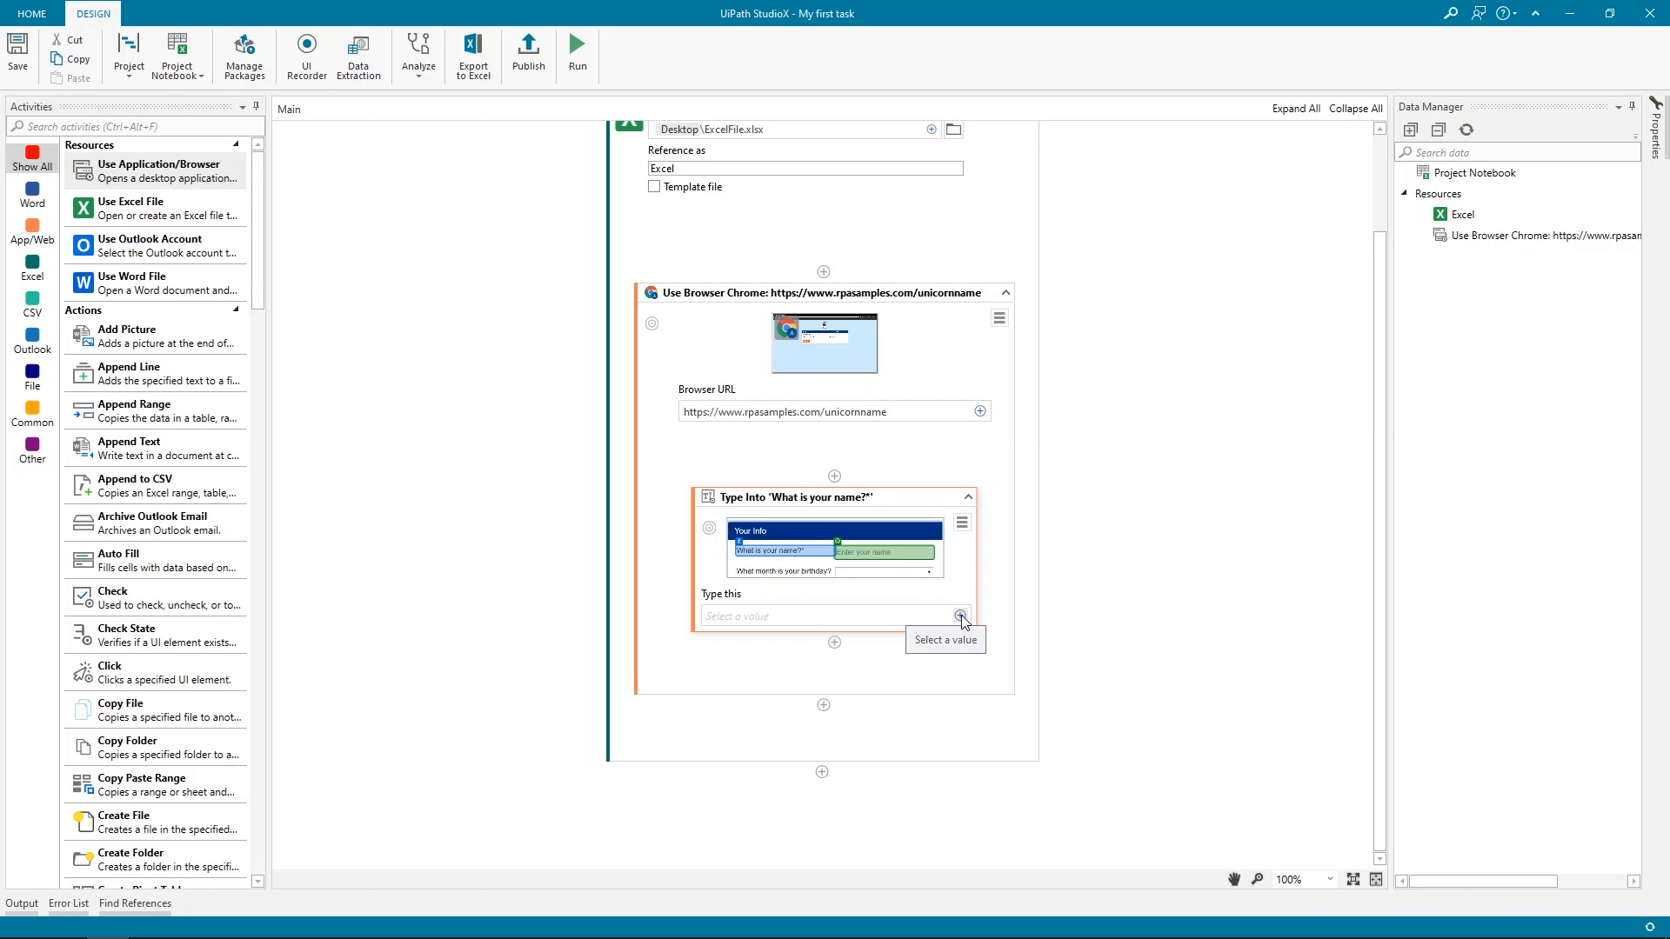
# Set Type Into's text to Excel cell Sheet1!A2 using Indicate in Excel
pyautogui.click(961, 615)
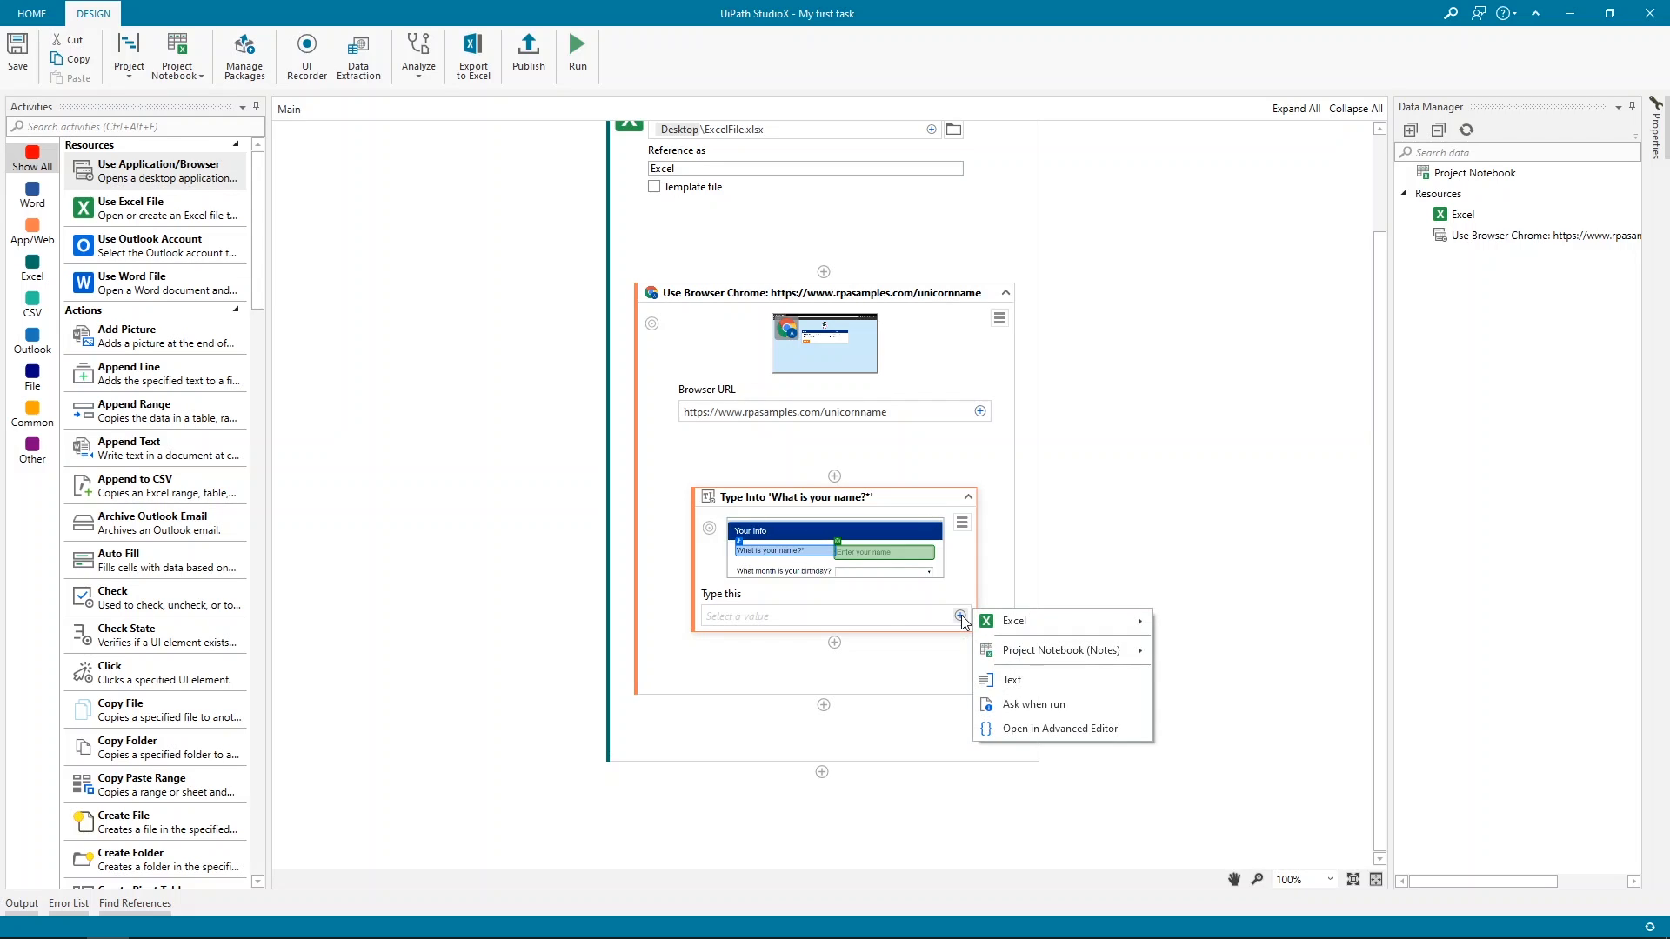
pyautogui.moveTo(1015, 622)
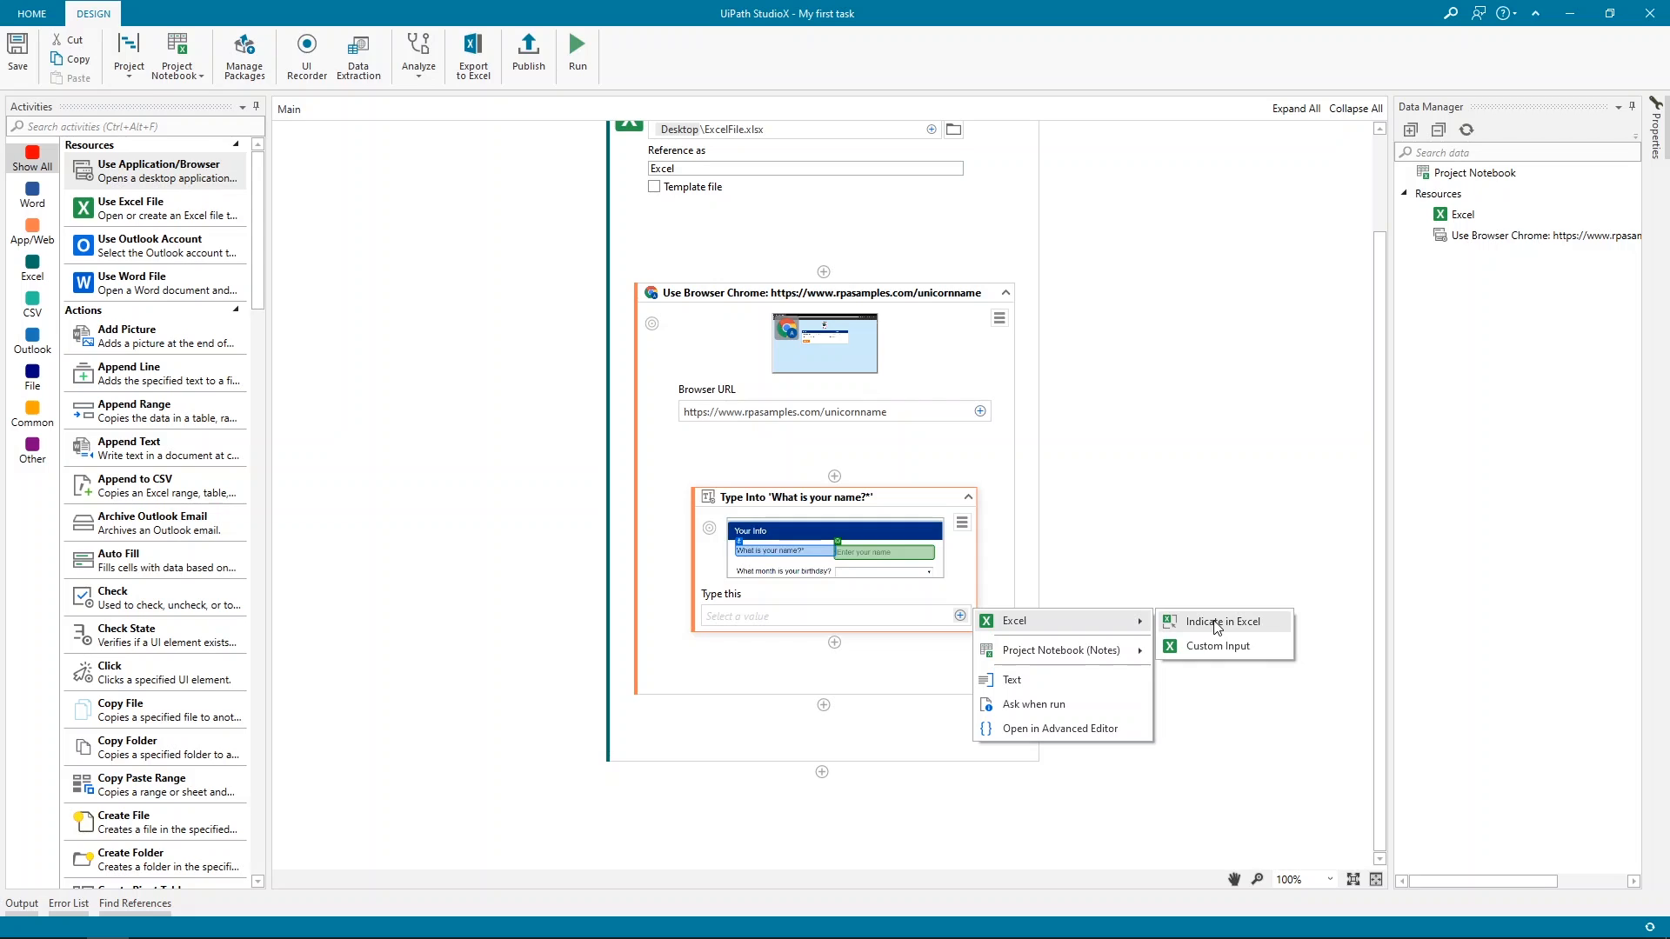
pyautogui.click(1222, 621)
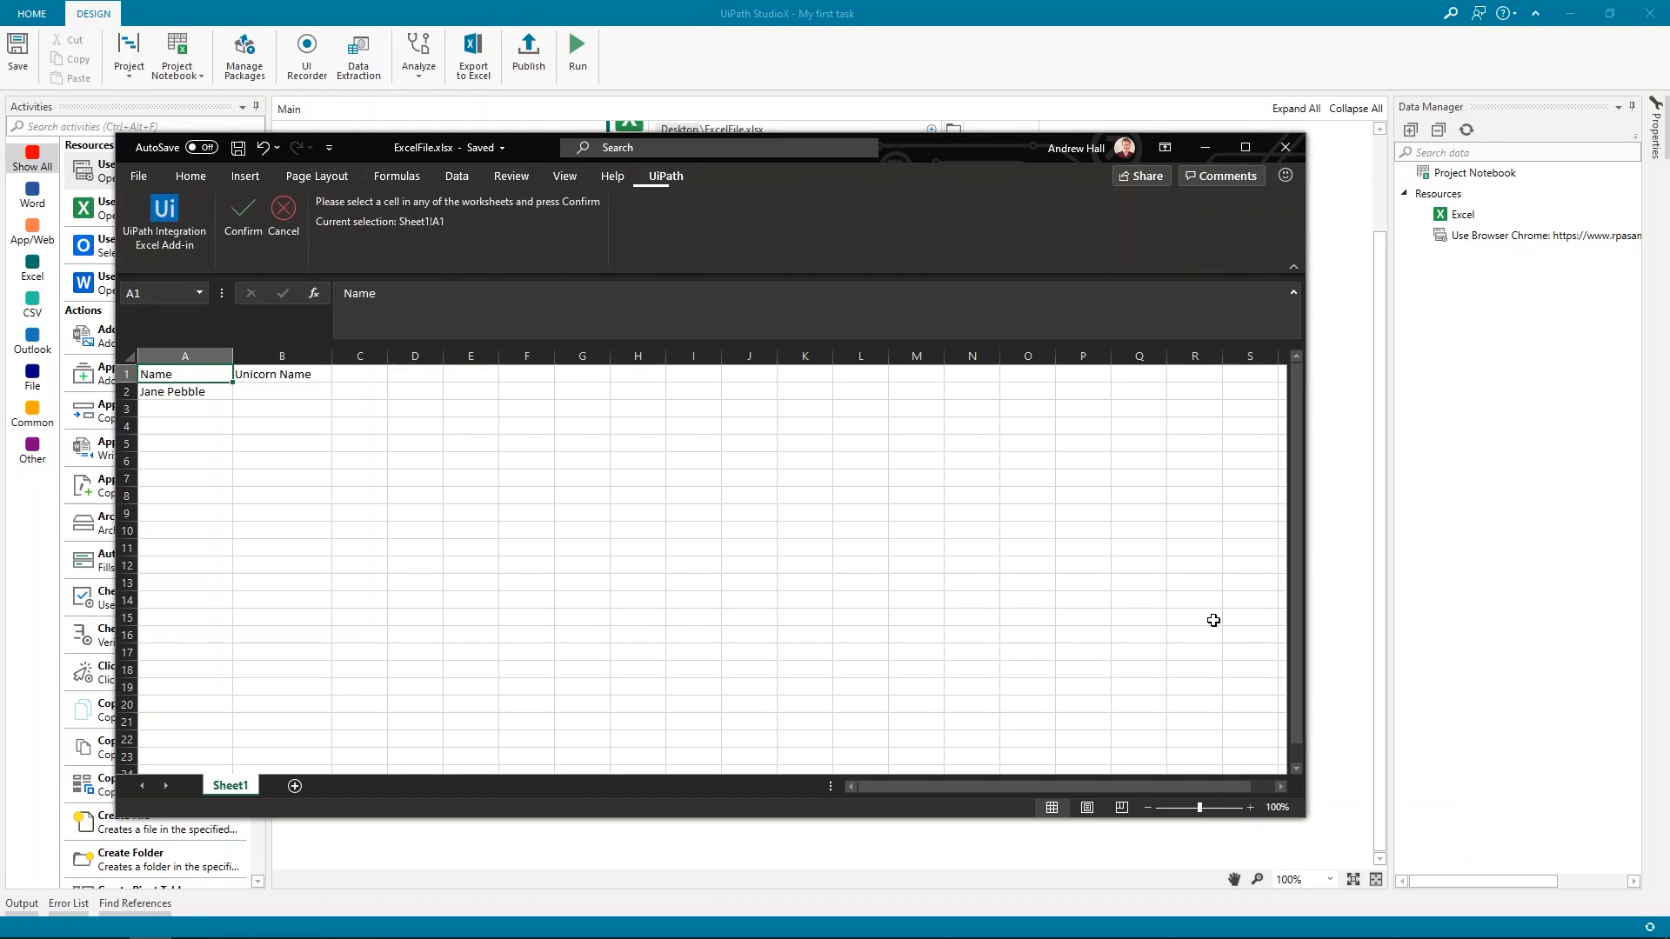
pyautogui.click(183, 391)
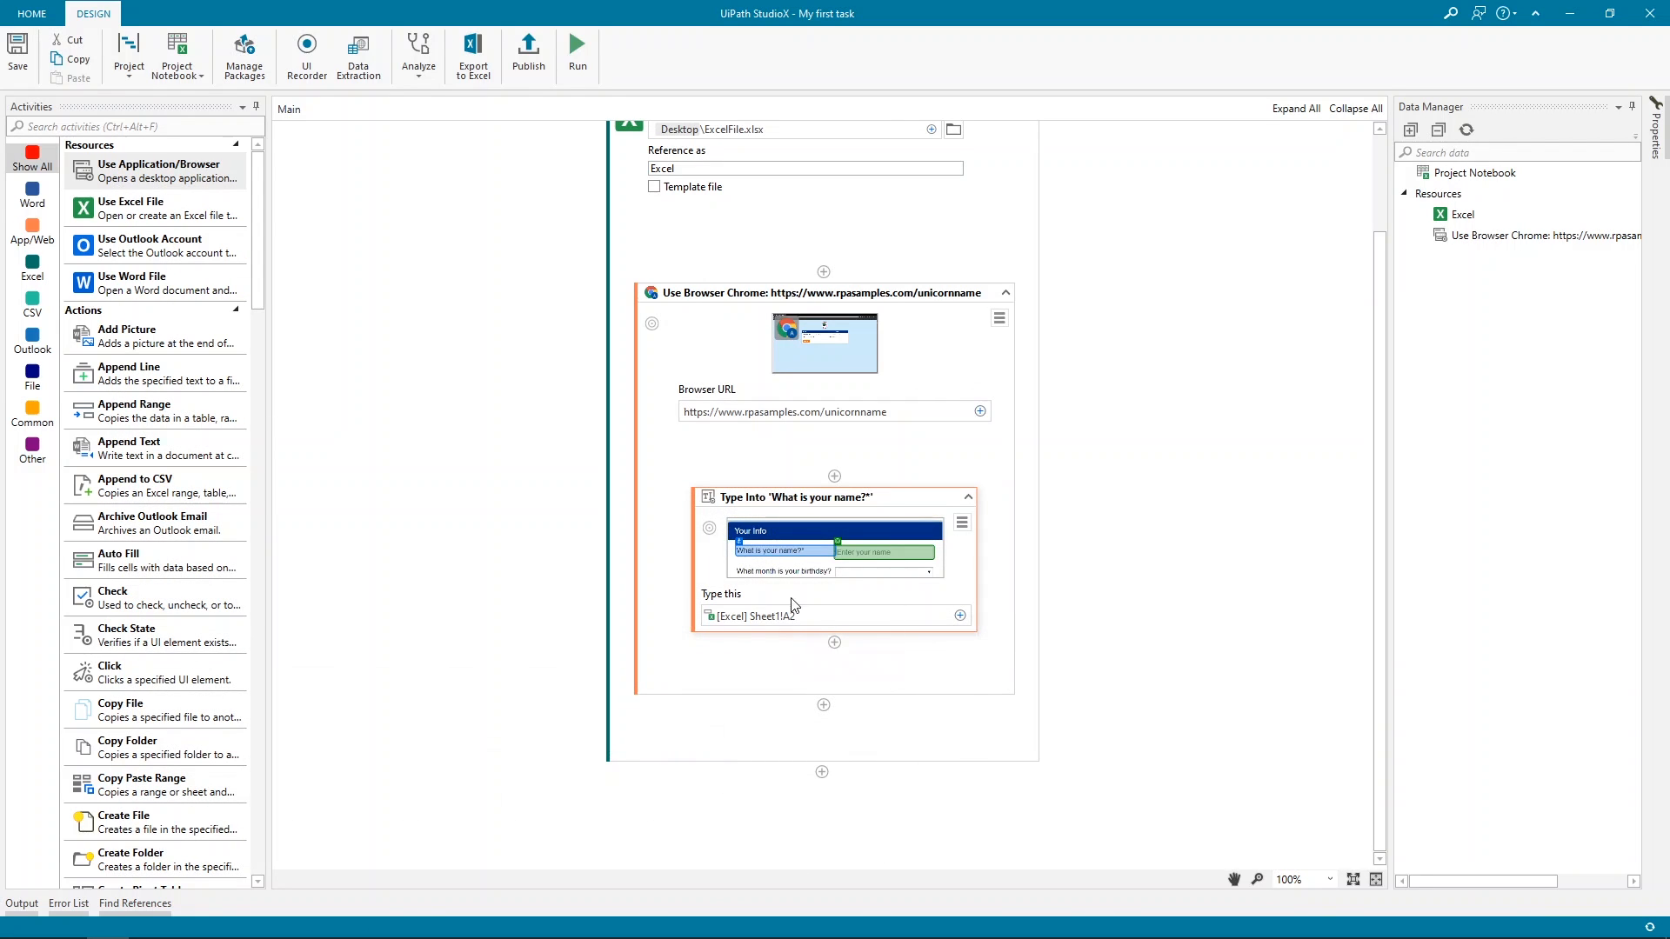
pyautogui.moveTo(749, 572)
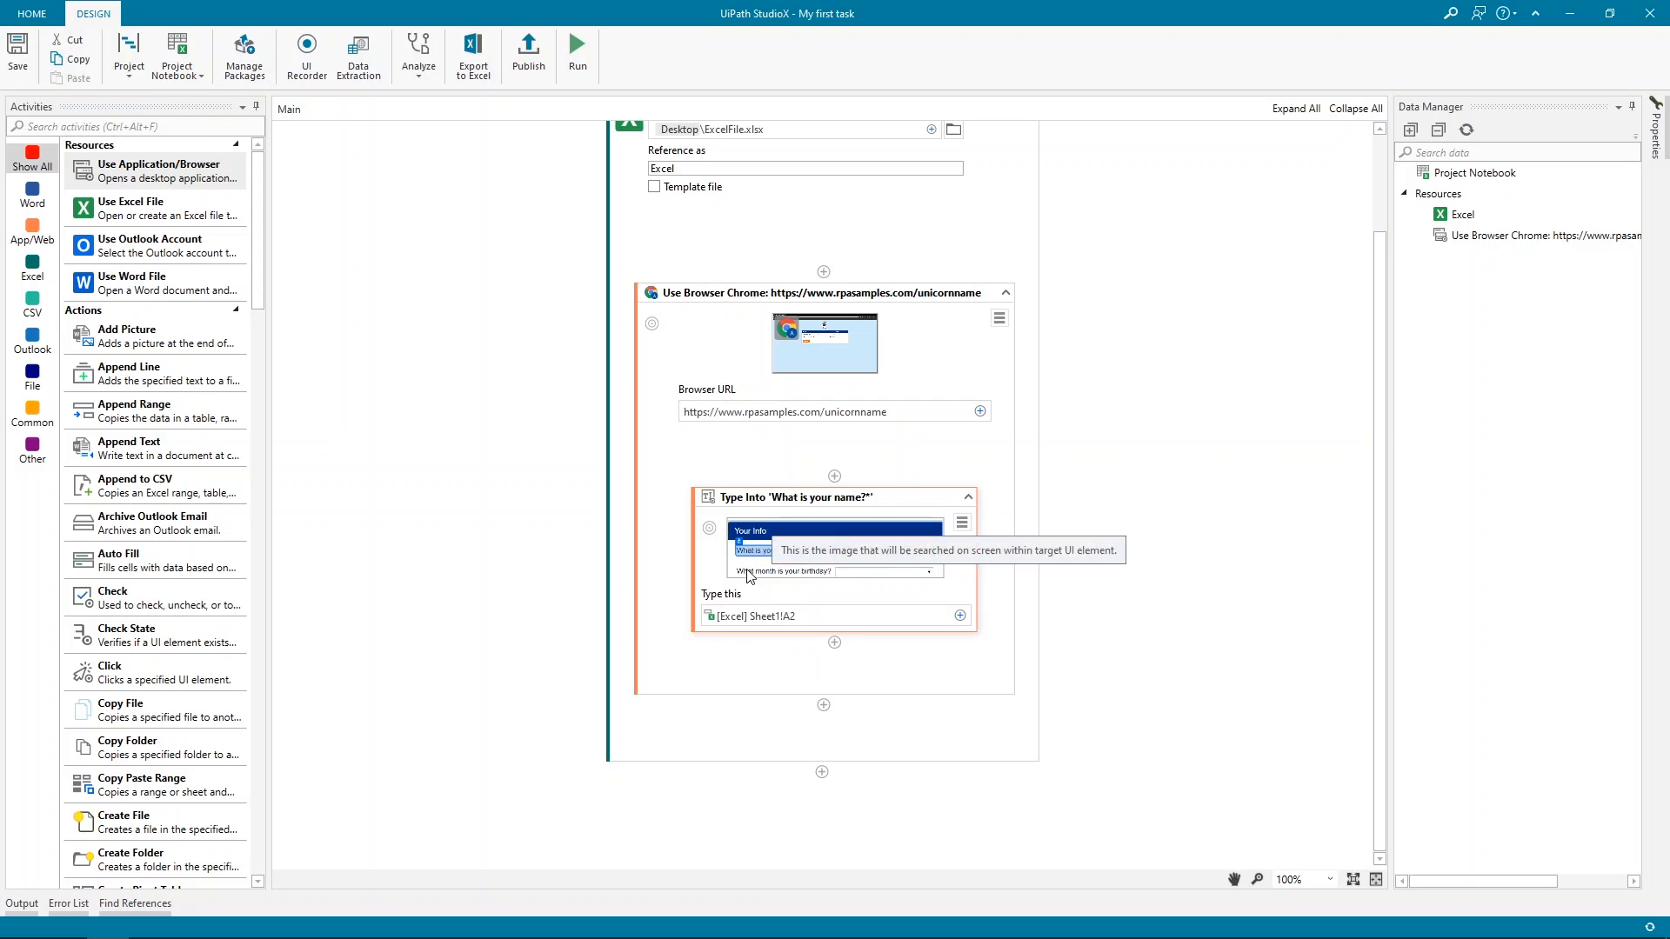
pyautogui.click(780, 616)
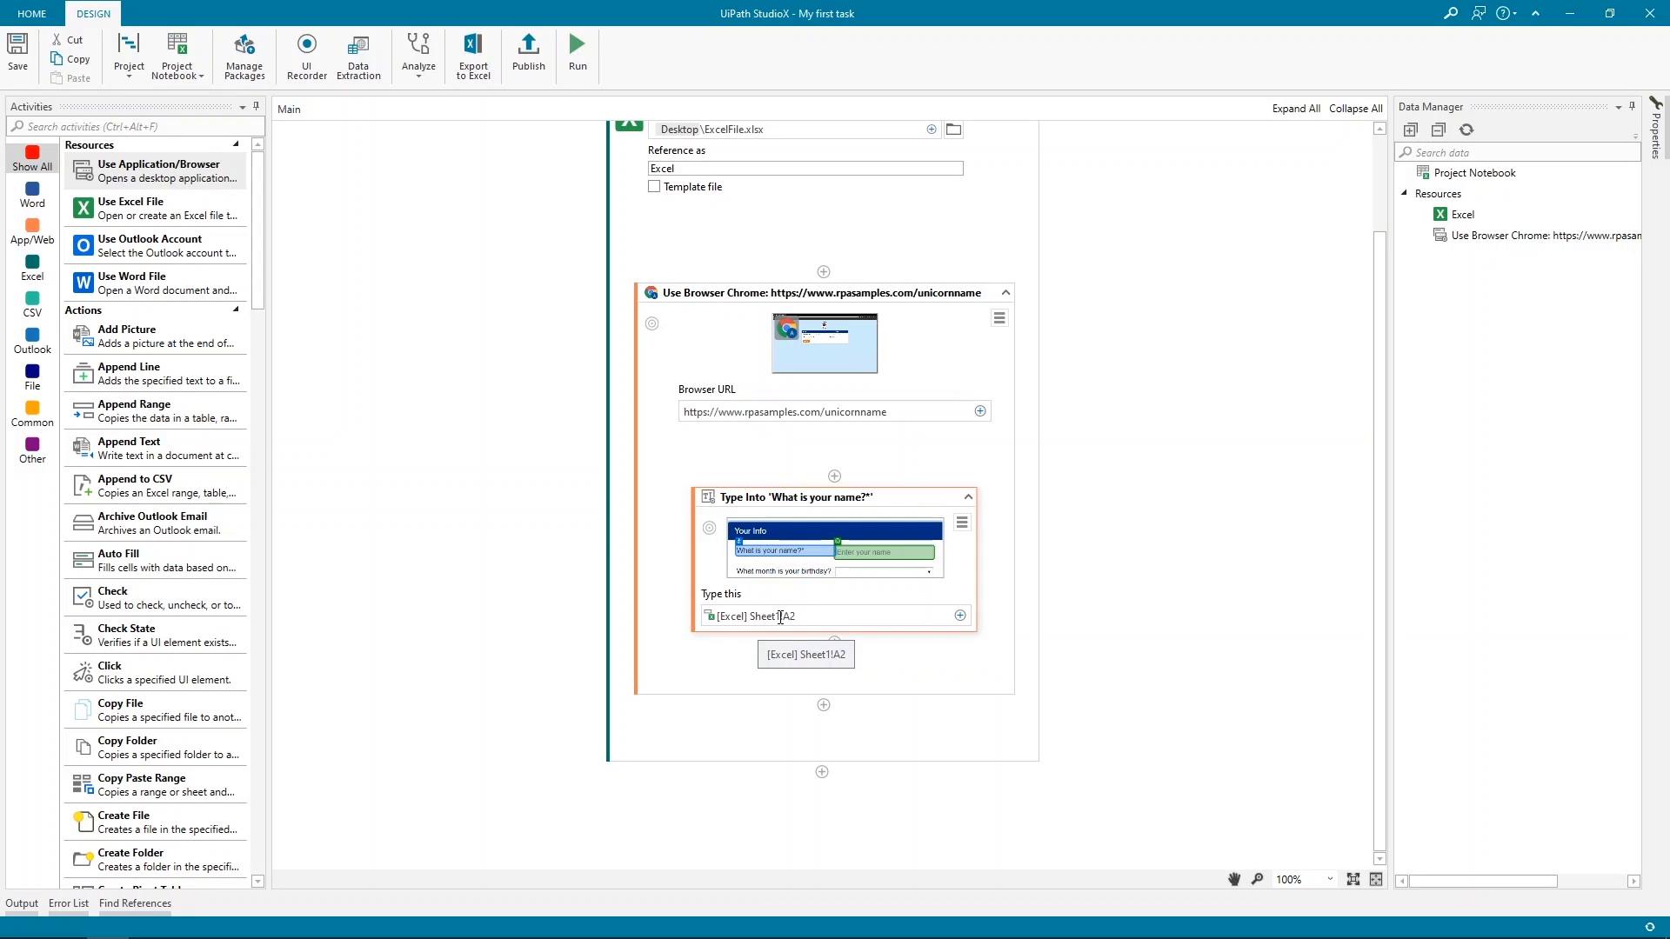
pyautogui.moveTo(1062, 700)
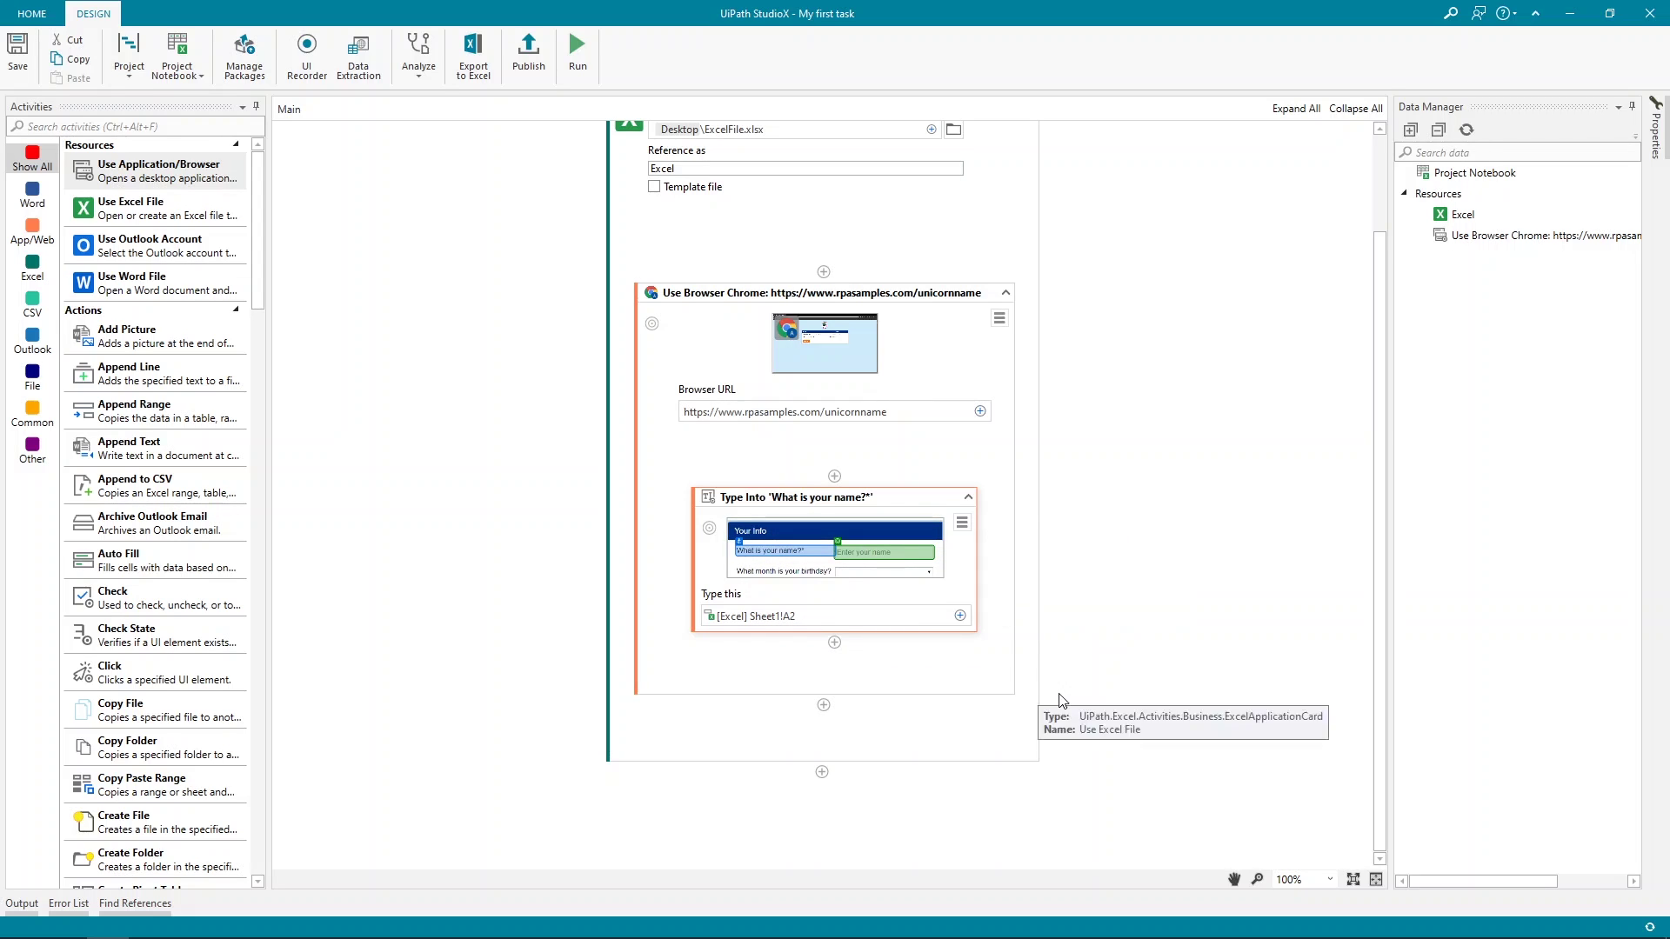
# Add a Click activity after Type Into targeting the Get Name button
pyautogui.click(834, 643)
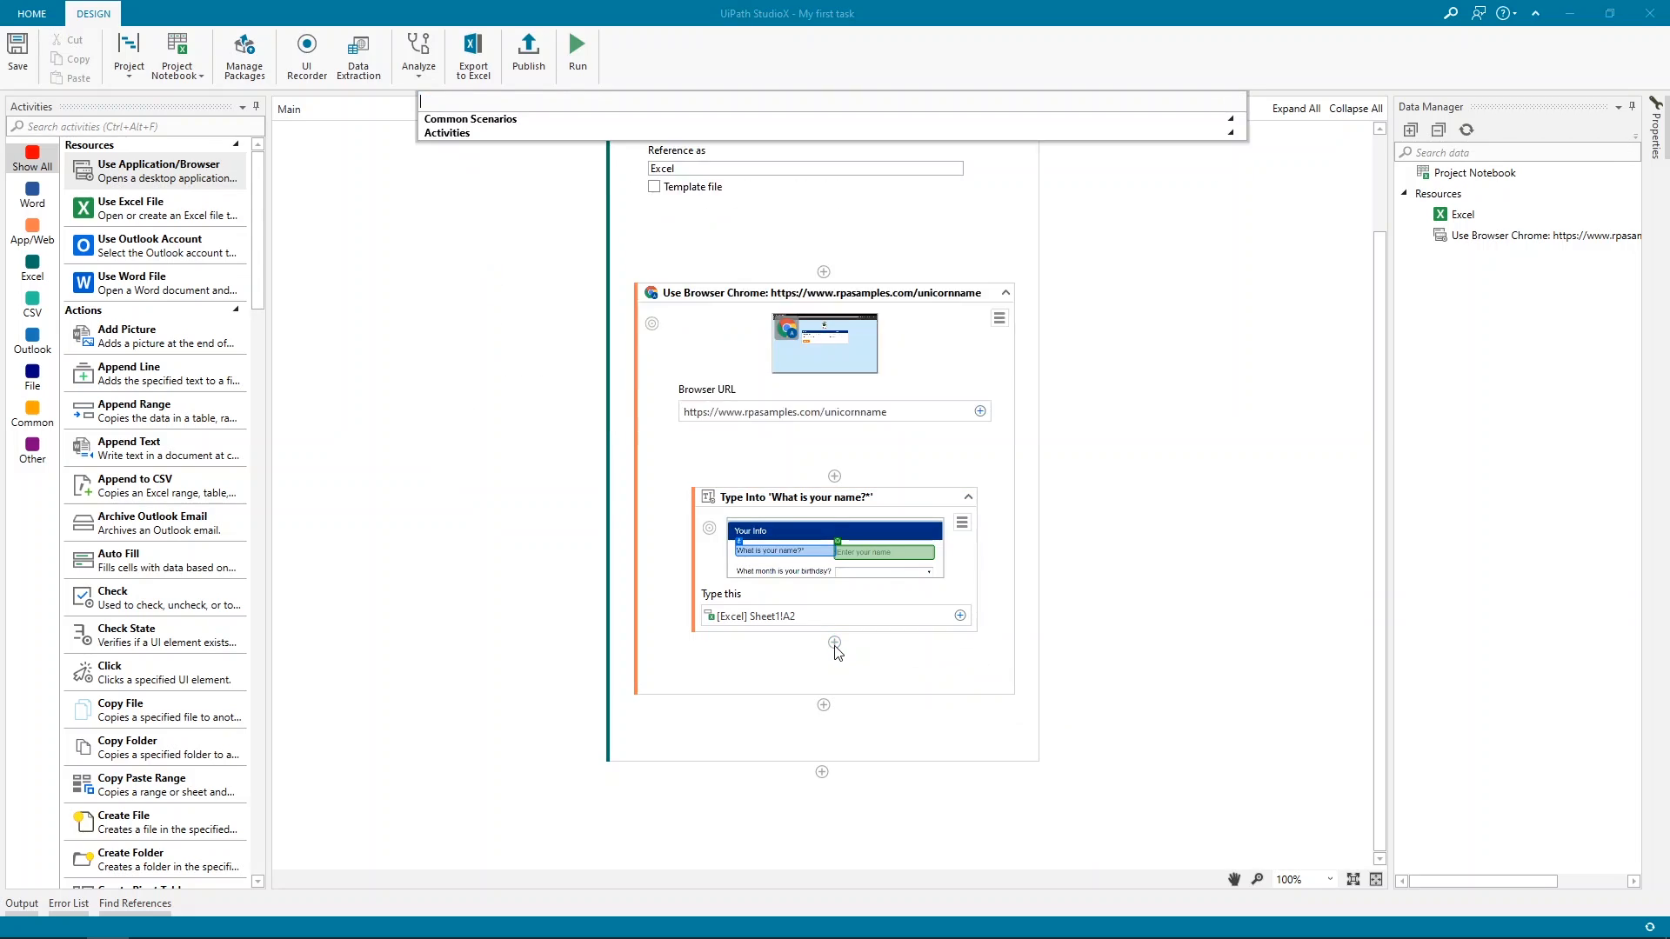
pyautogui.write('click')
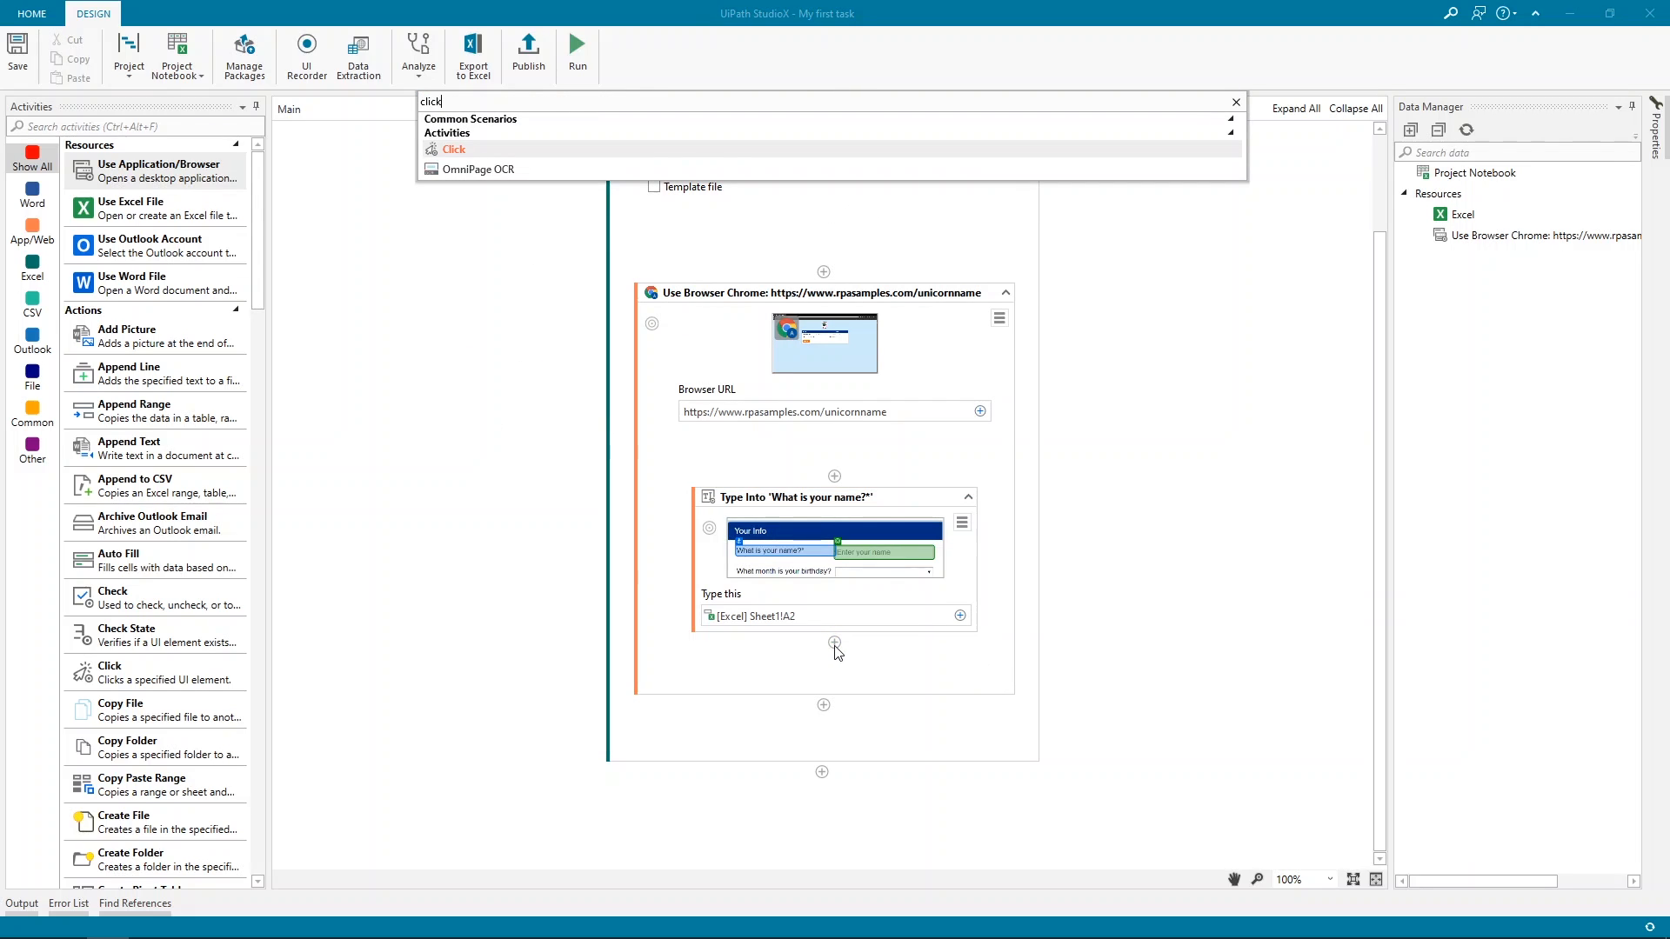
pyautogui.click(454, 148)
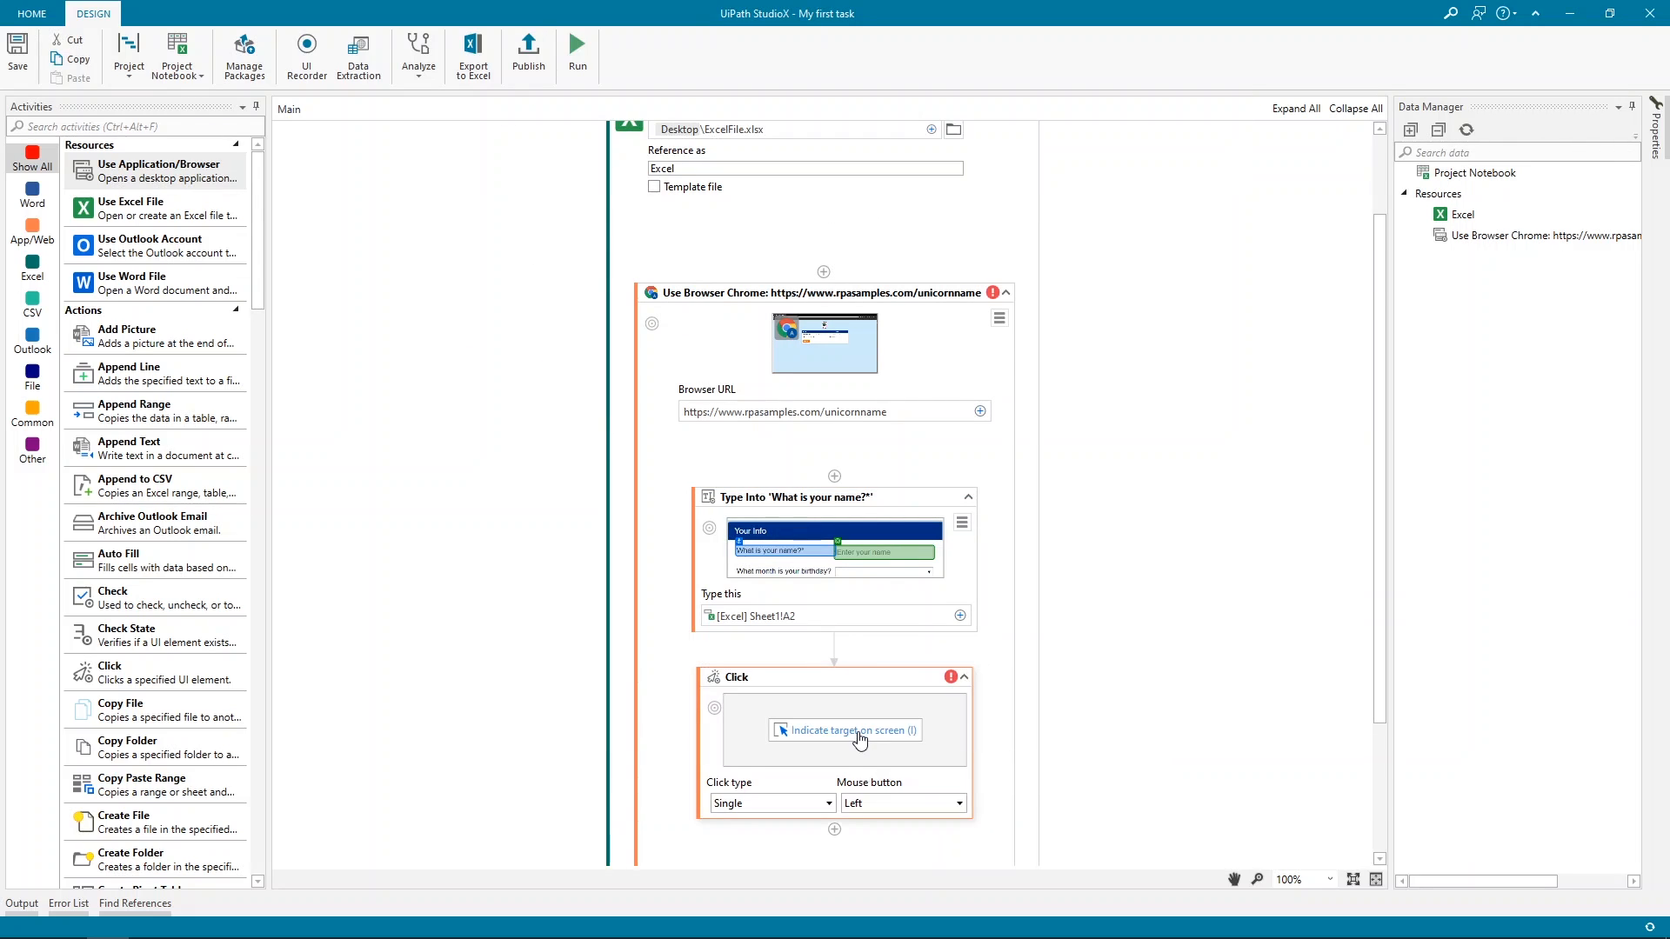
pyautogui.click(852, 731)
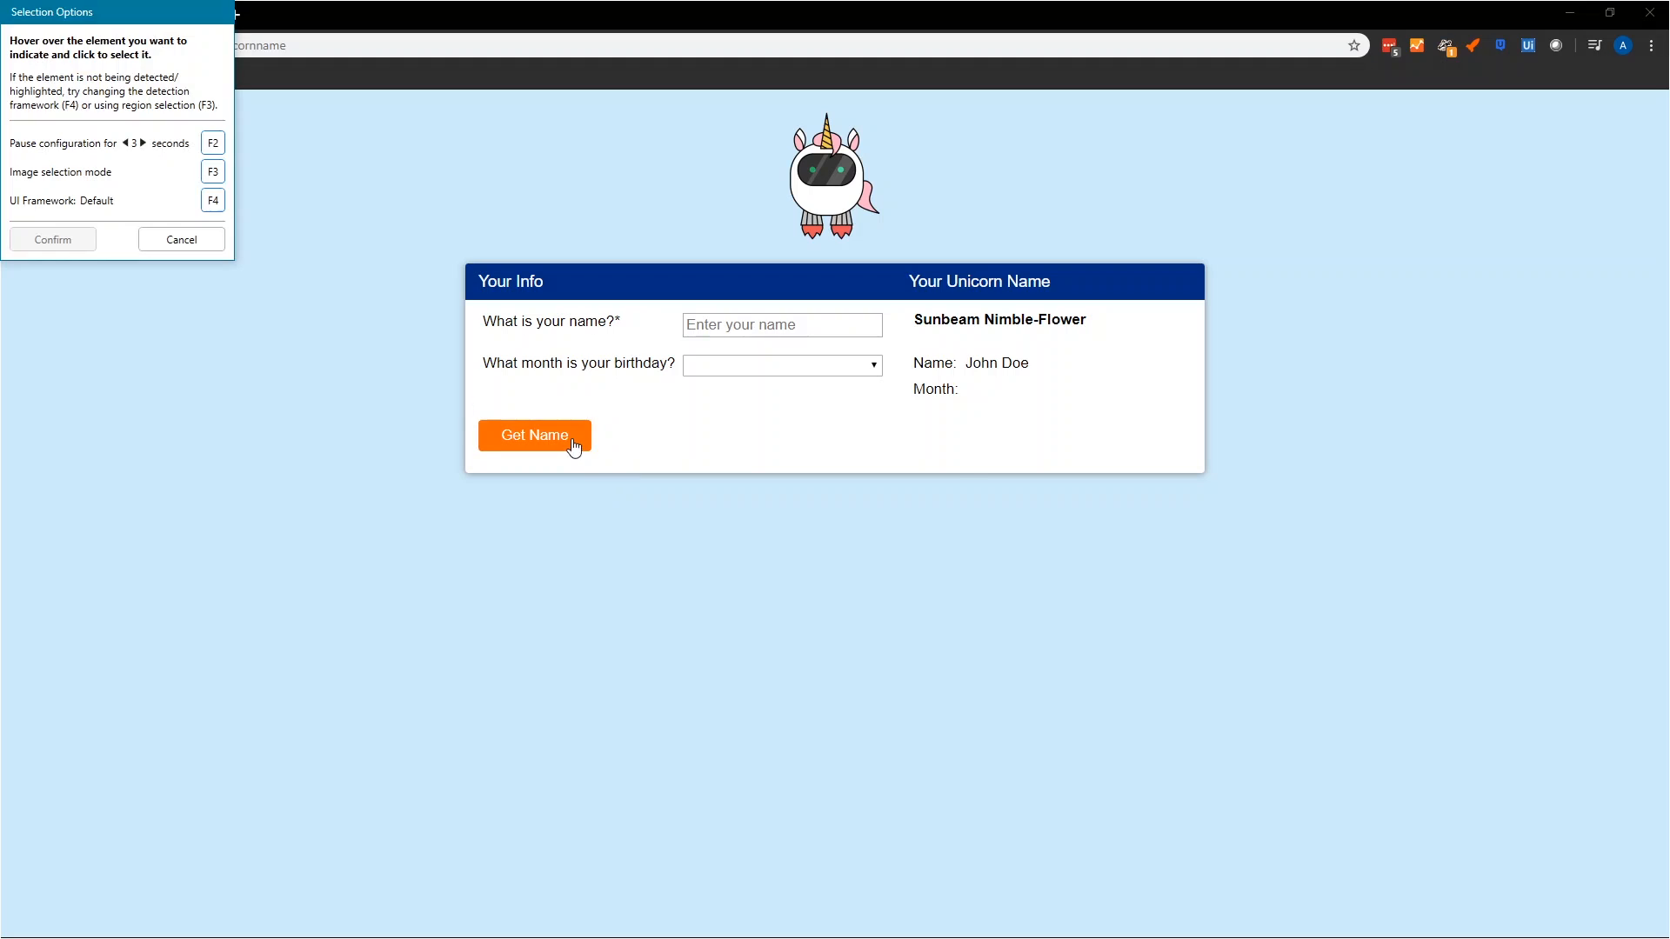
pyautogui.click(534, 435)
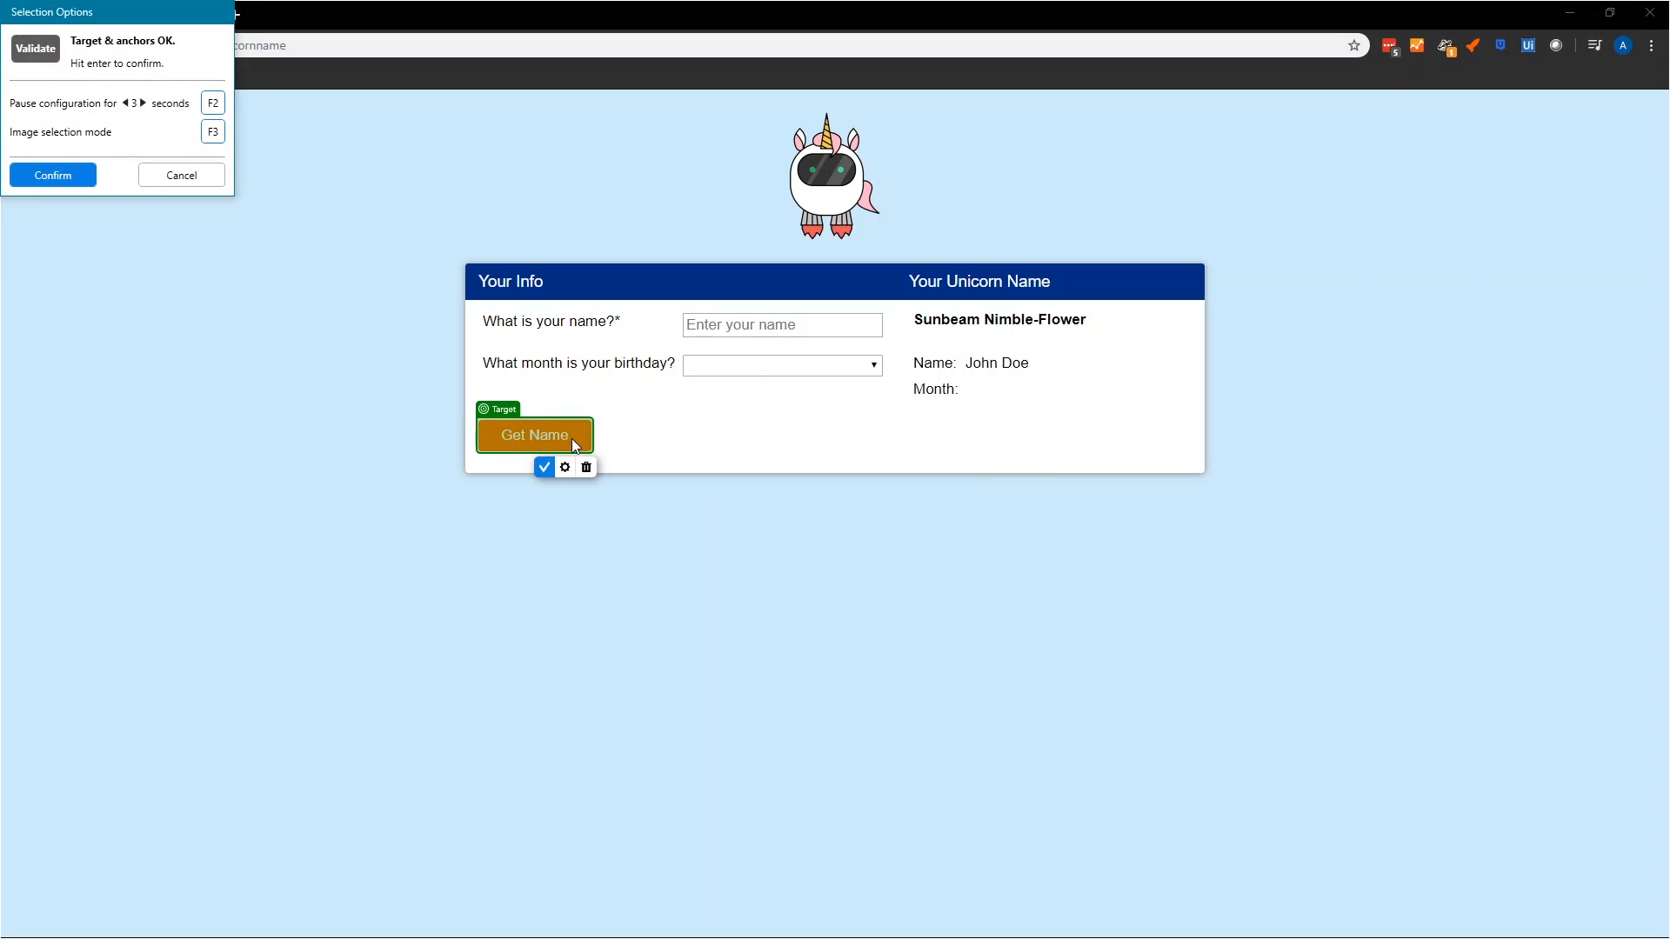
pyautogui.click(544, 468)
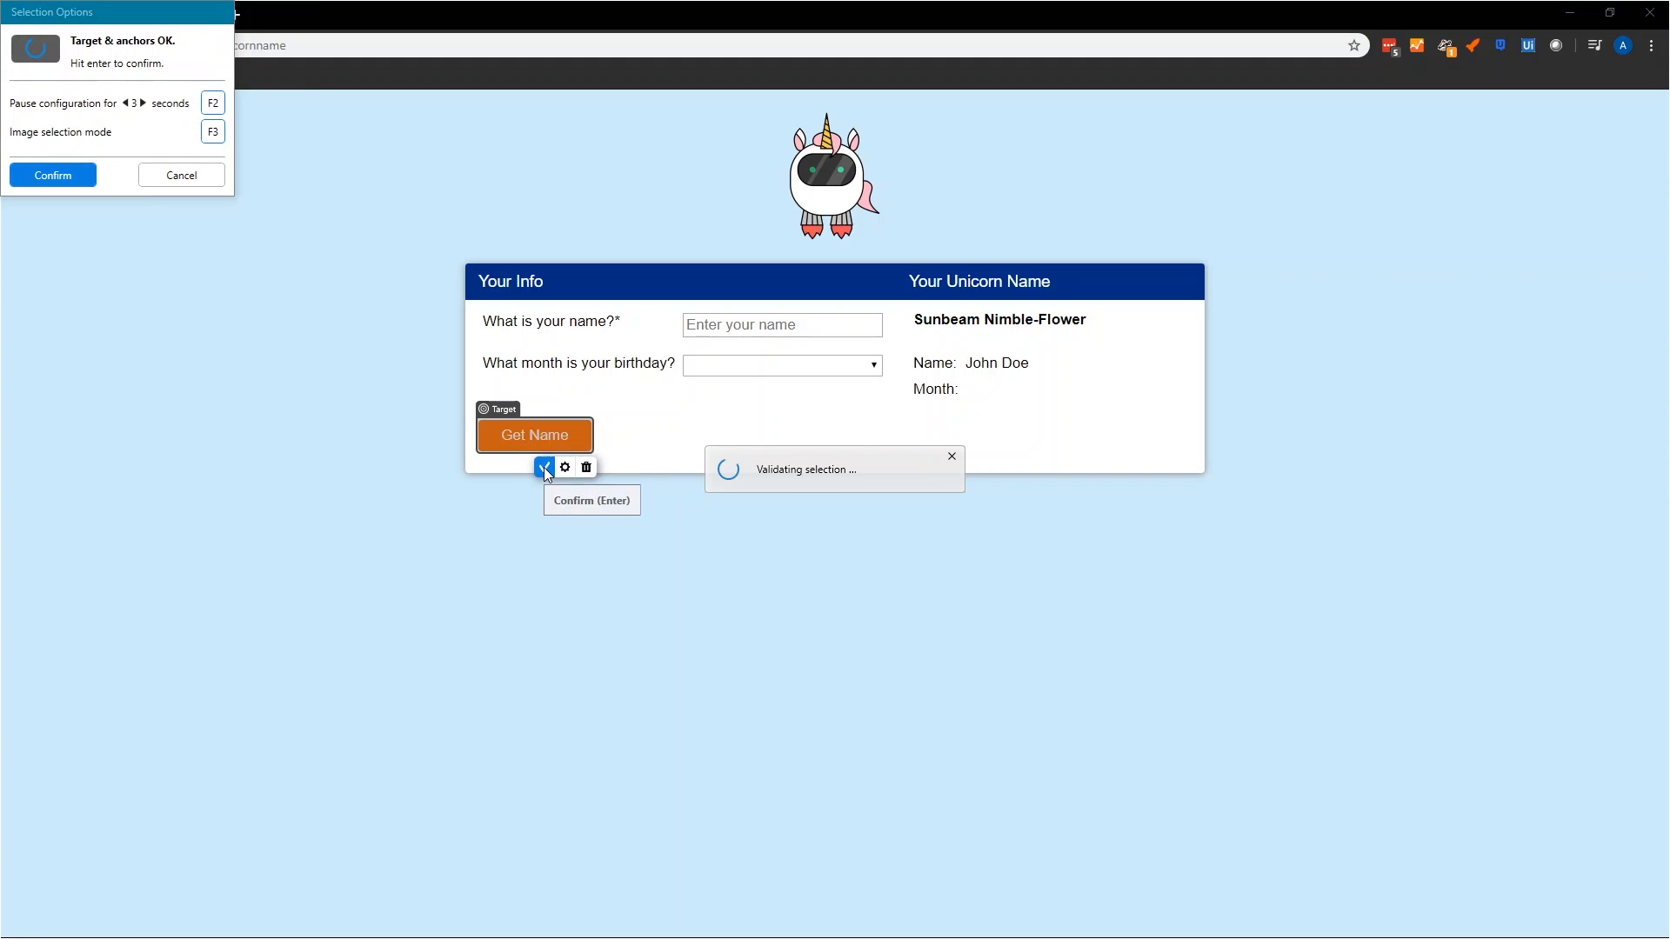
pyautogui.click(544, 467)
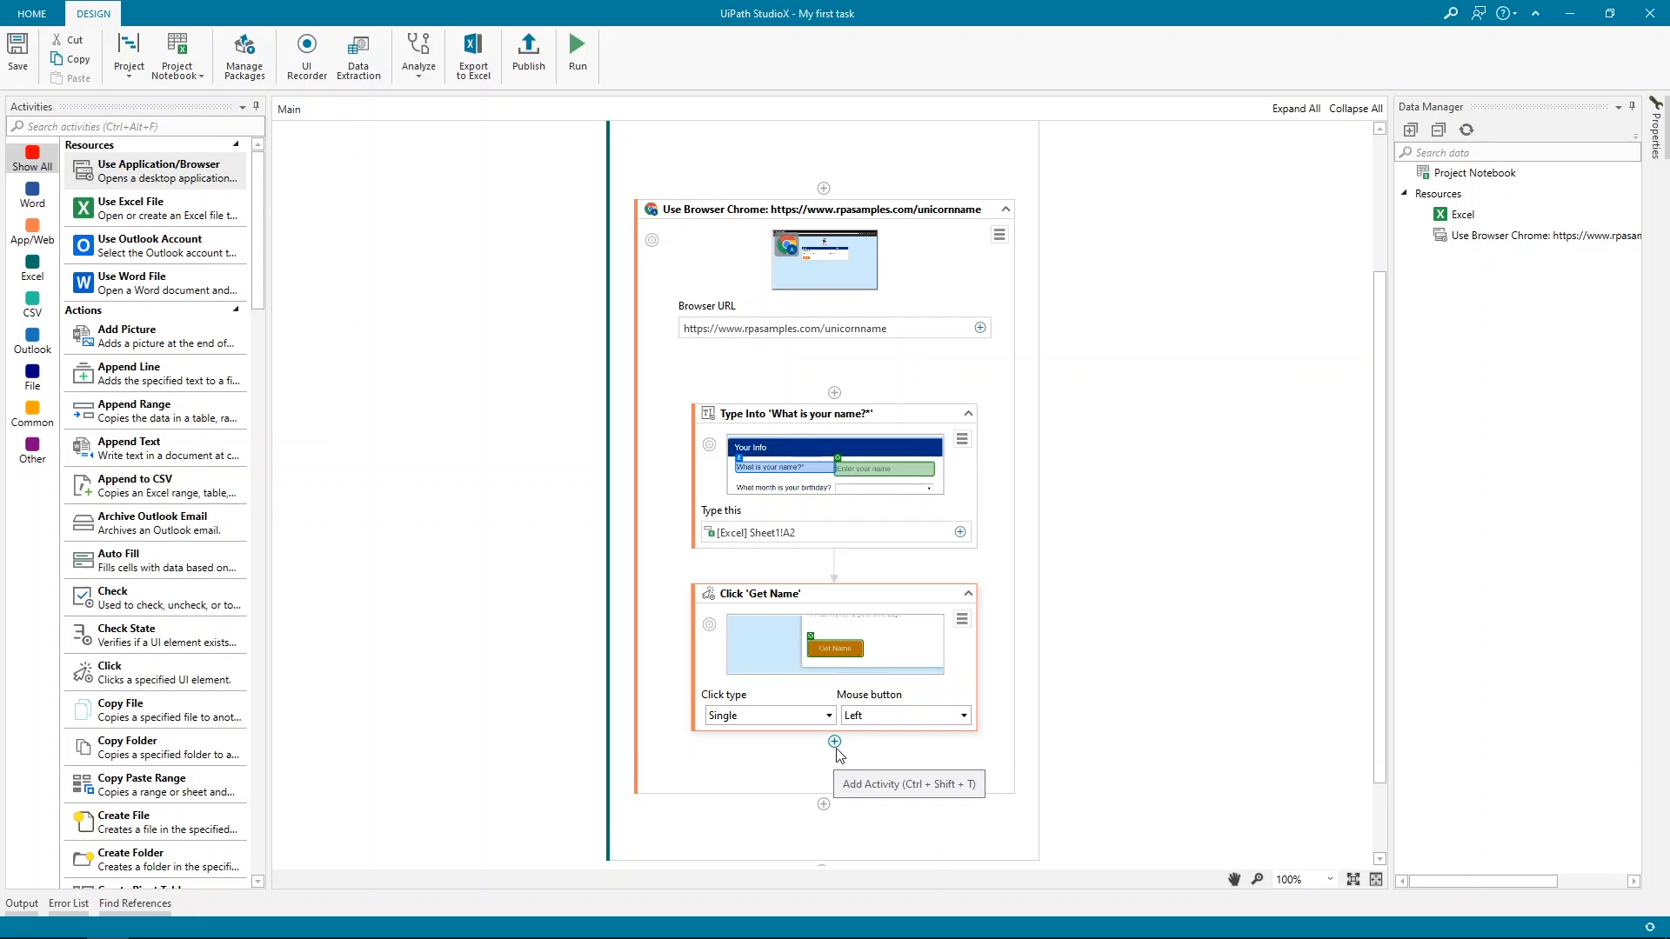
# Add a Get Text step after Click, targeting the generated unicorn name without the John Doe anchor
pyautogui.click(834, 742)
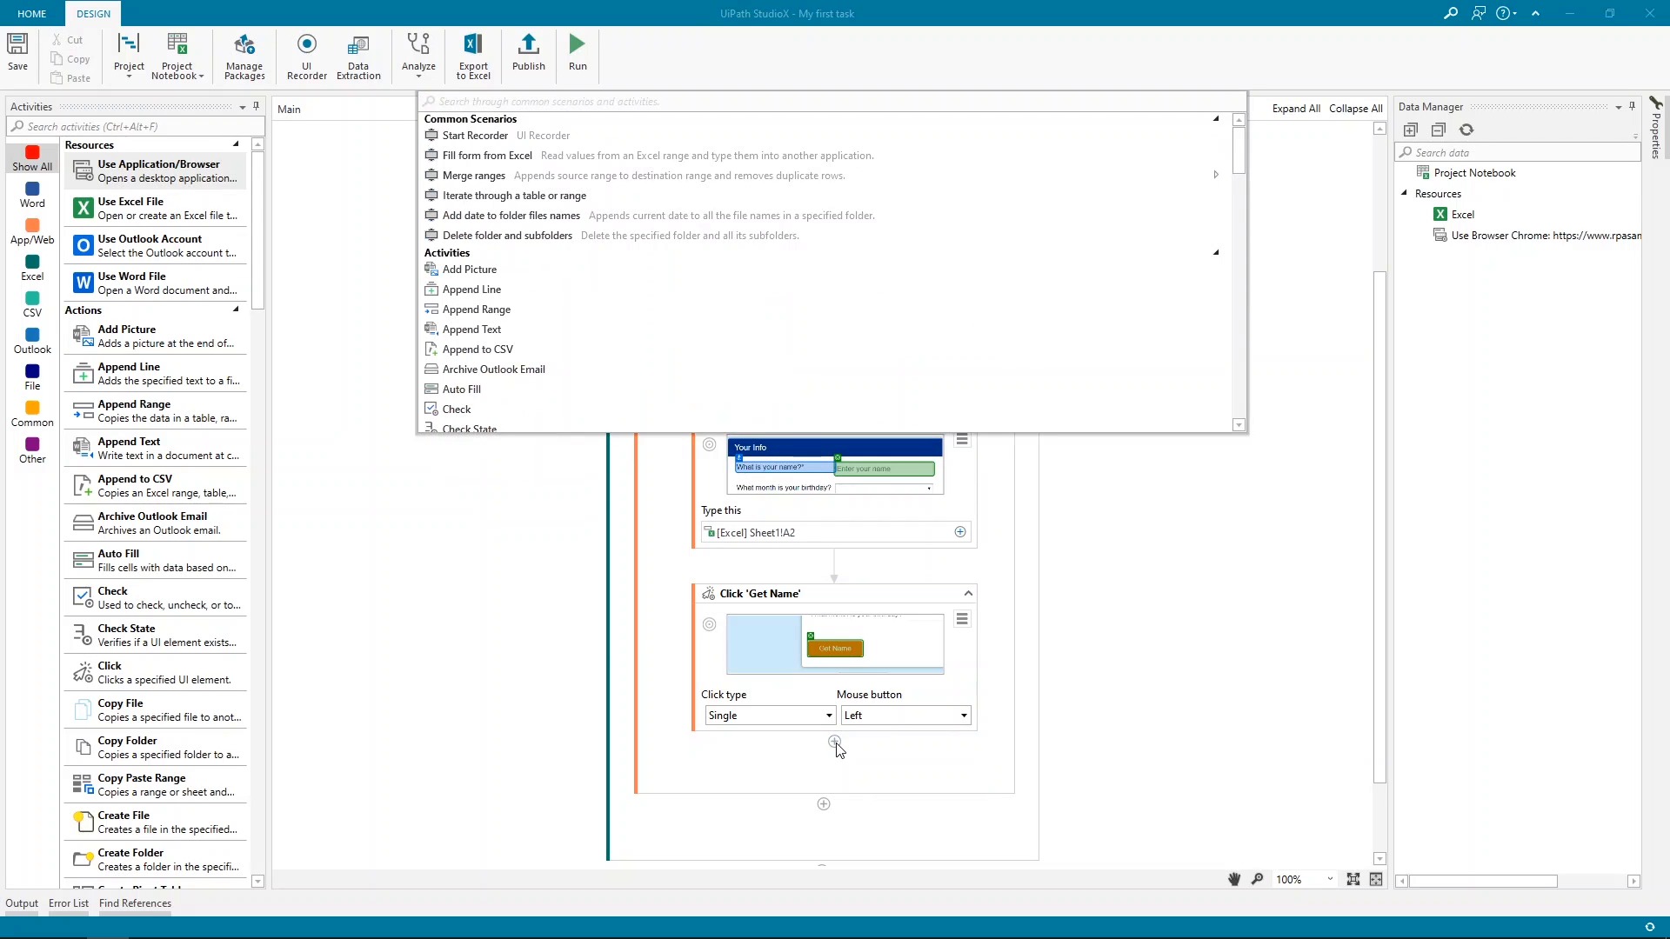
pyautogui.write('get te')
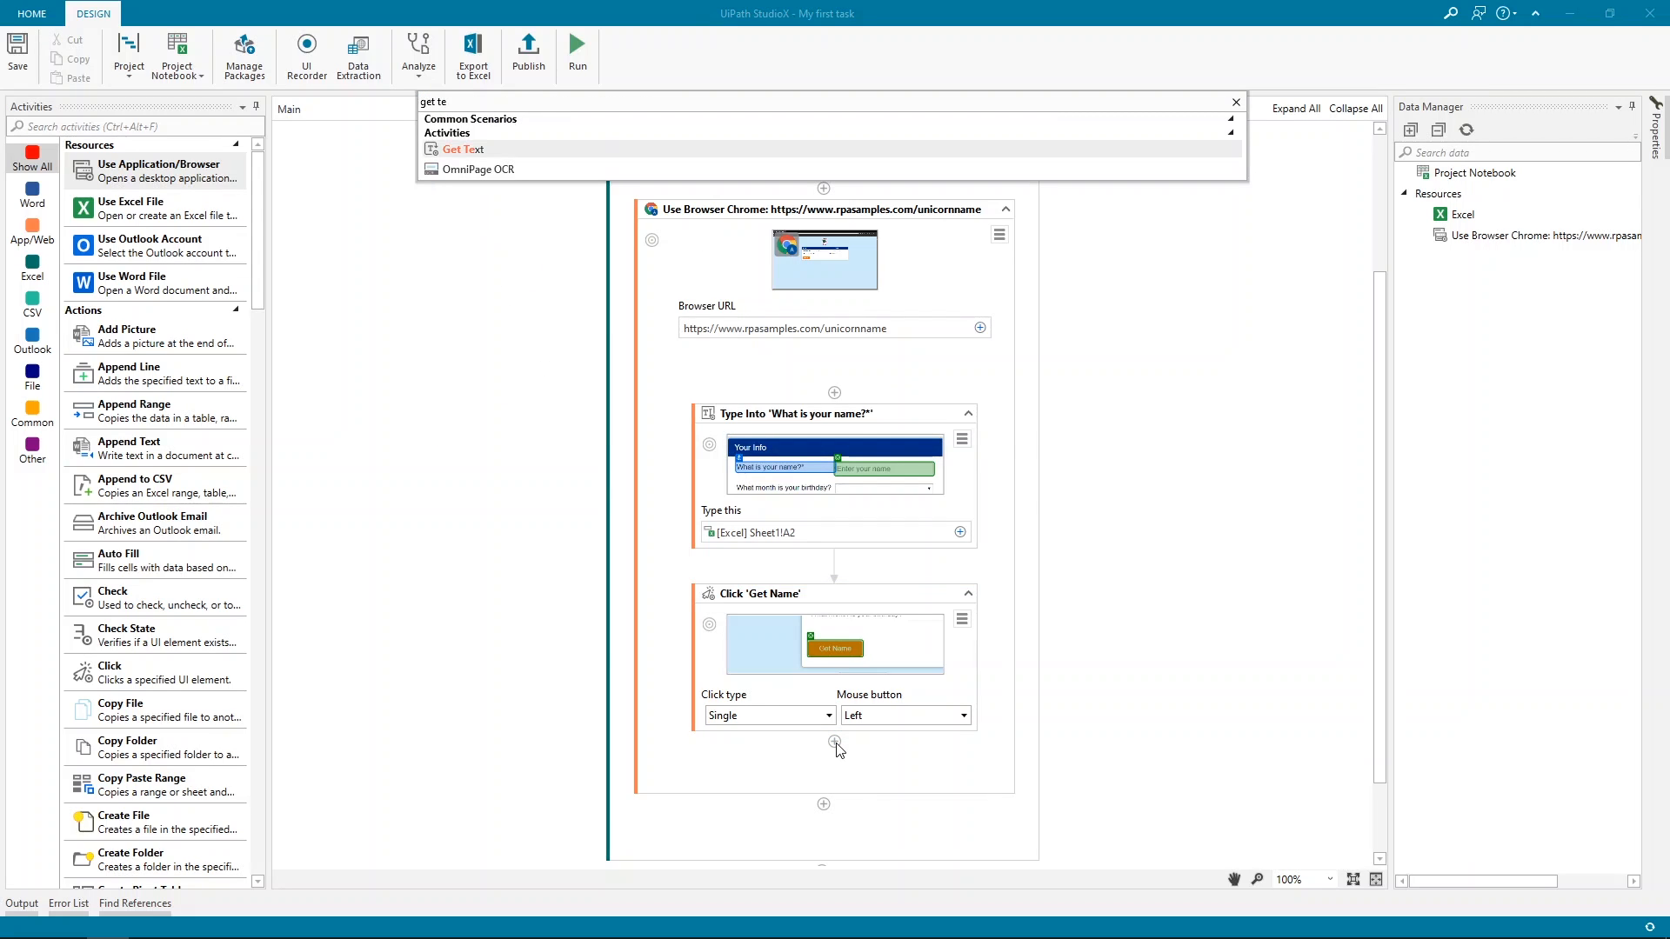
pyautogui.click(462, 148)
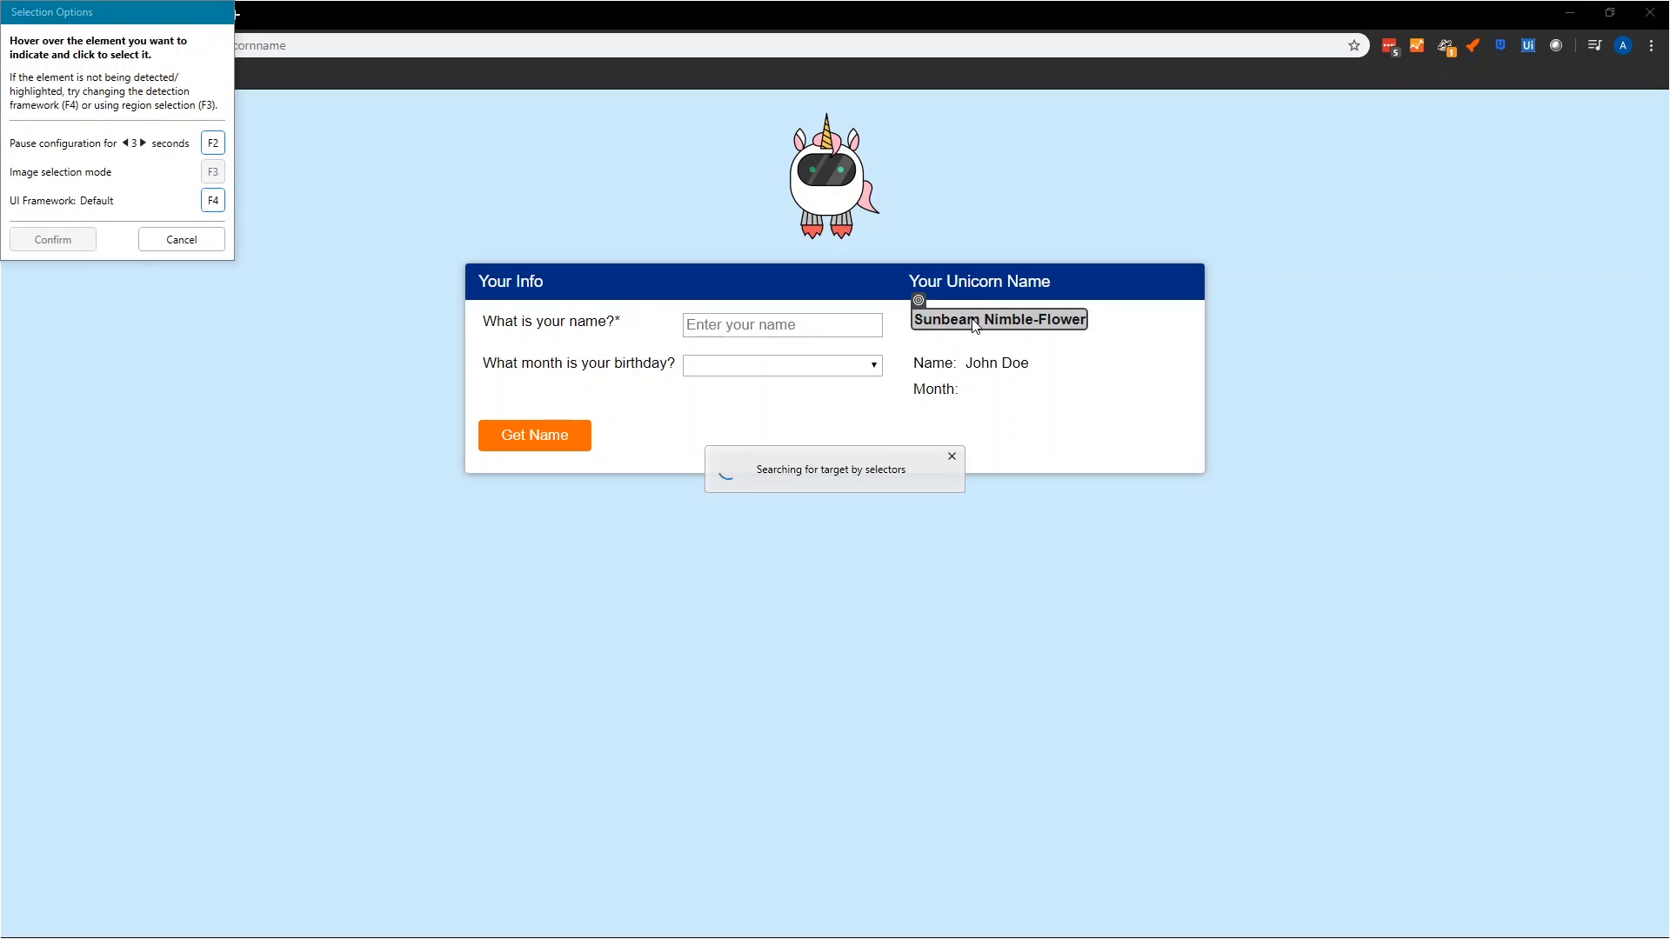
pyautogui.click(998, 320)
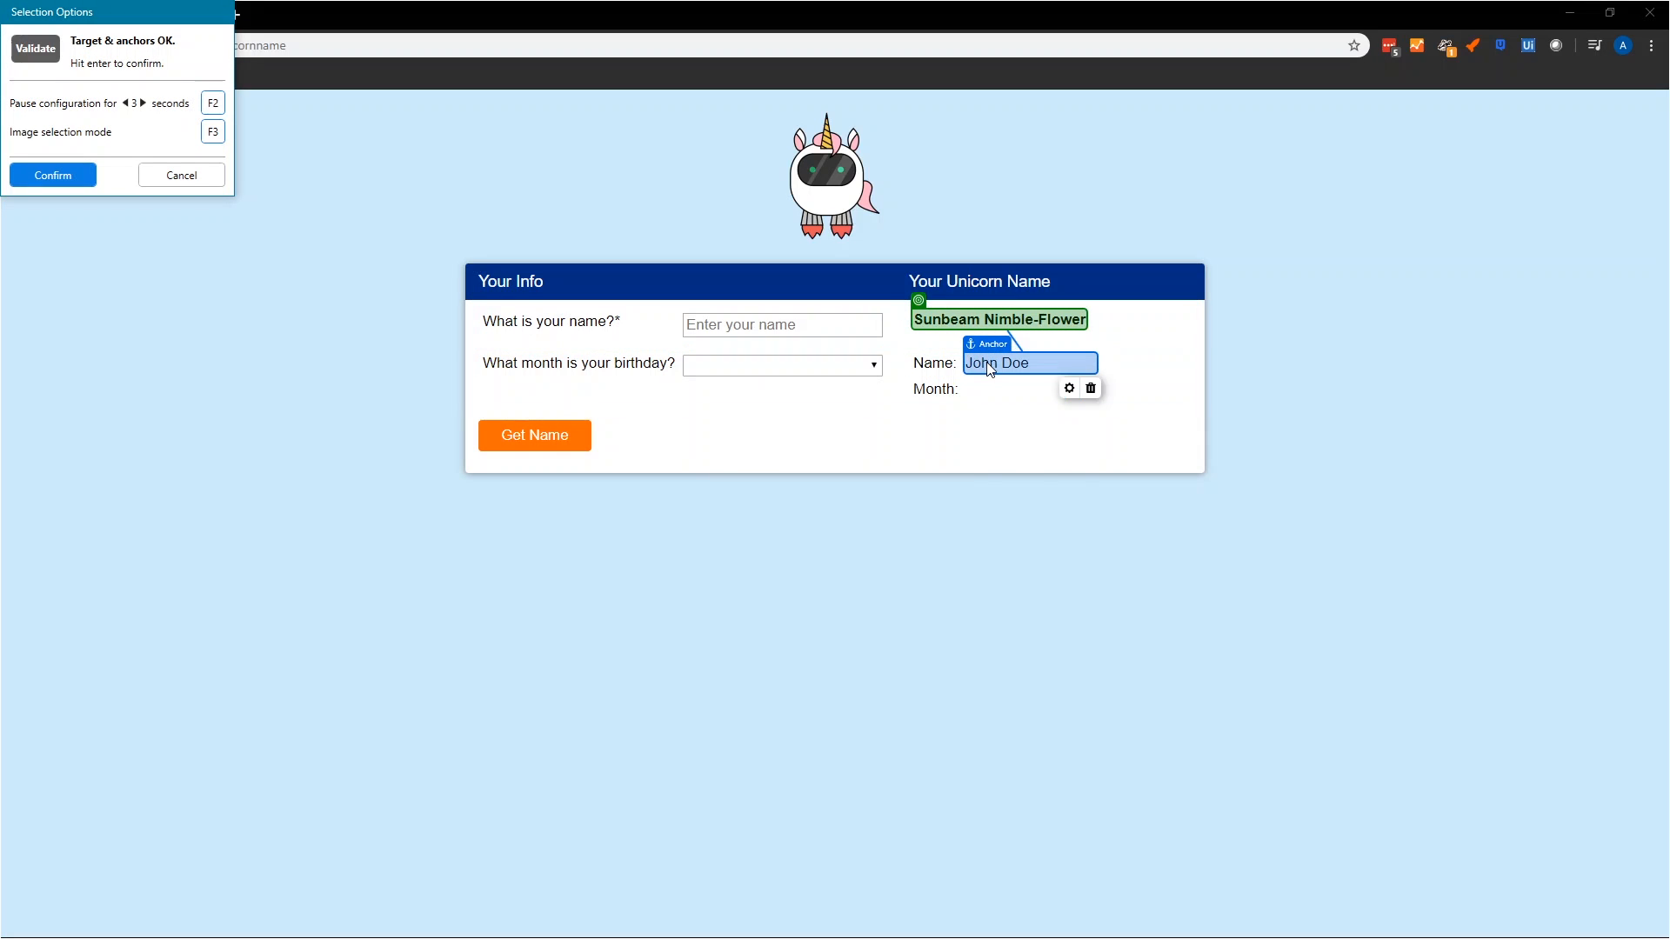
pyautogui.moveTo(1090, 389)
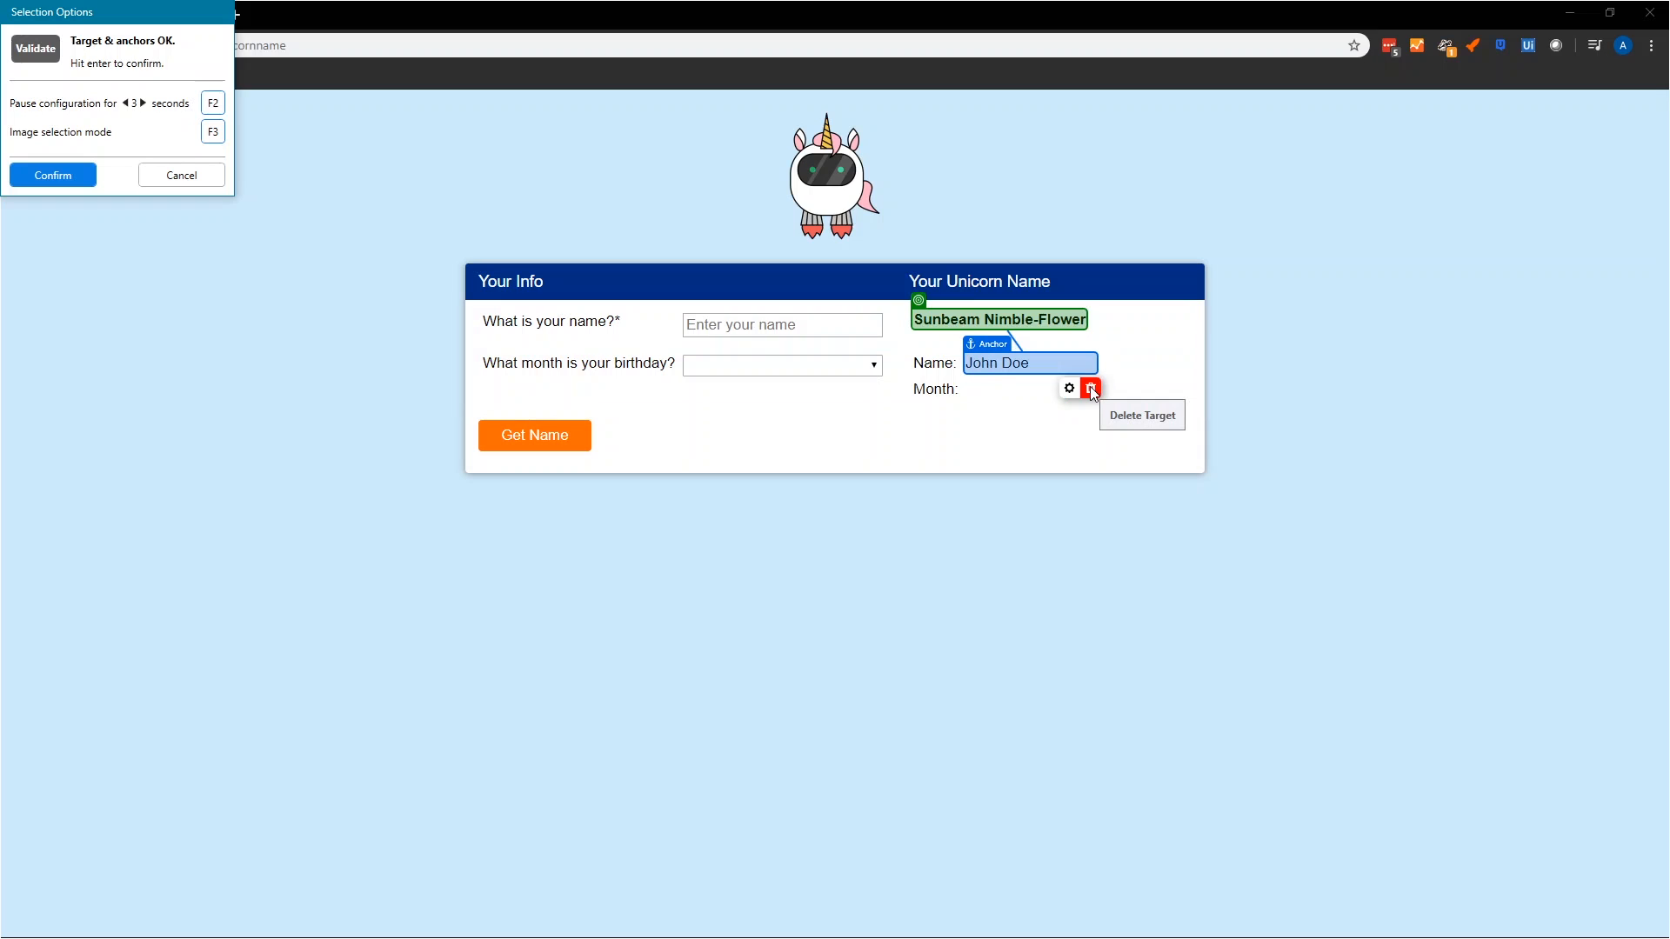
pyautogui.click(1090, 388)
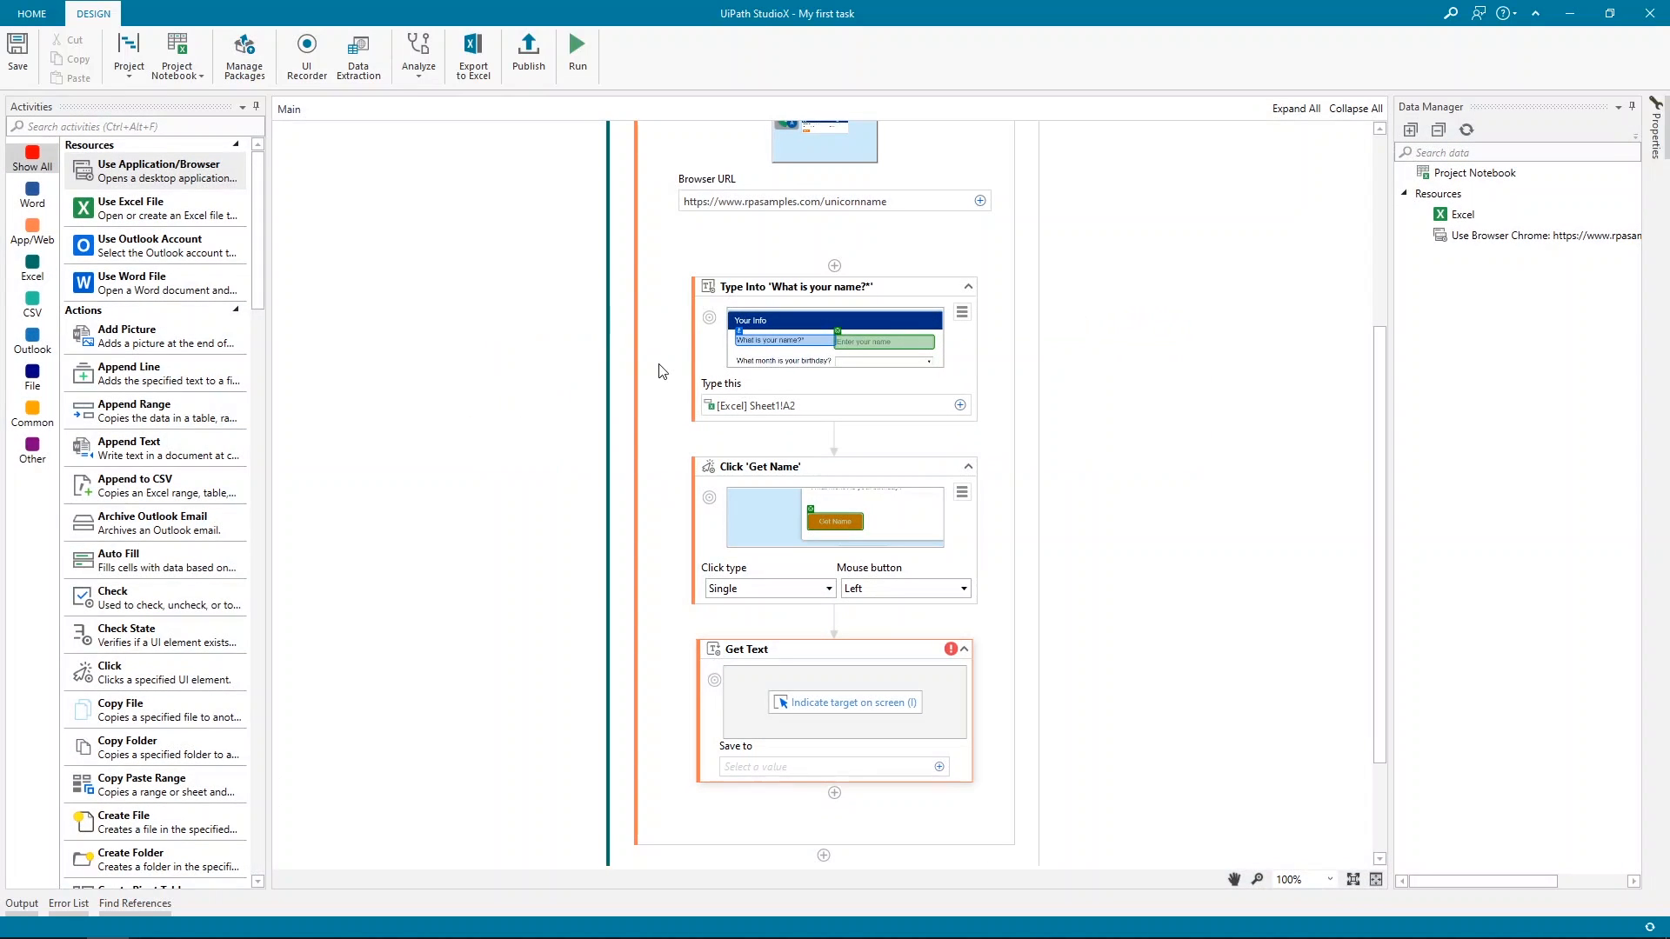
# Save the extracted unicorn name to Excel cell B2 under Unicorn Name
pyautogui.click(941, 763)
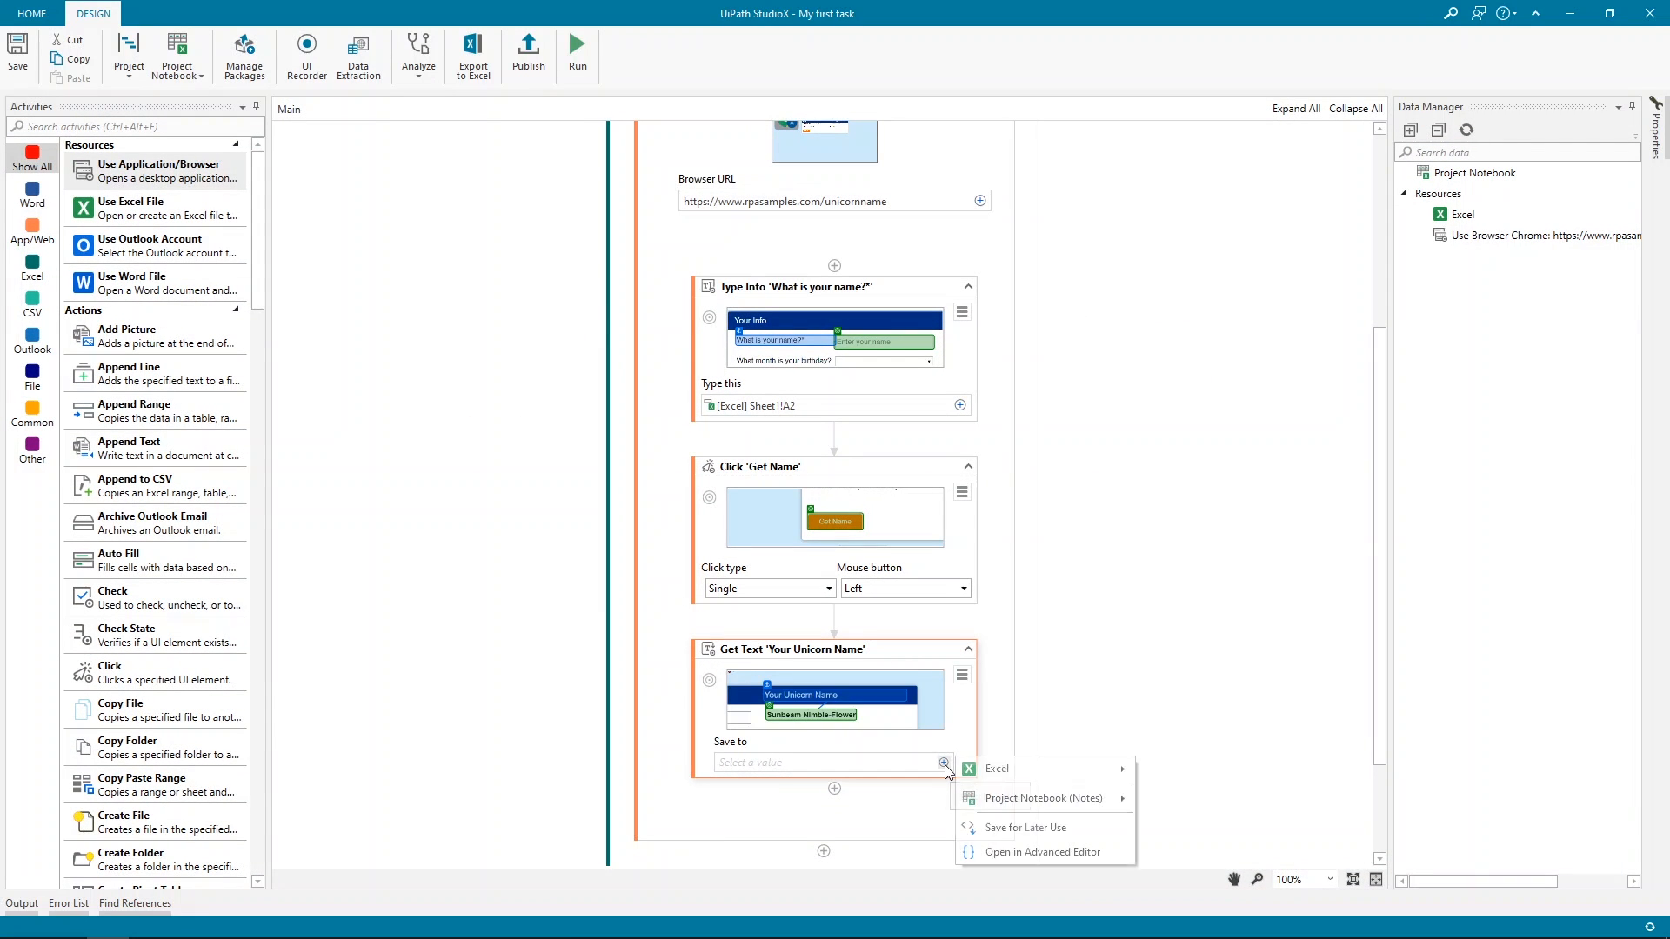
pyautogui.moveTo(997, 768)
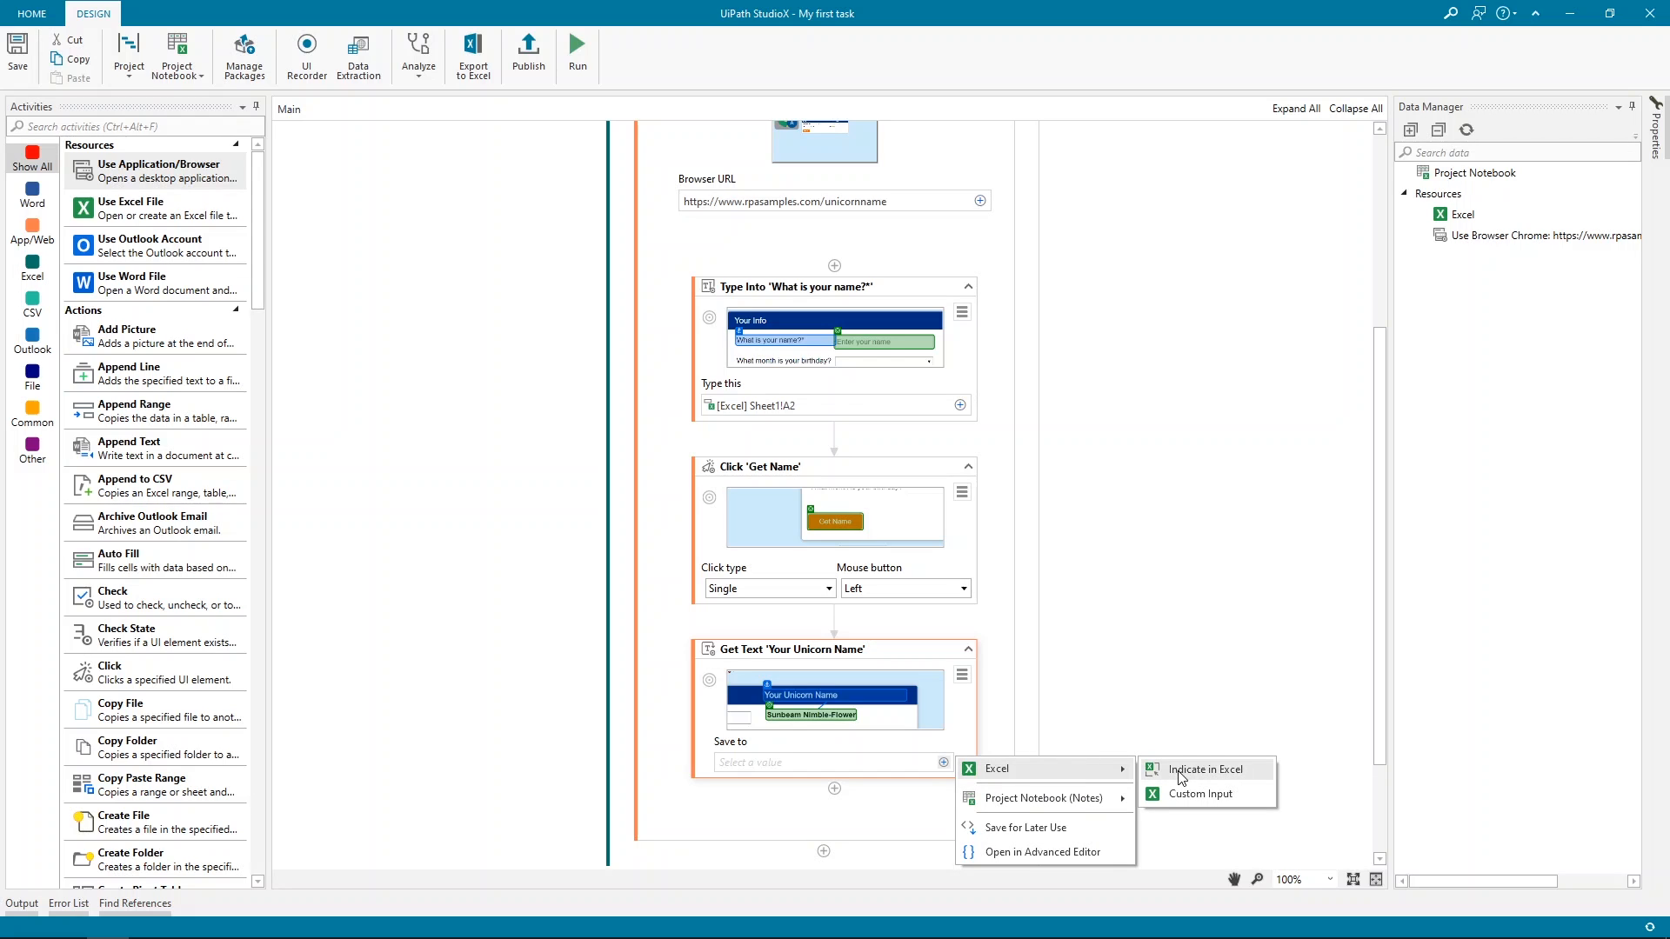
pyautogui.click(1208, 769)
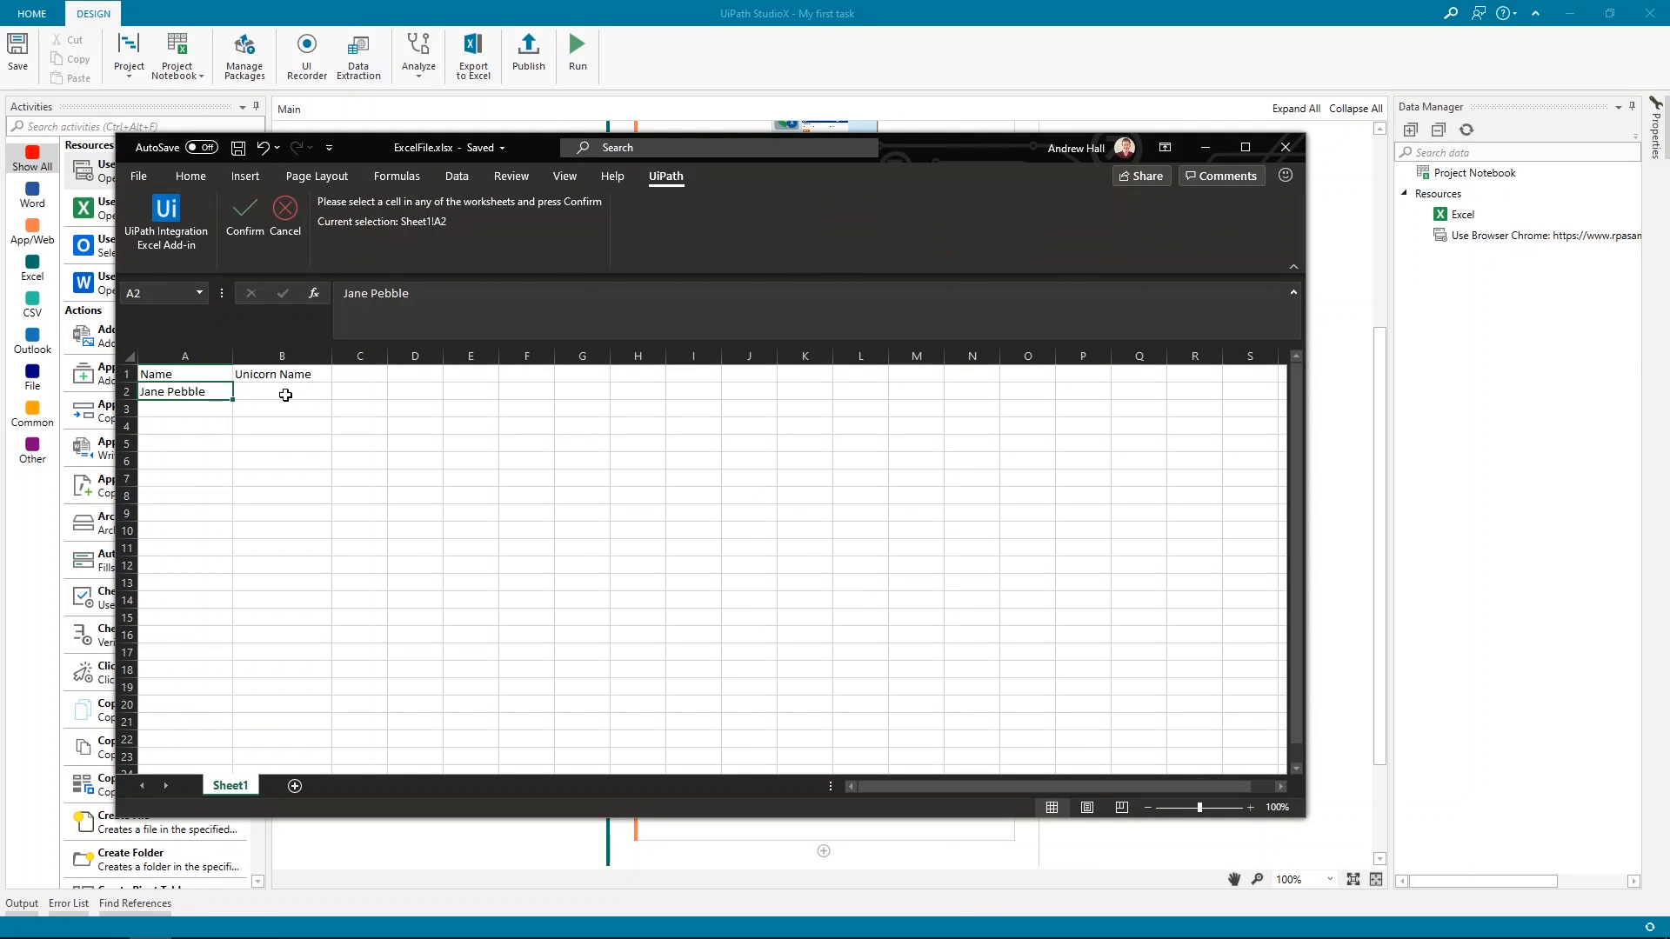
pyautogui.click(244, 216)
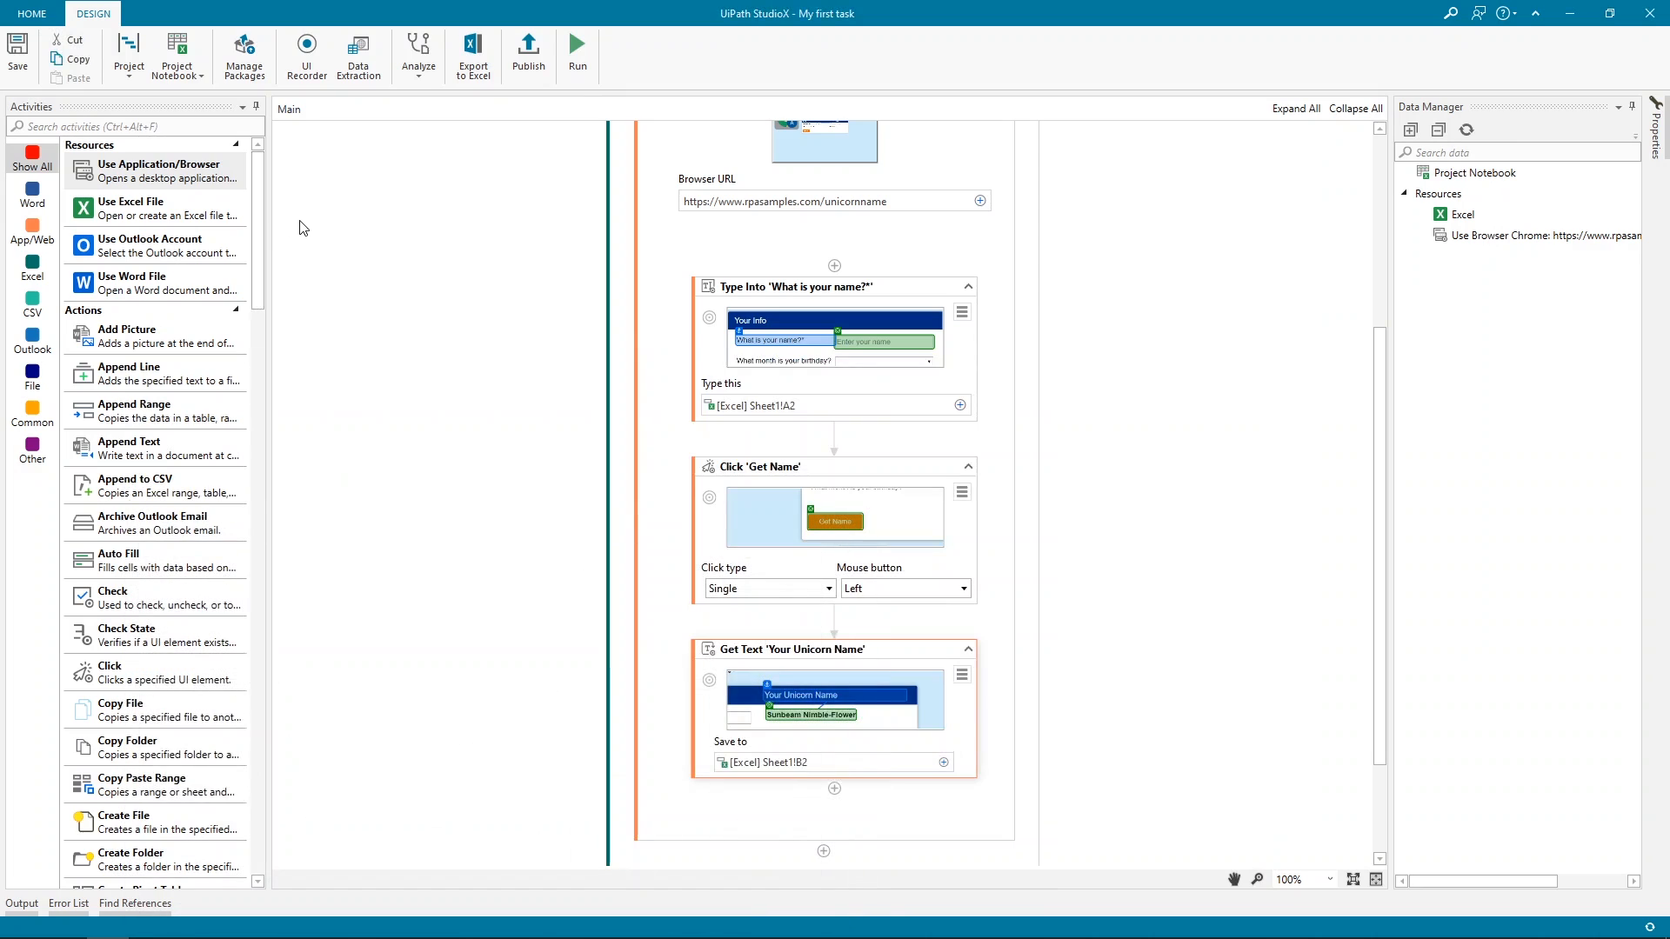
pyautogui.moveTo(567, 112)
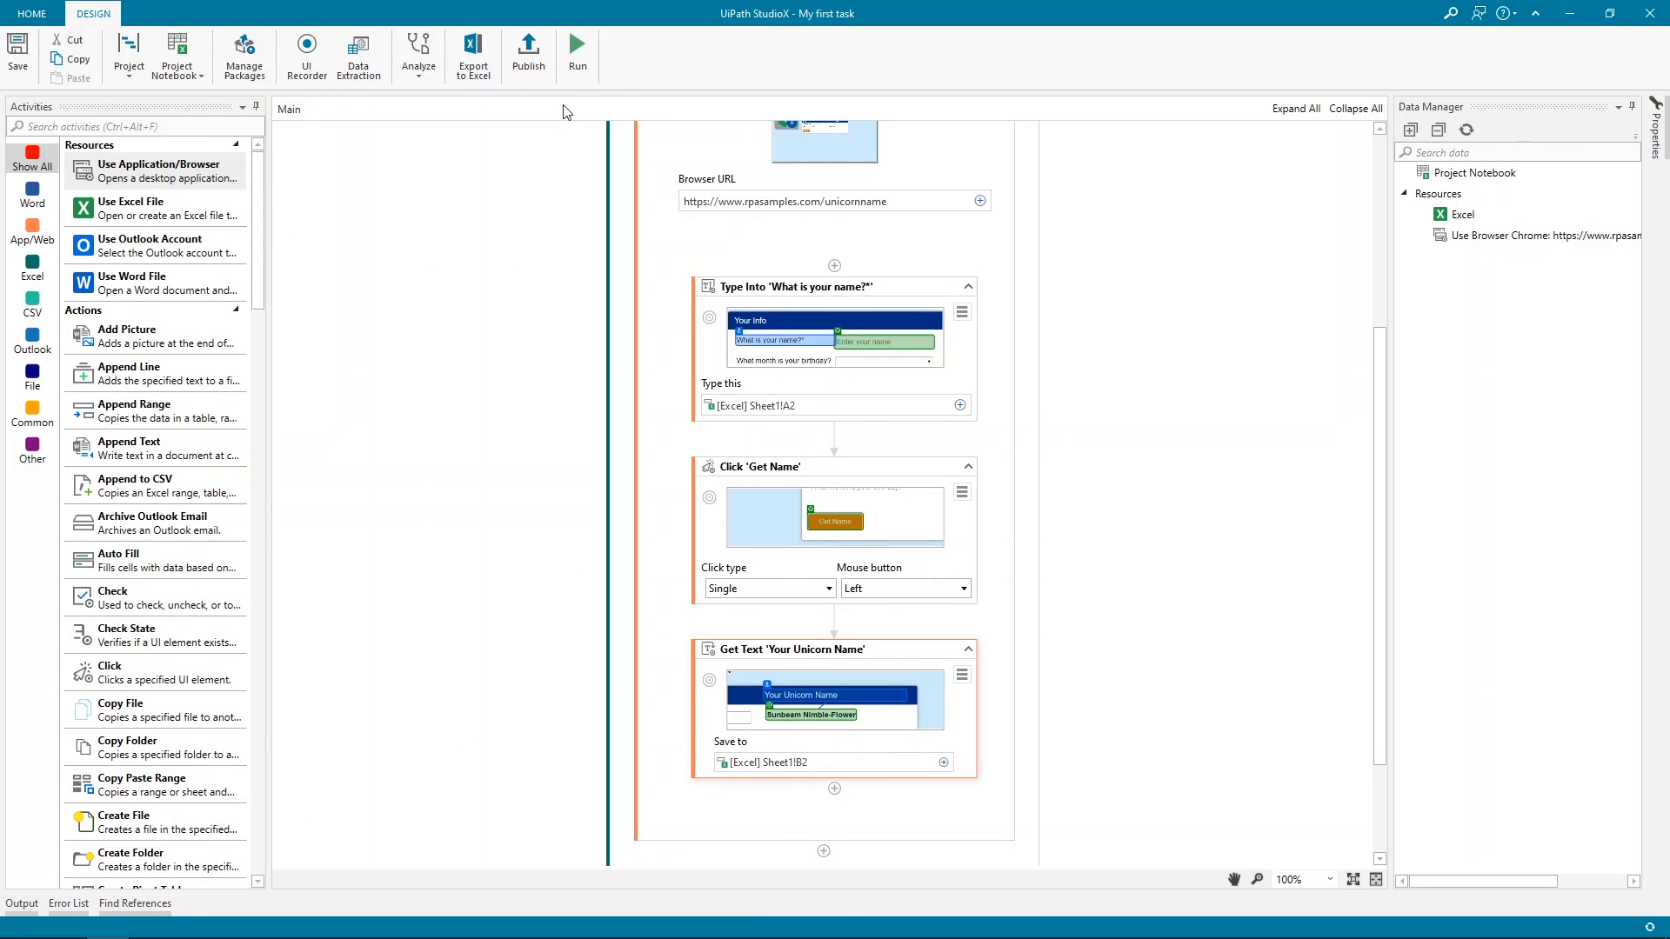
# Run the task so the robot enters Jane Pebble and clicks Get Name
pyautogui.click(577, 44)
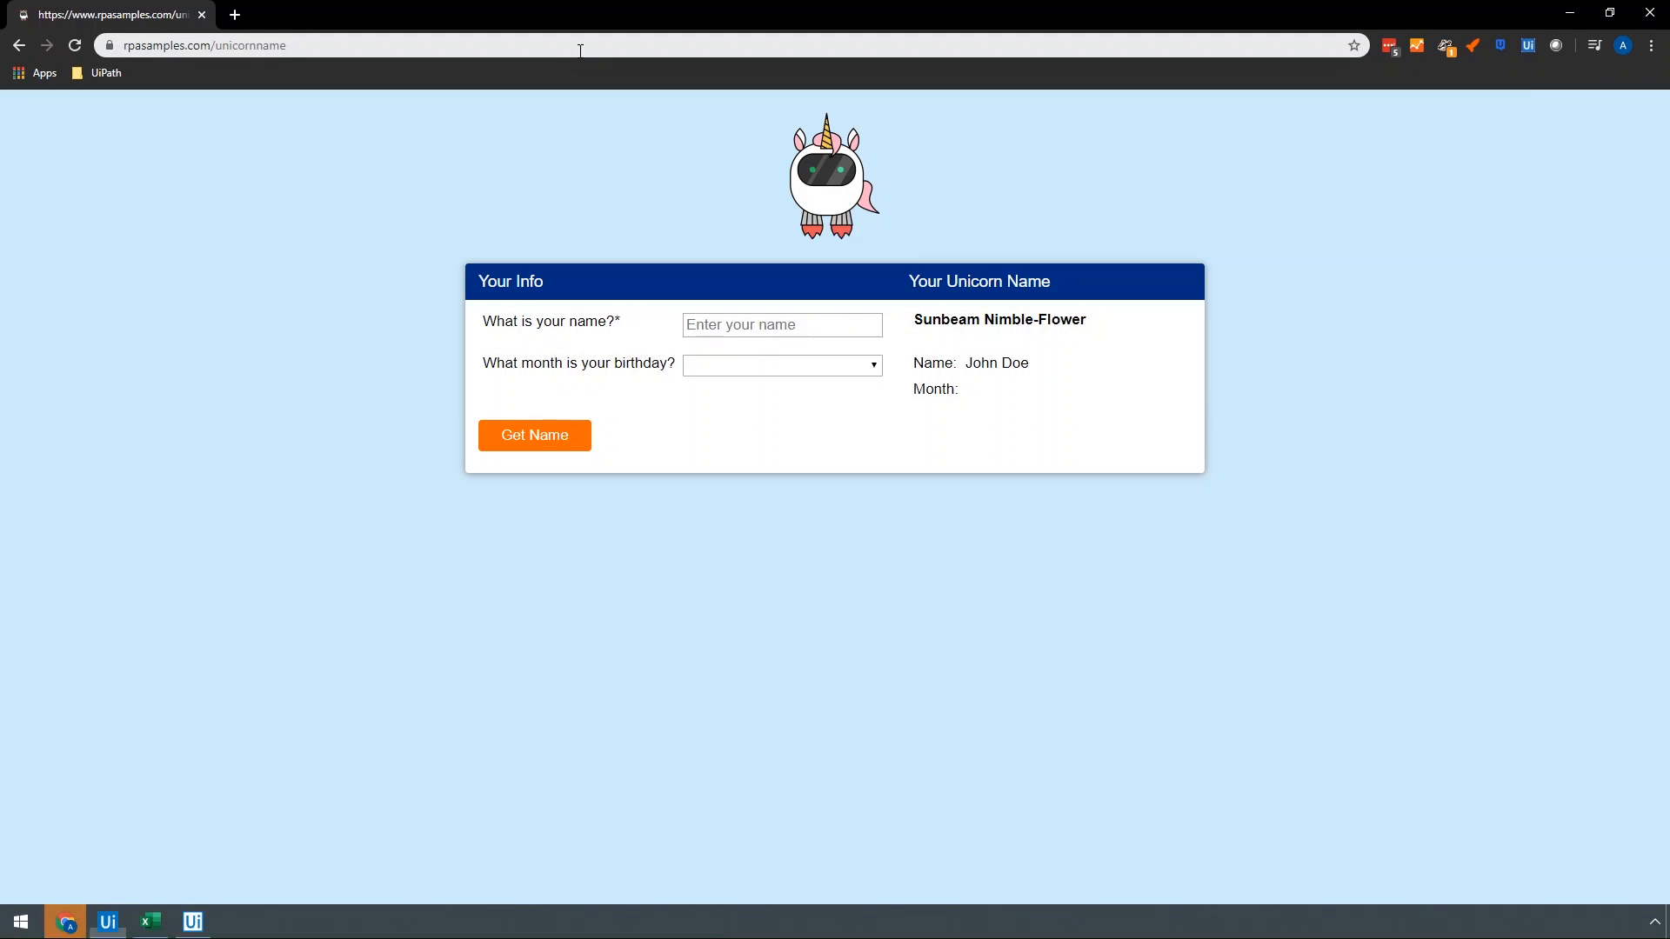
pyautogui.click(782, 324)
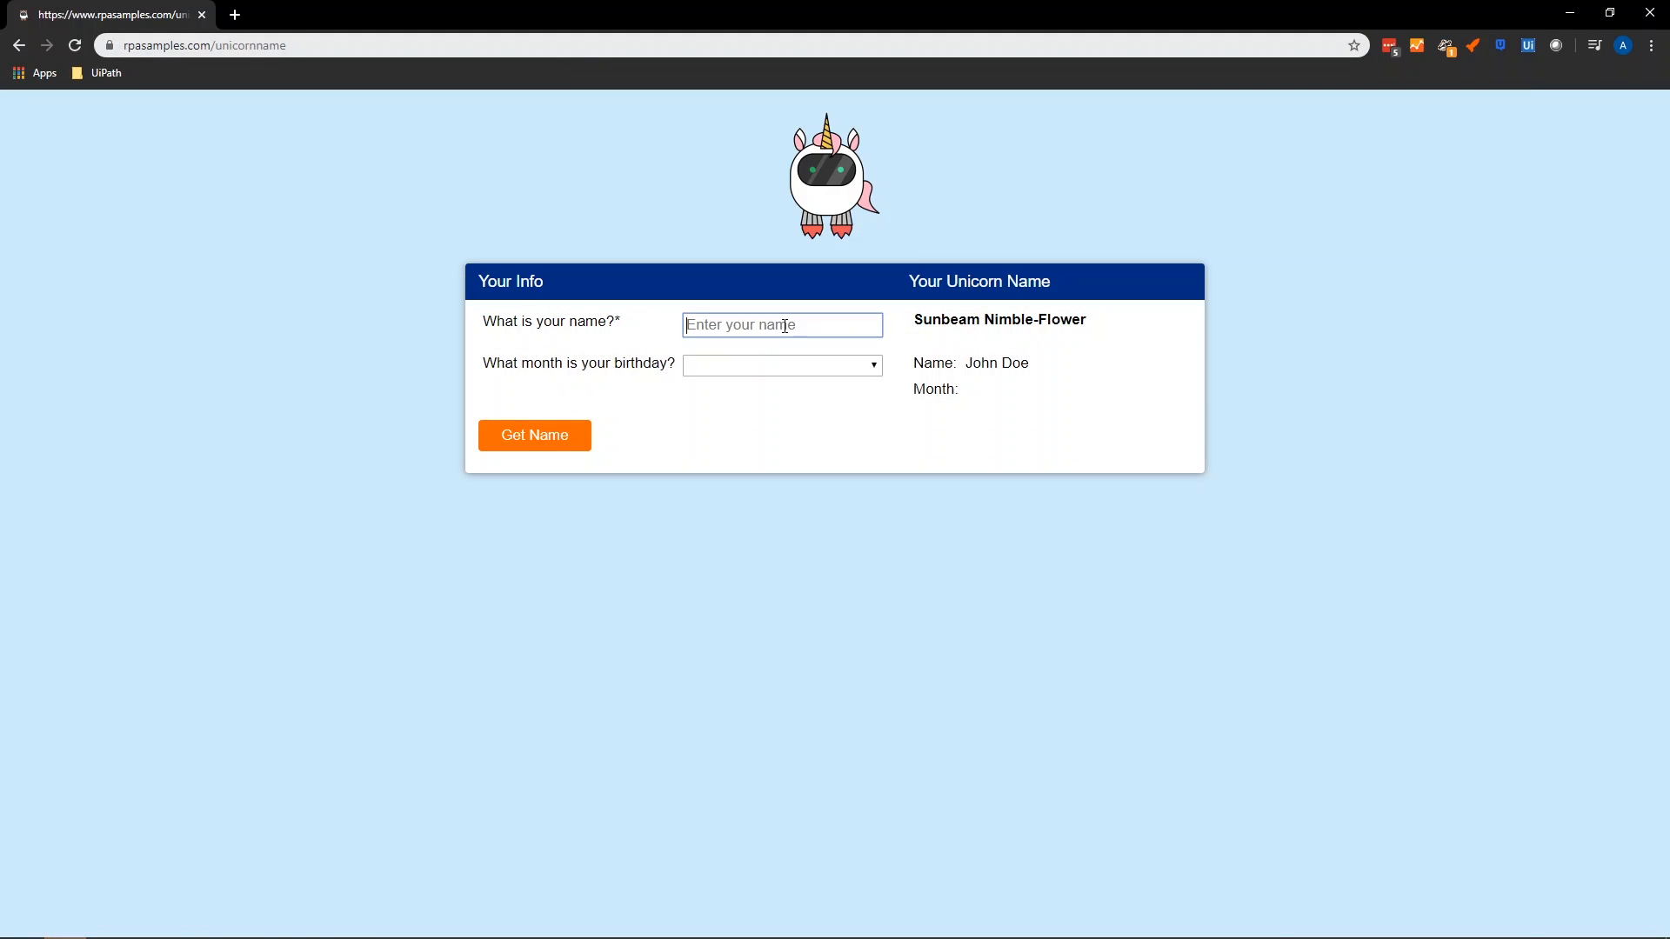
pyautogui.click(534, 452)
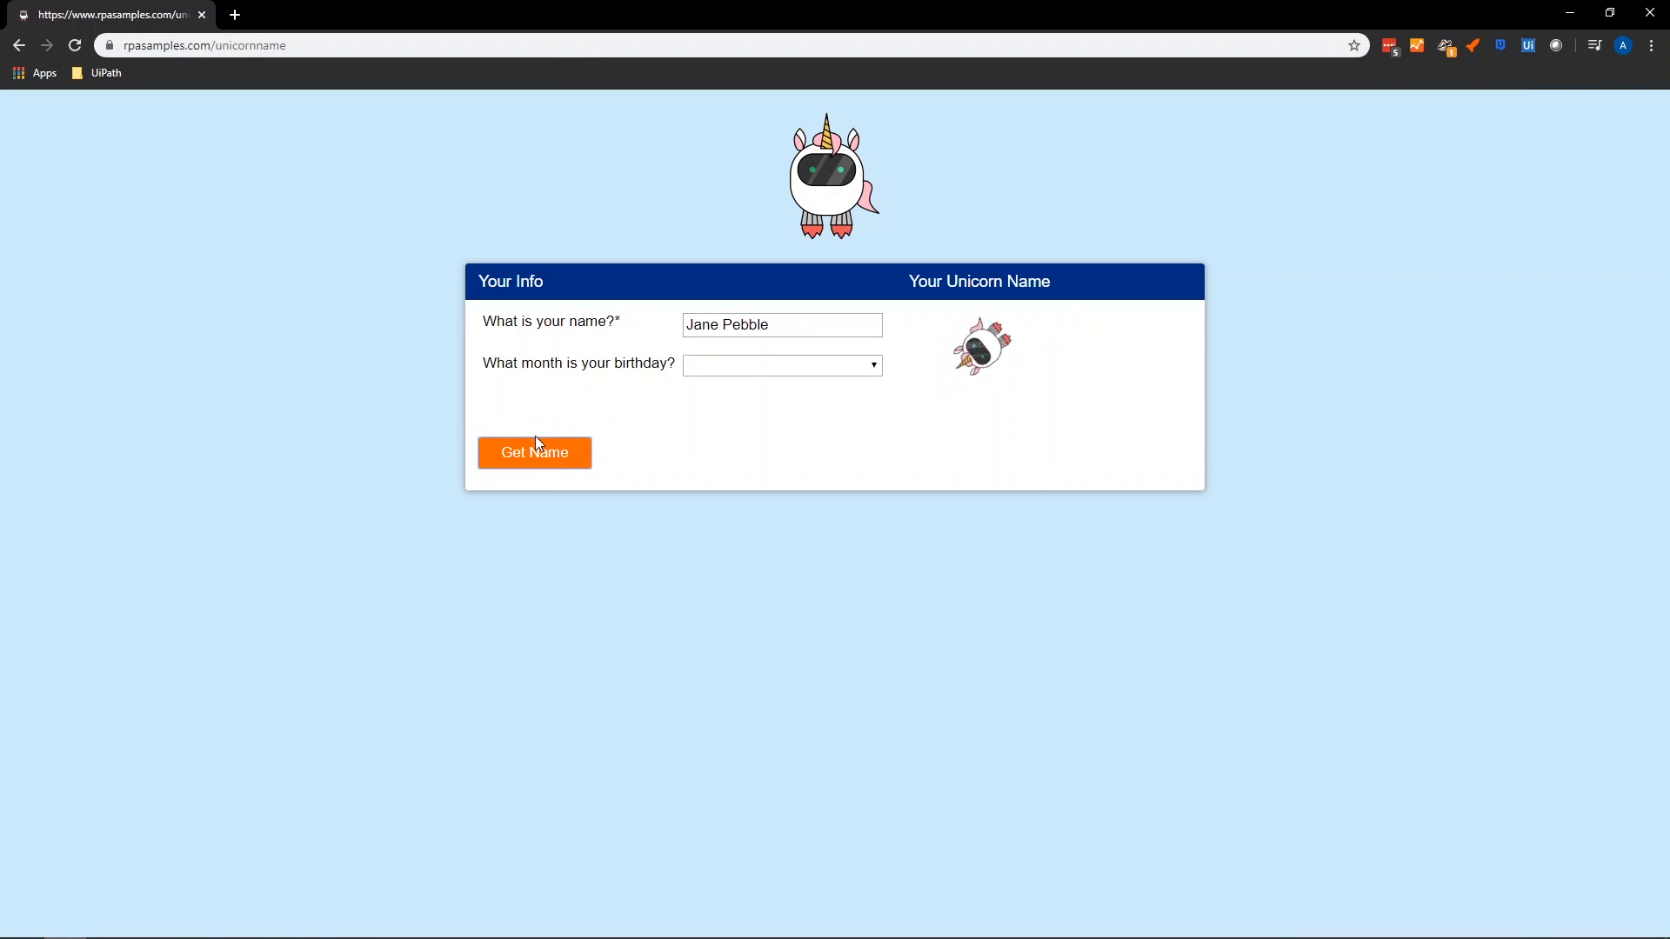
pyautogui.click(534, 435)
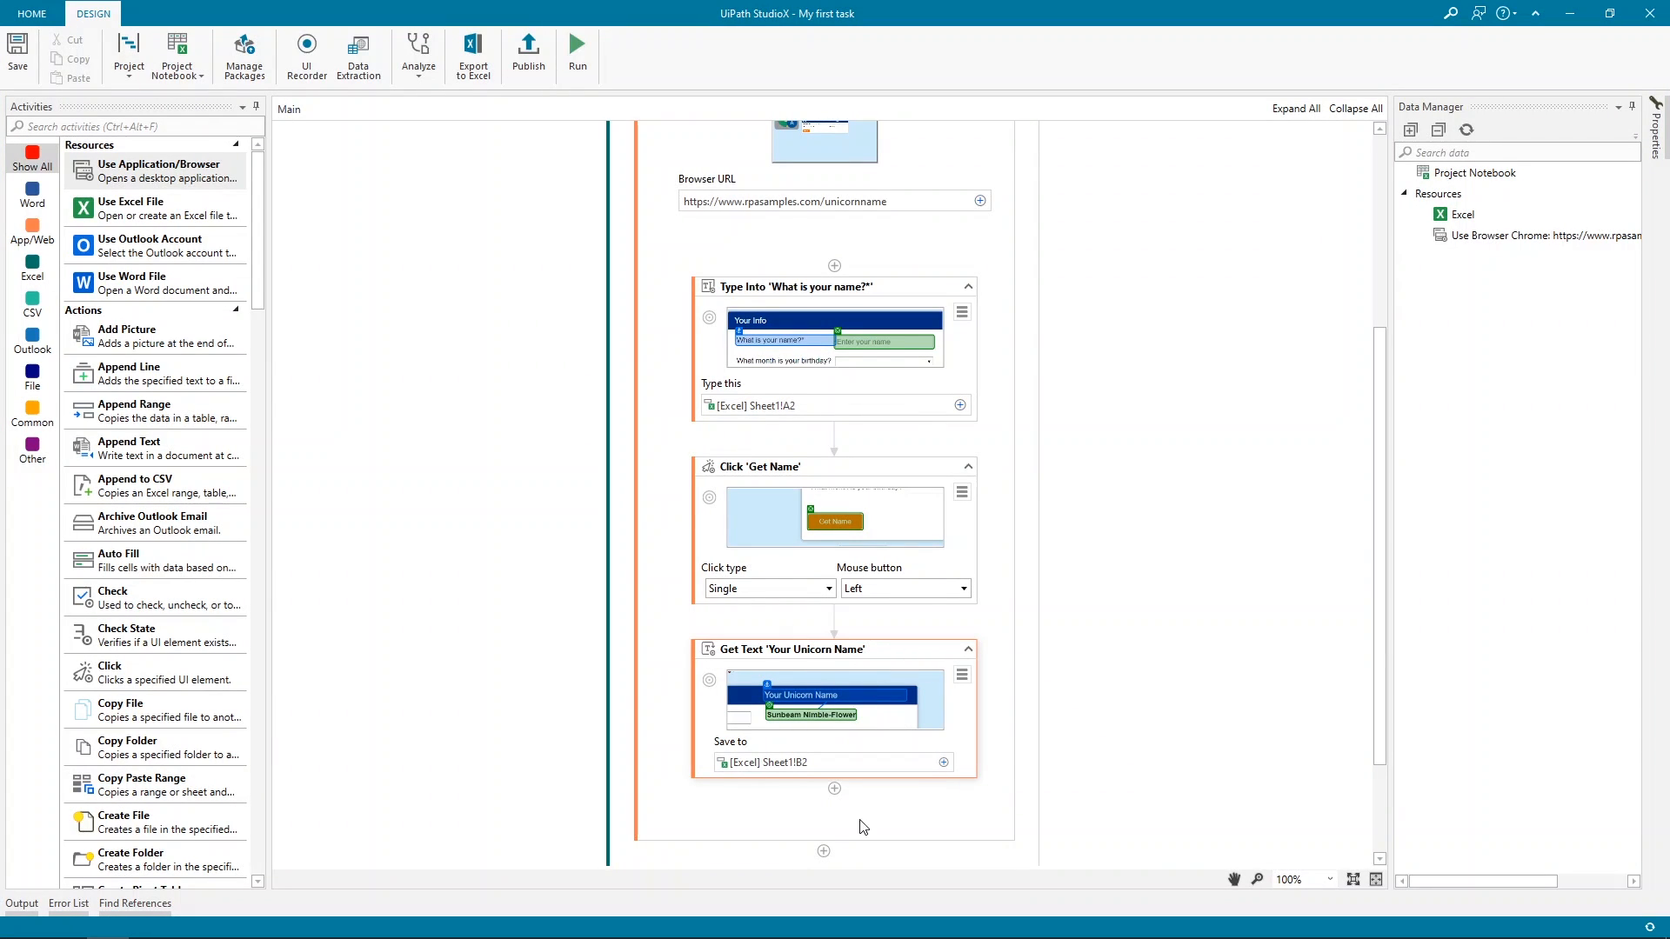
pyautogui.moveTo(468, 781)
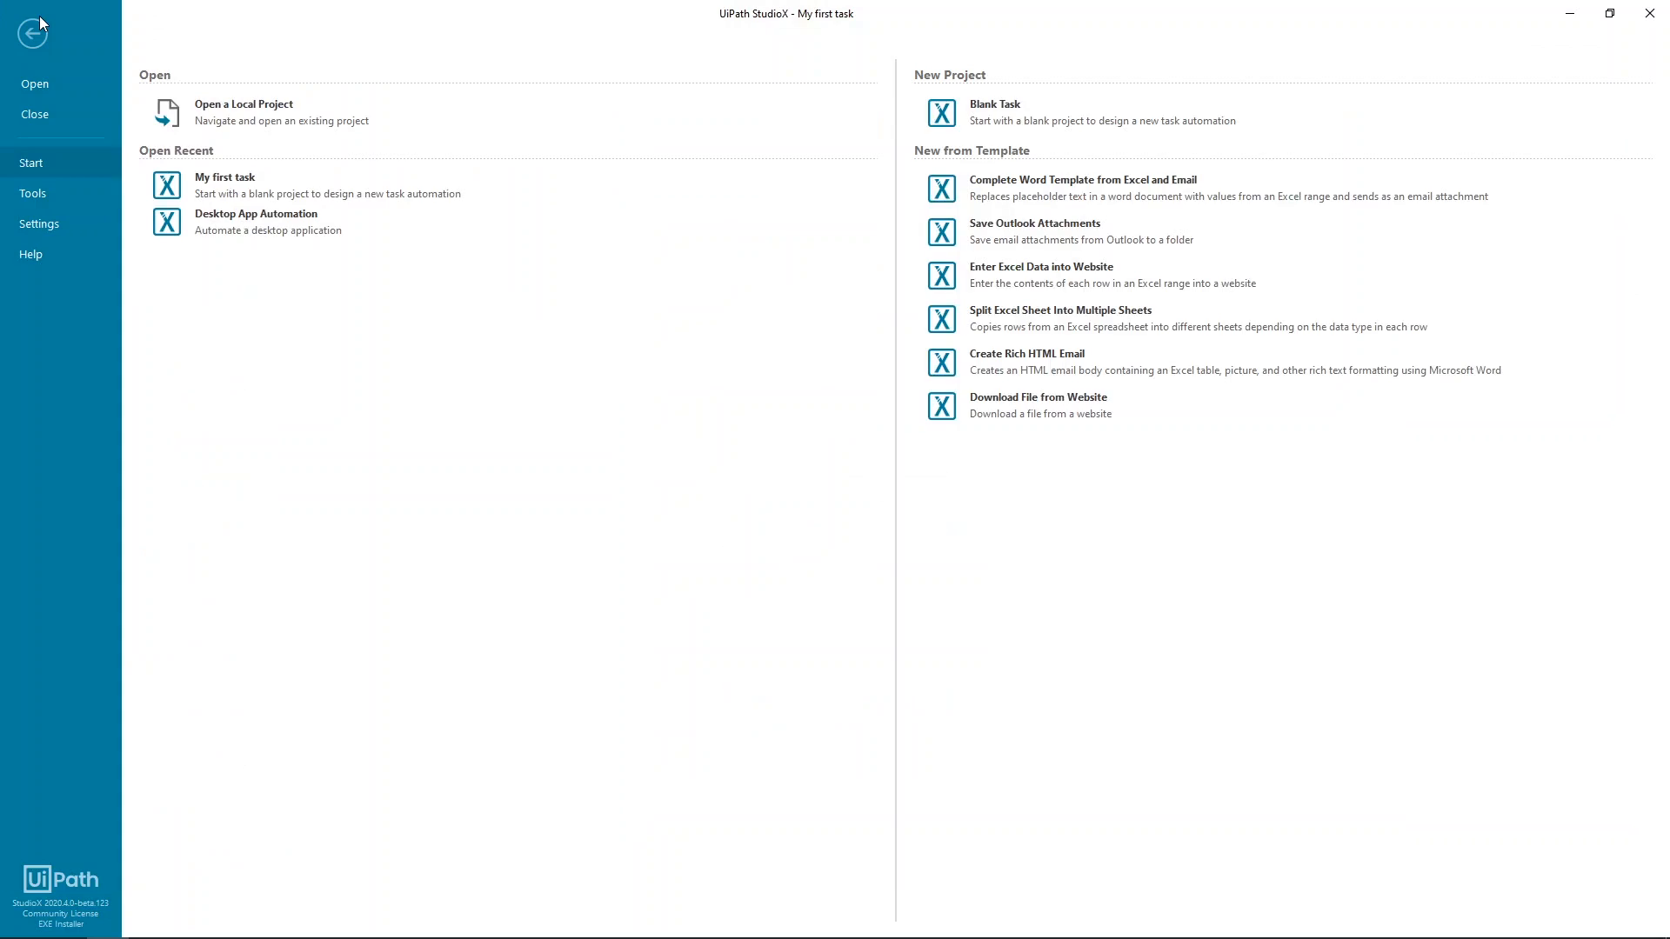
# Show the backstage Help page listing documentation, forum, academy and release notes
pyautogui.click(31, 254)
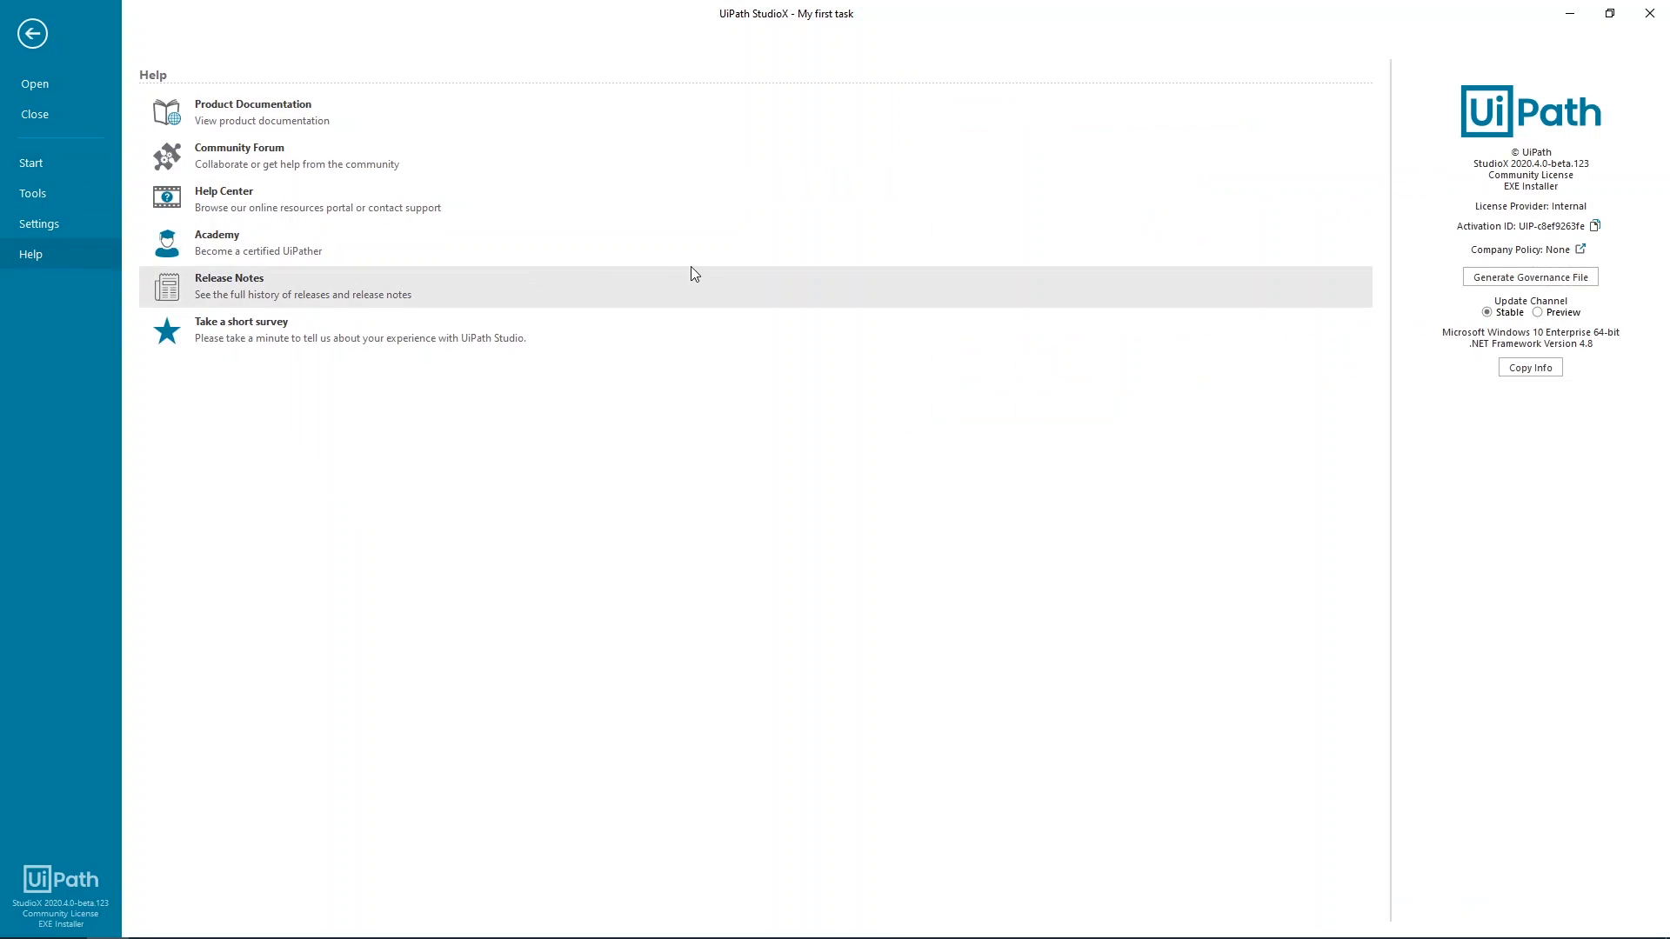
pyautogui.moveTo(591, 116)
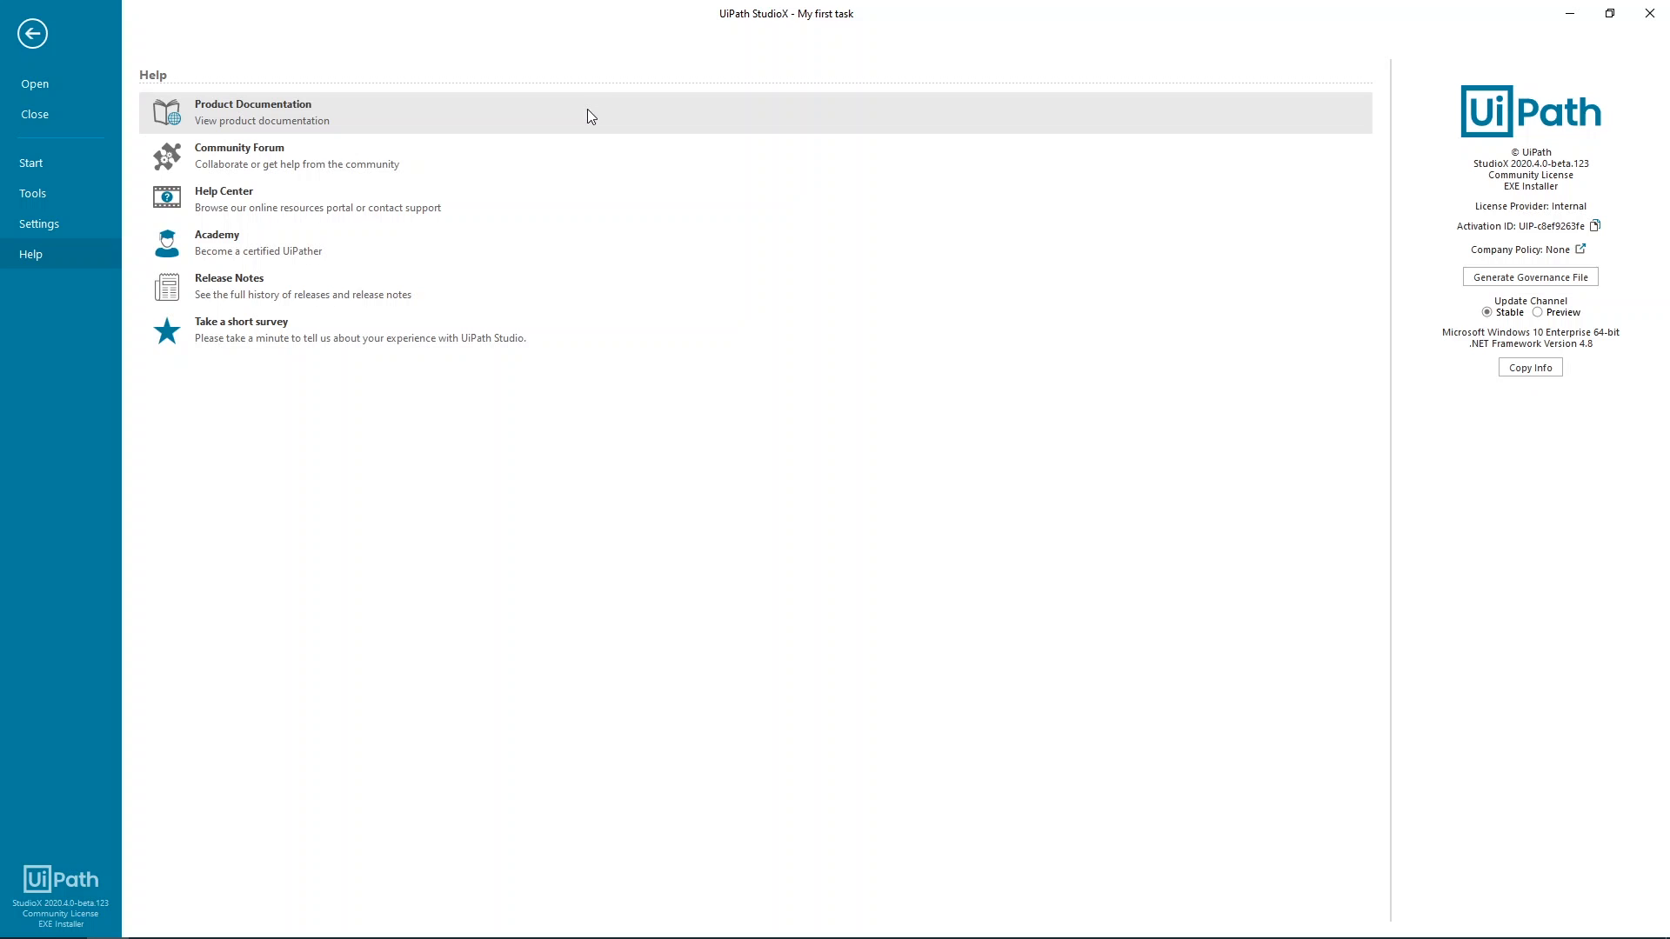
pyautogui.moveTo(471, 252)
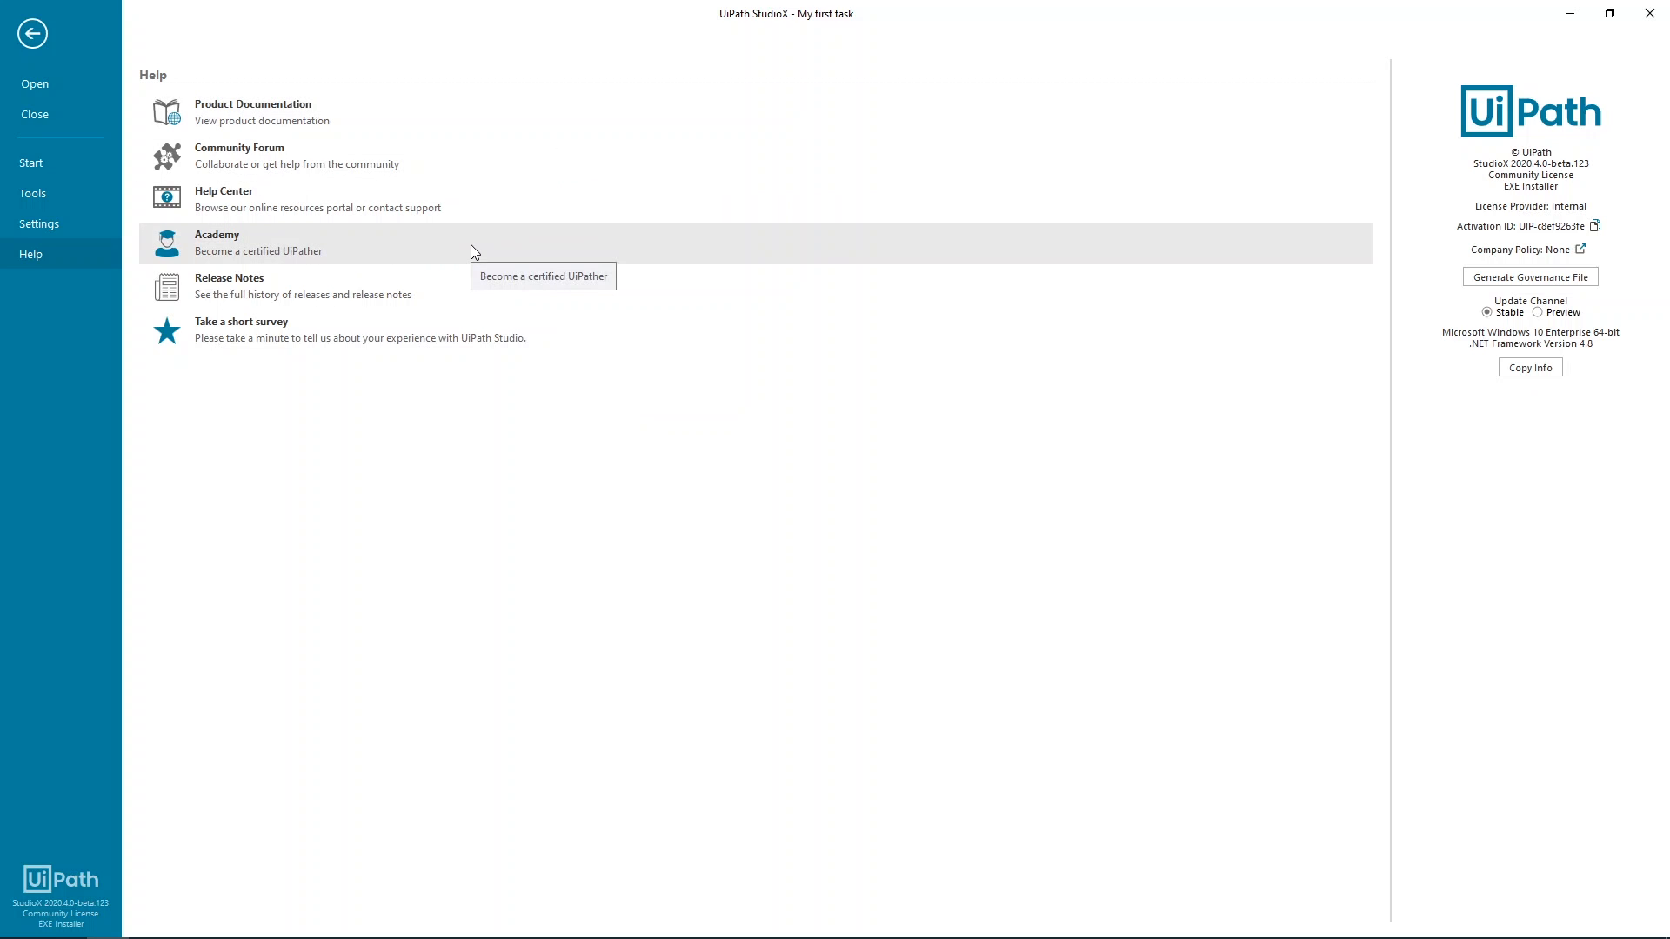